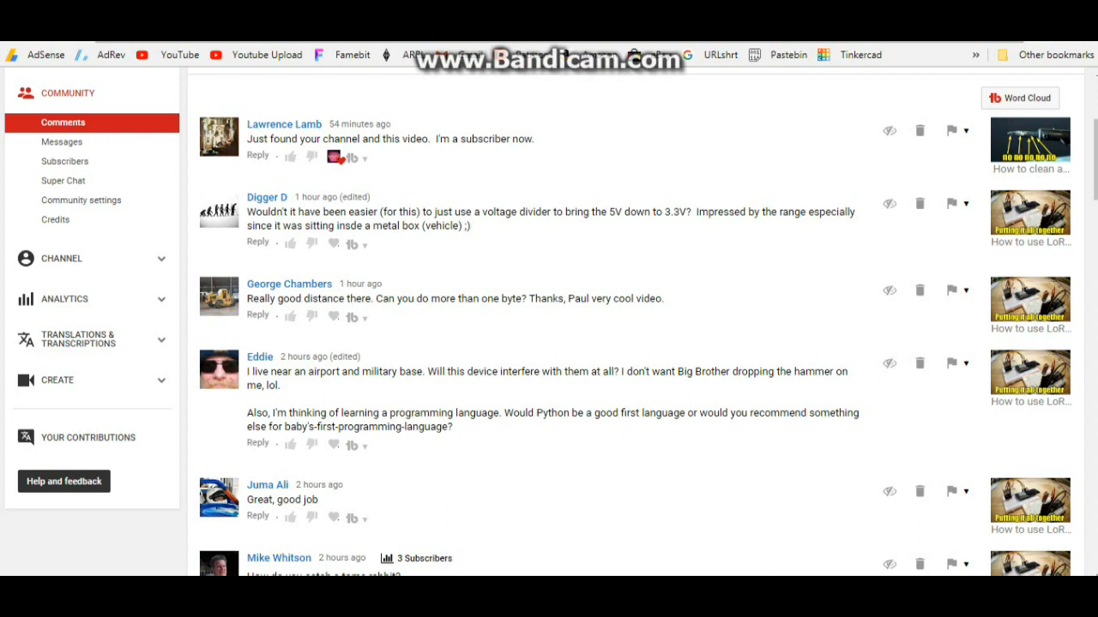
mouse_move(759, 100)
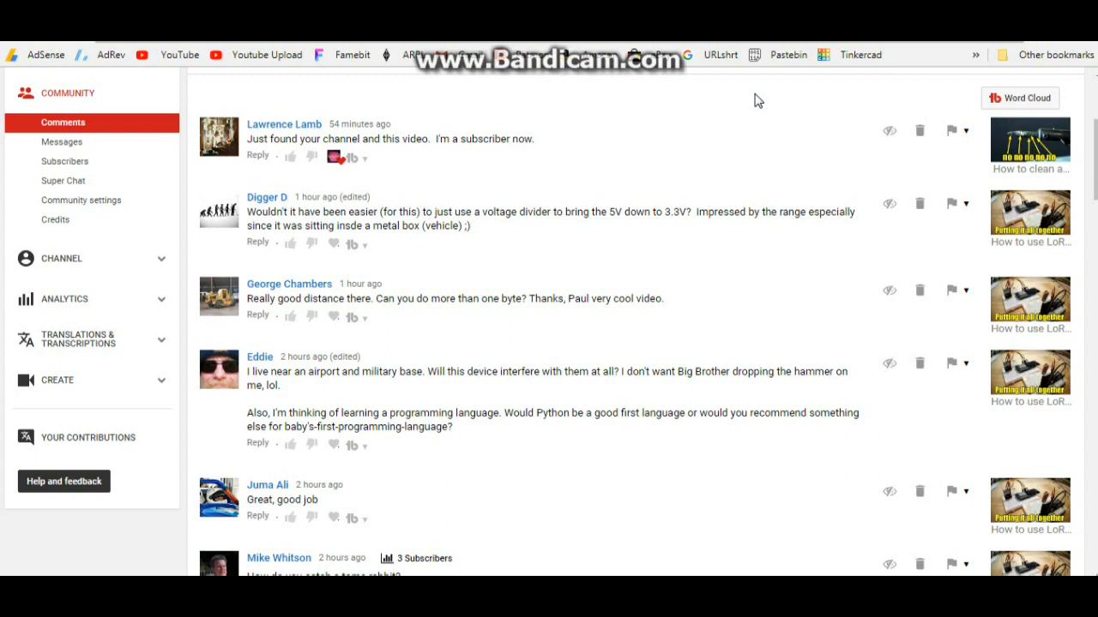
mouse_move(741, 113)
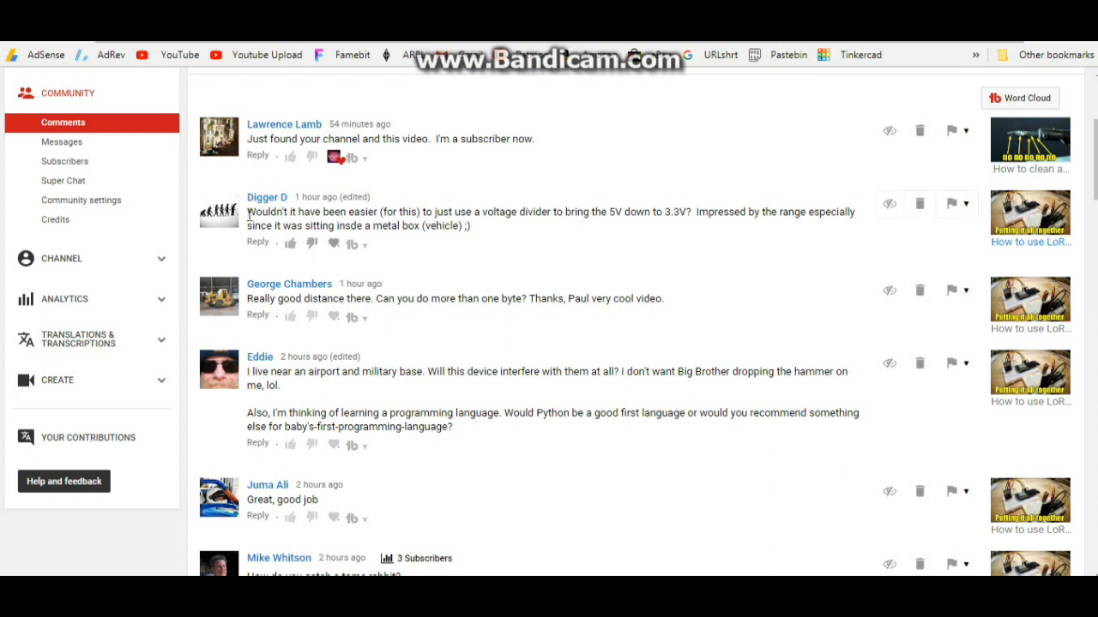
mouse_move(251, 213)
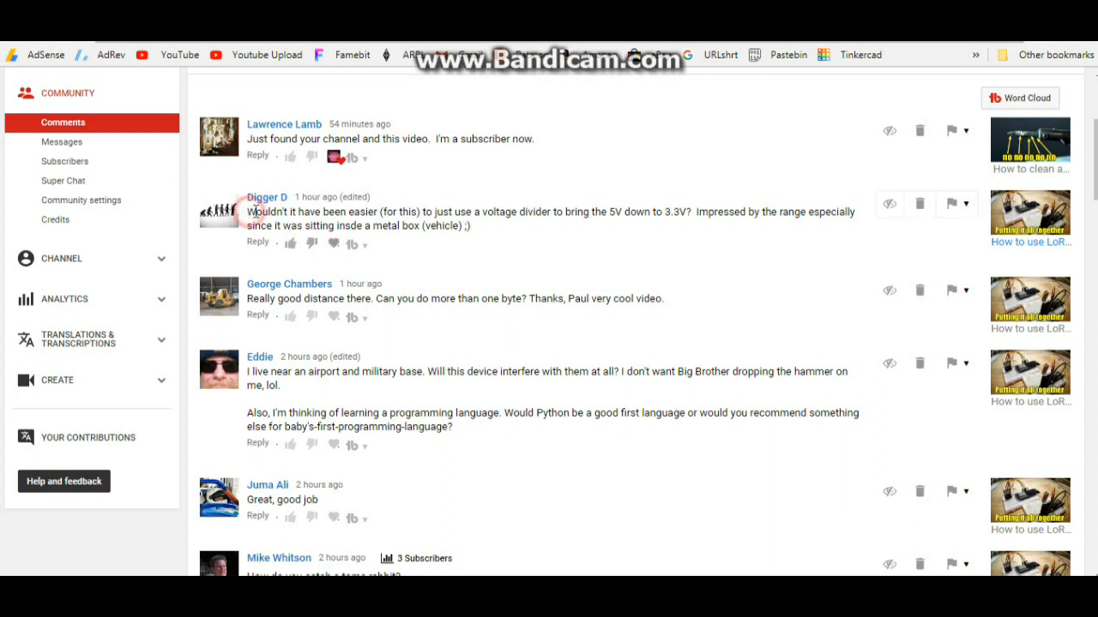
Read the voltage divider question and pick out the 5V Arduino output voltage in the Google snippet
left_click_drag(247, 213, 470, 227)
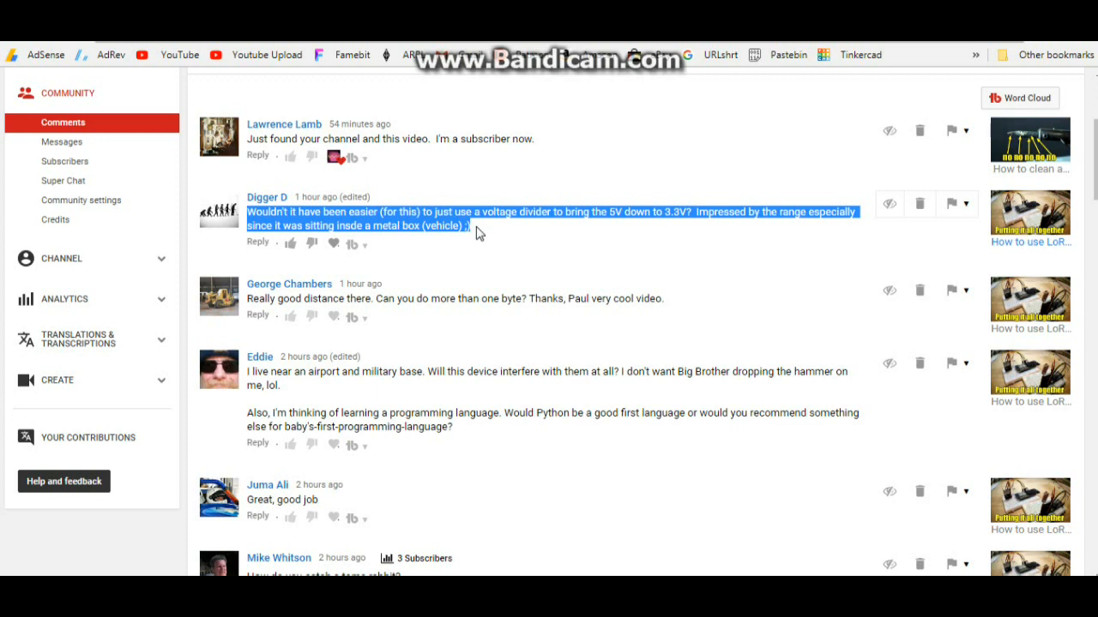
mouse_move(534, 239)
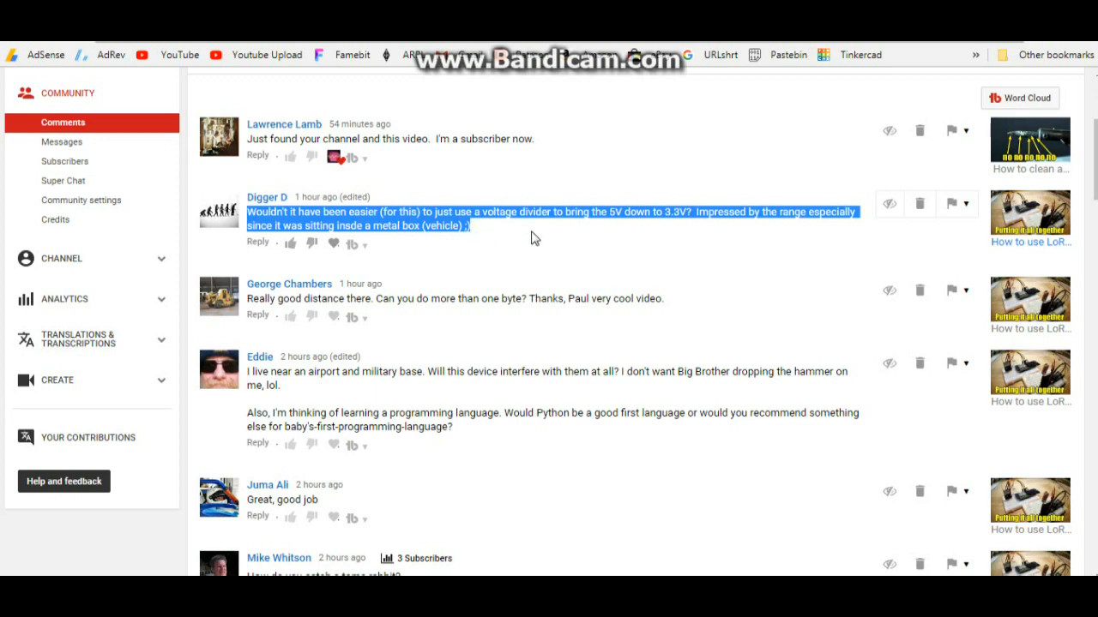
mouse_move(614, 227)
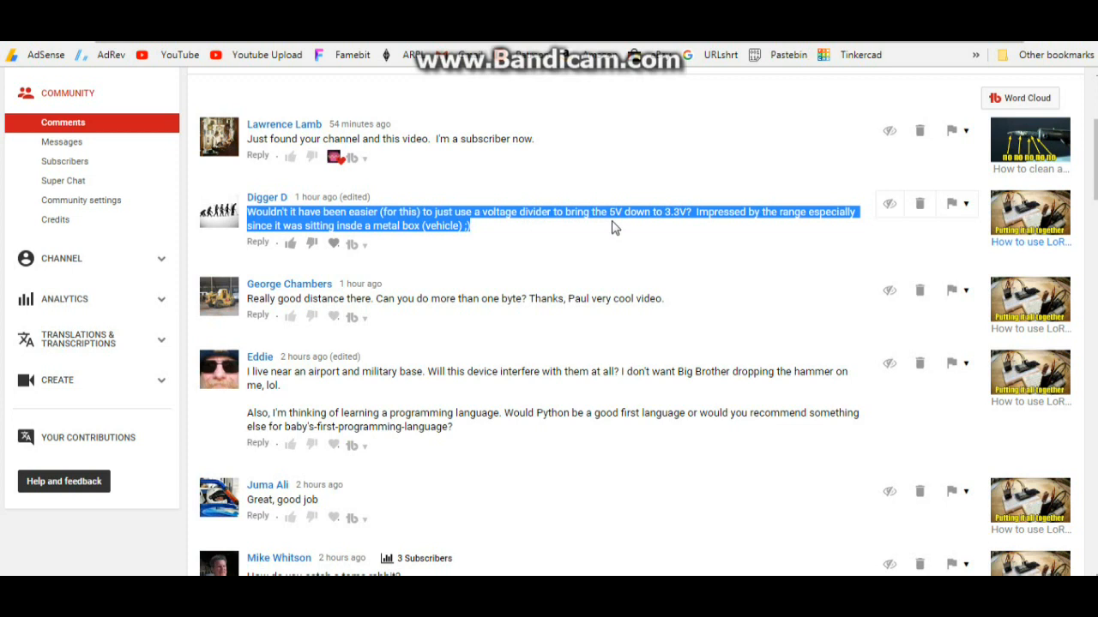
mouse_move(669, 230)
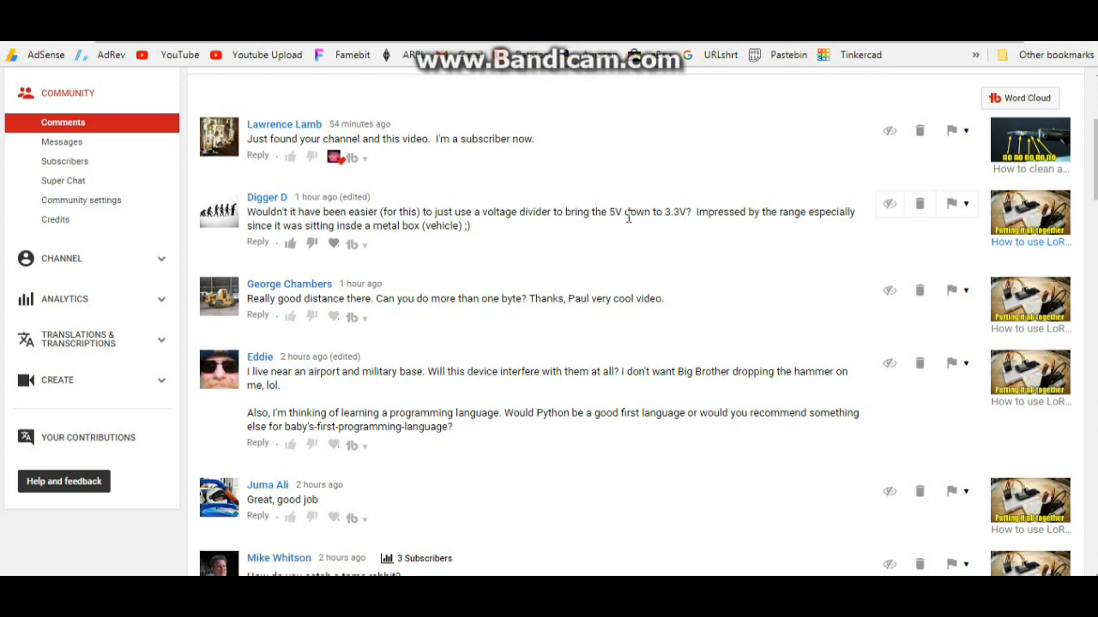
mouse_move(597, 174)
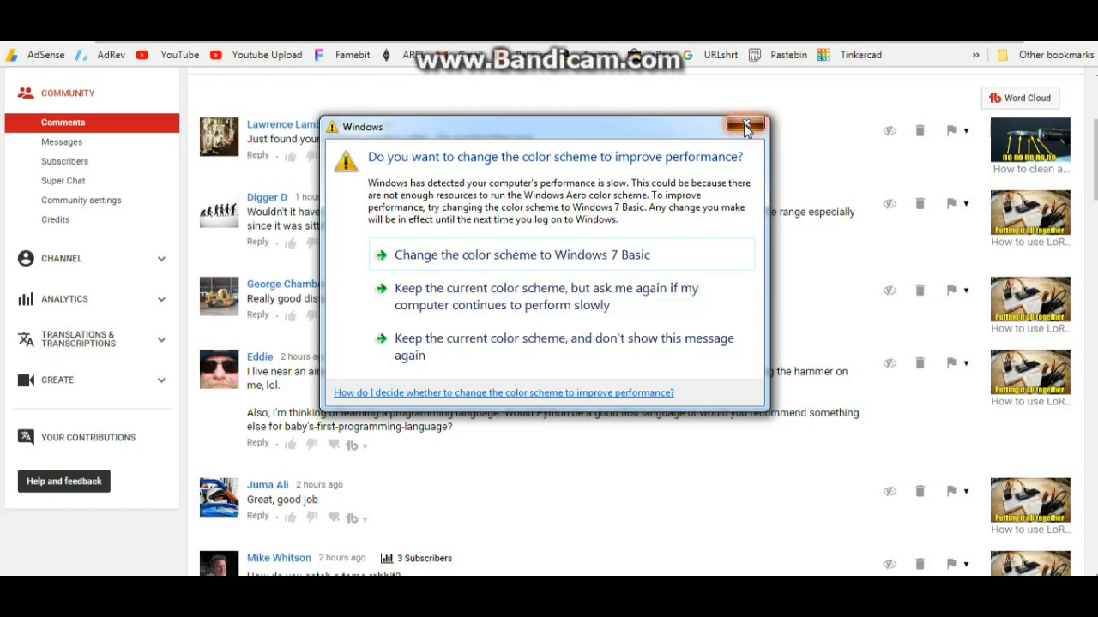
left_click(745, 127)
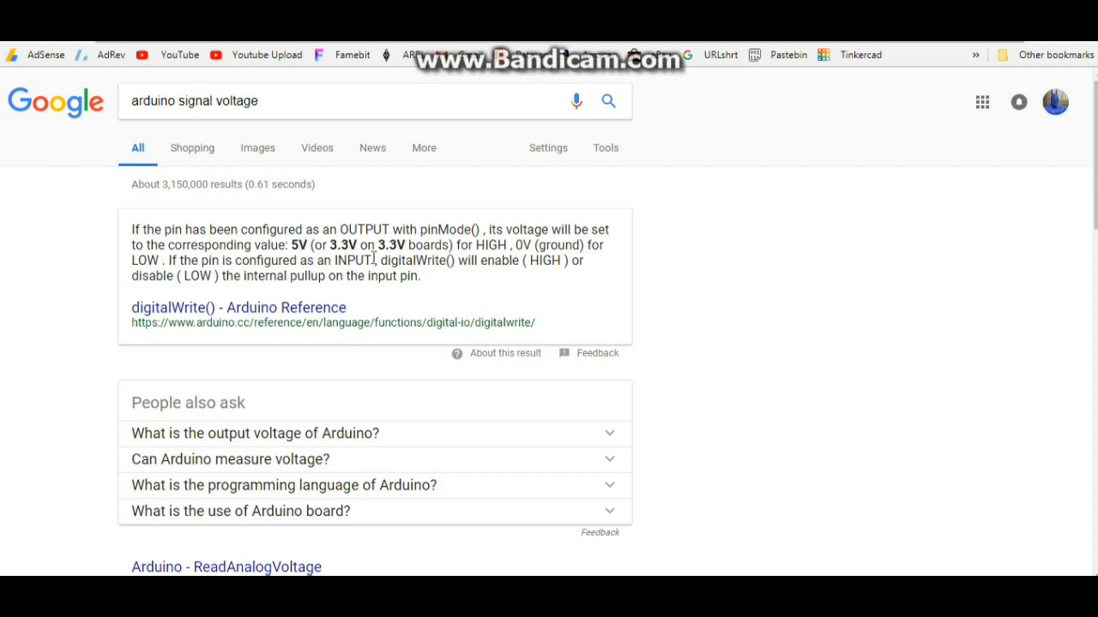
mouse_move(310, 244)
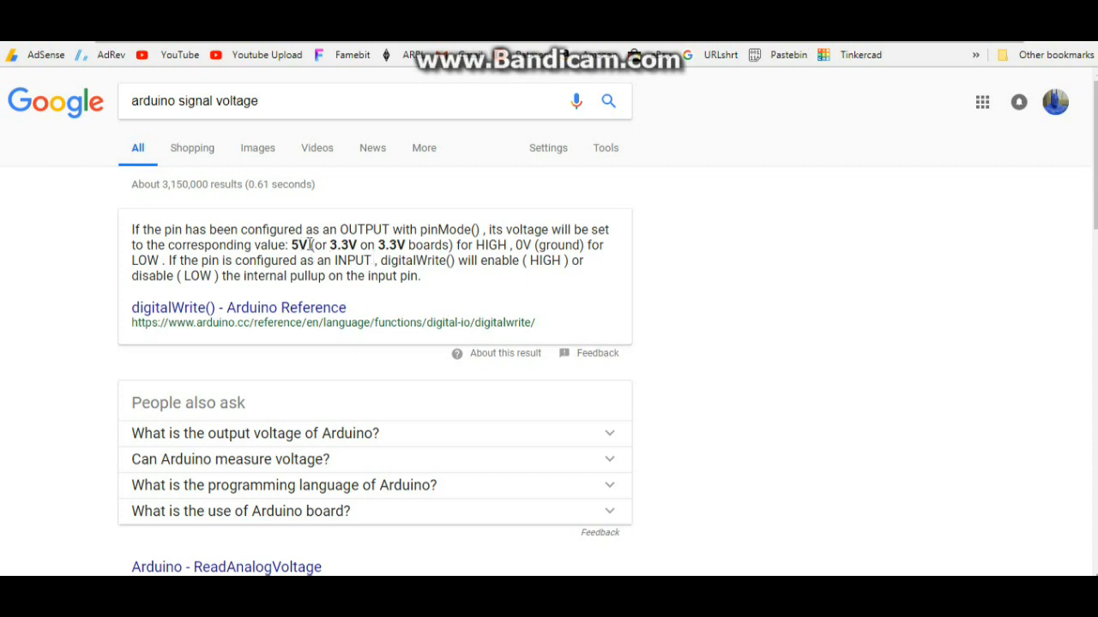
double_click(302, 245)
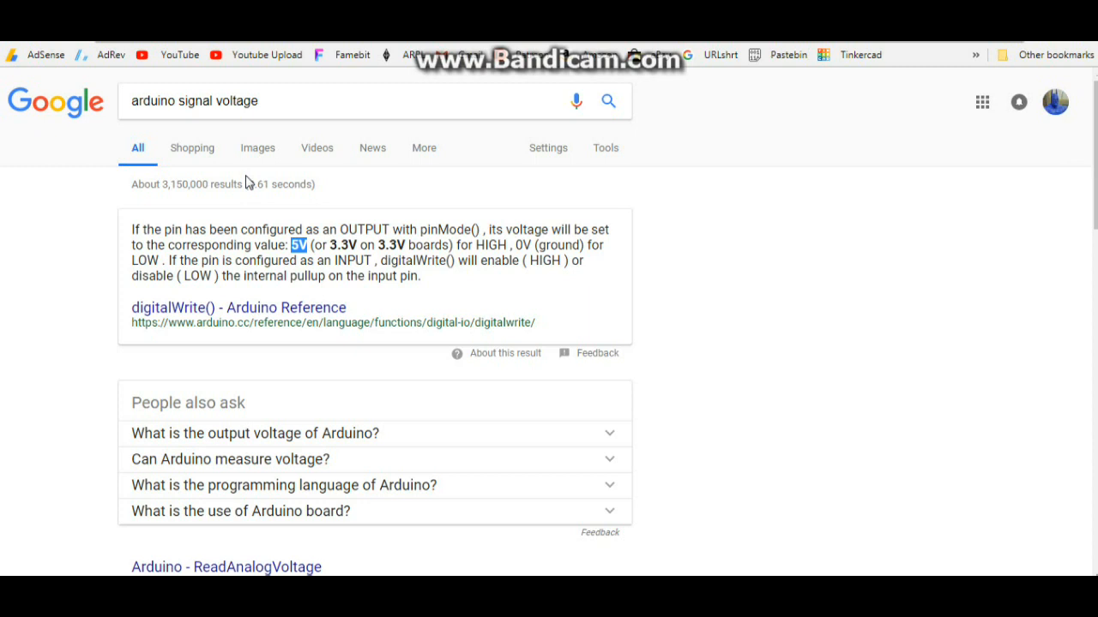
mouse_move(248, 180)
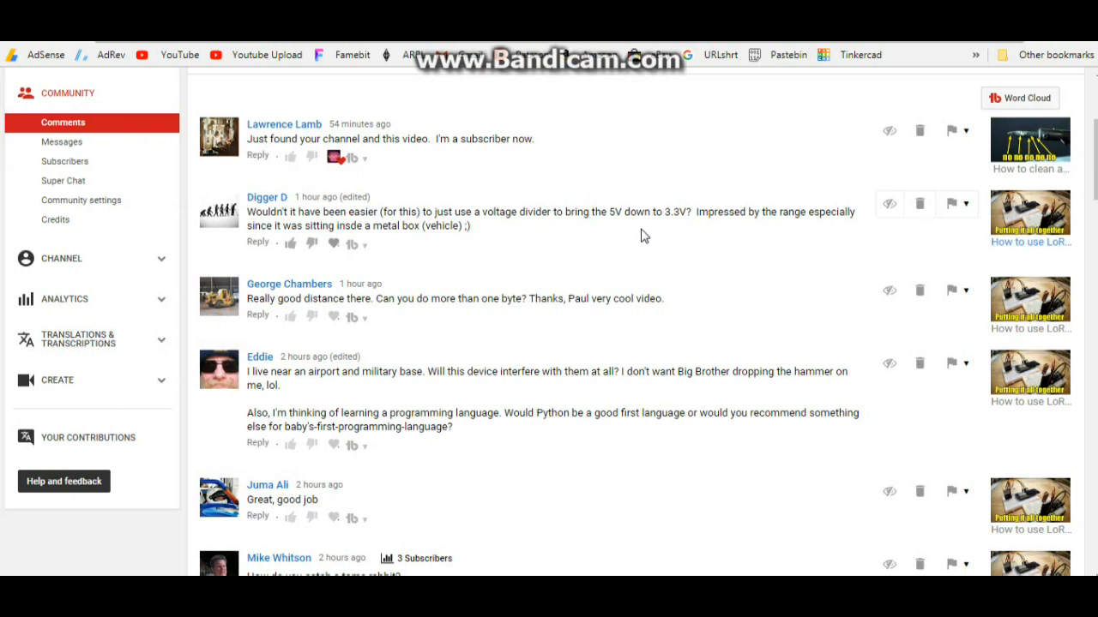
Highlight the 'more than one byte' question and the Serial.write(str) and Serial.write(buf, len) syntax forms
scroll("down", 3)
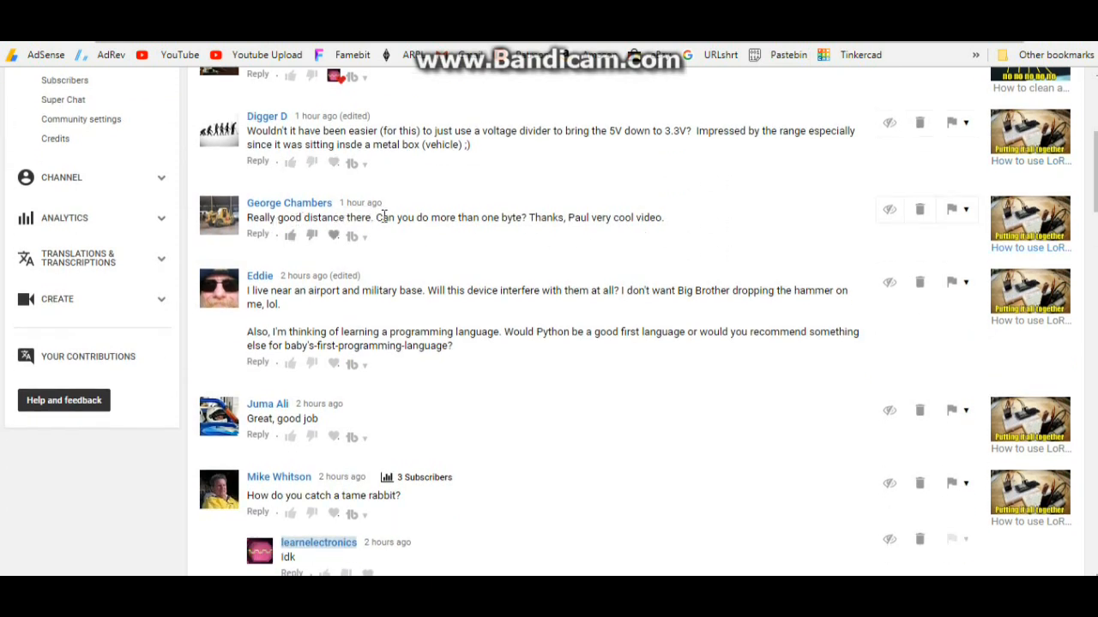
left_click_drag(376, 216, 521, 216)
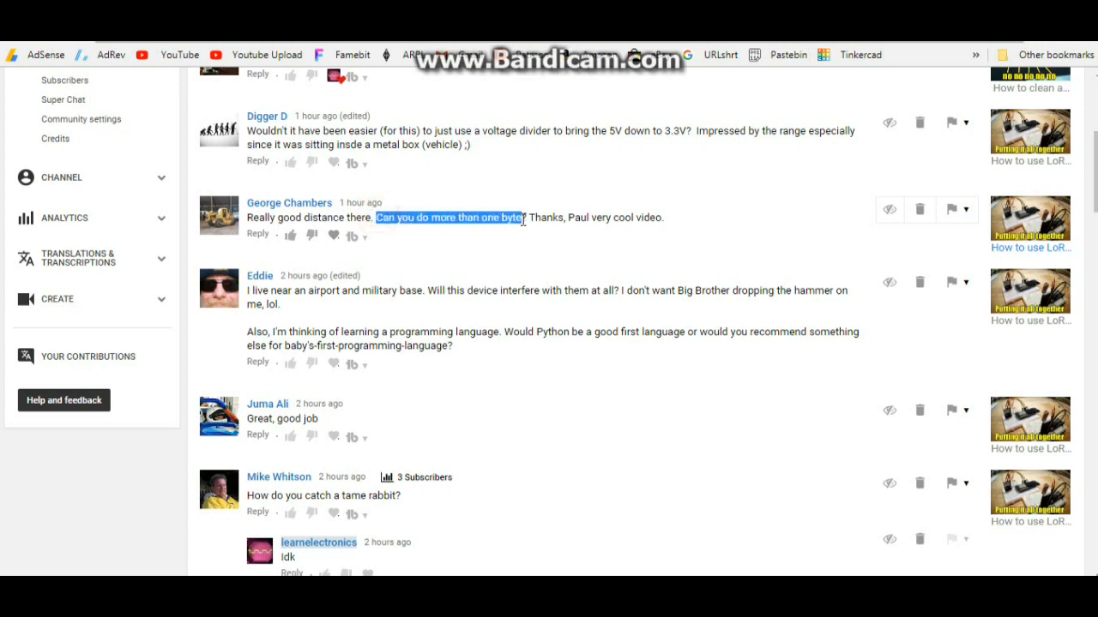
mouse_move(712, 182)
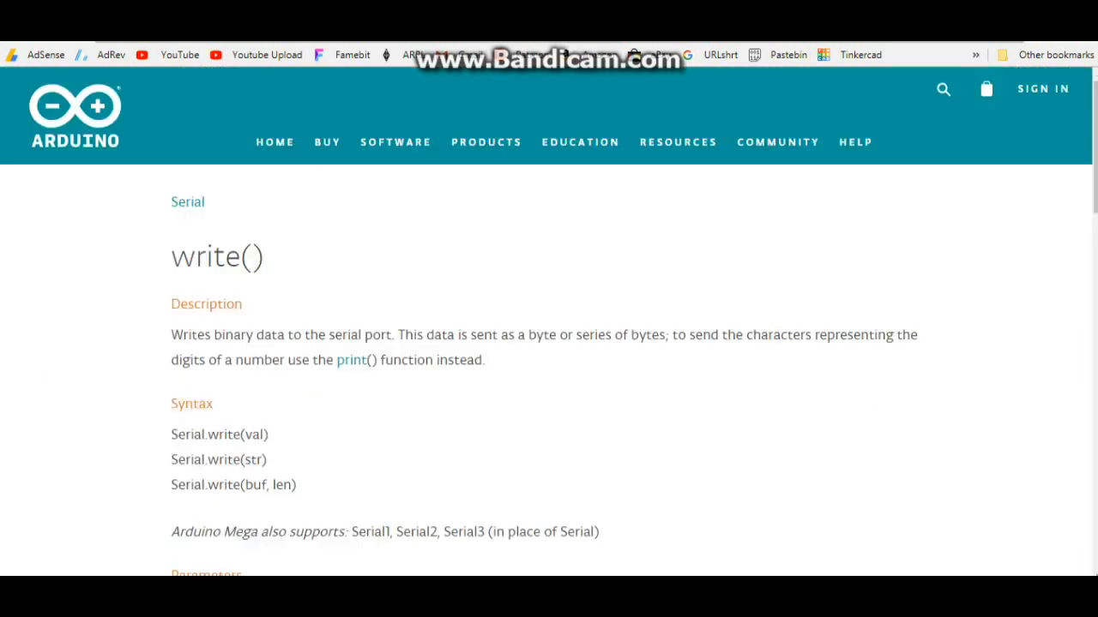
mouse_move(398, 223)
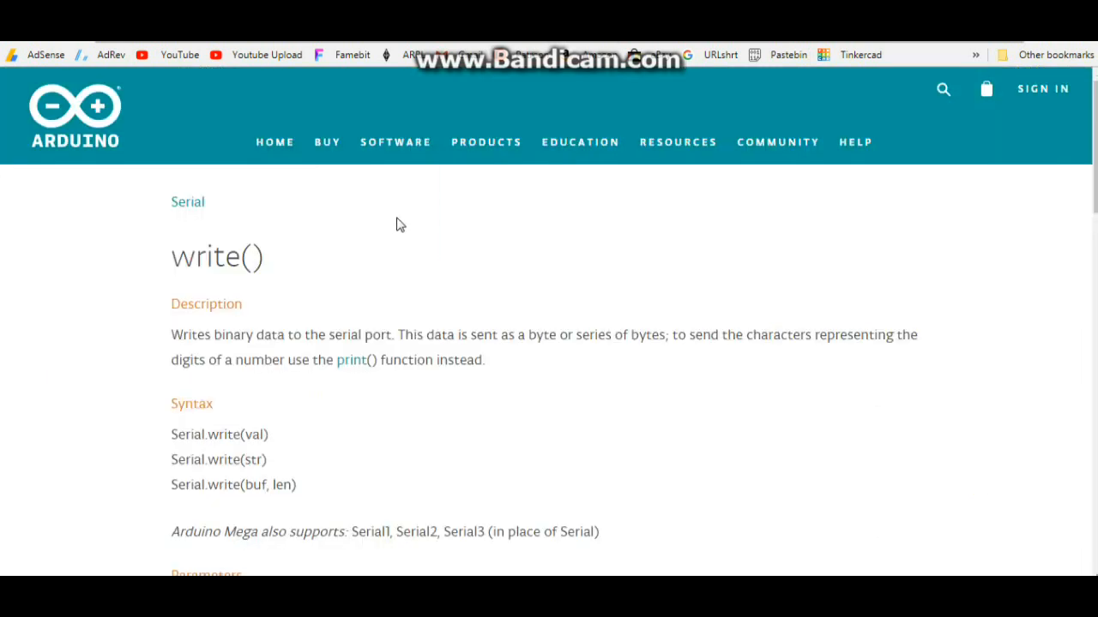
scroll("down", 3)
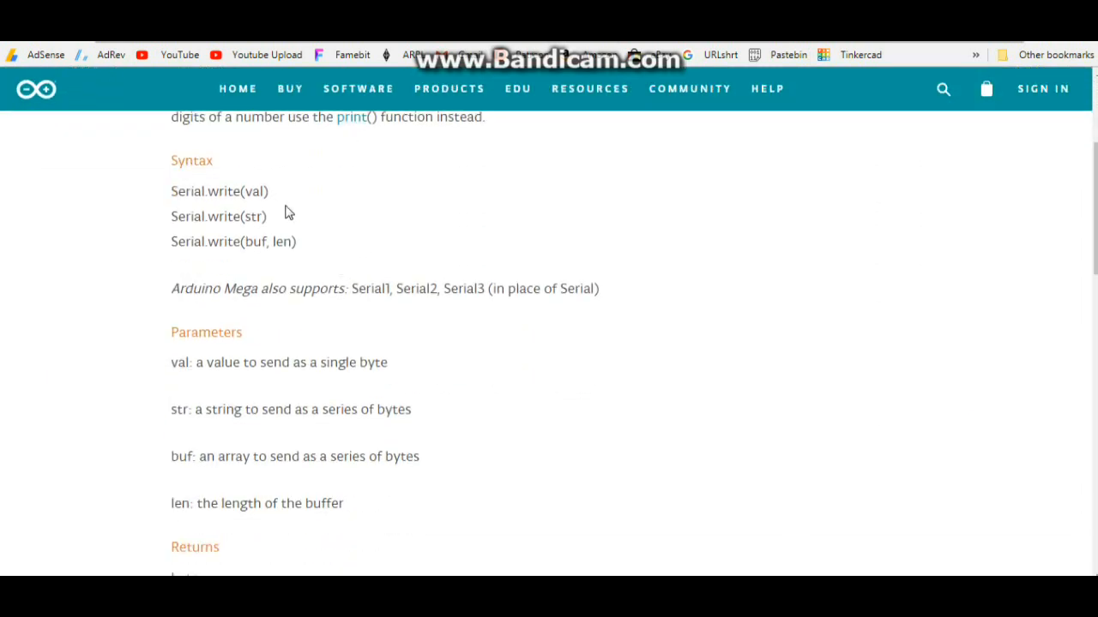
double_click(220, 192)
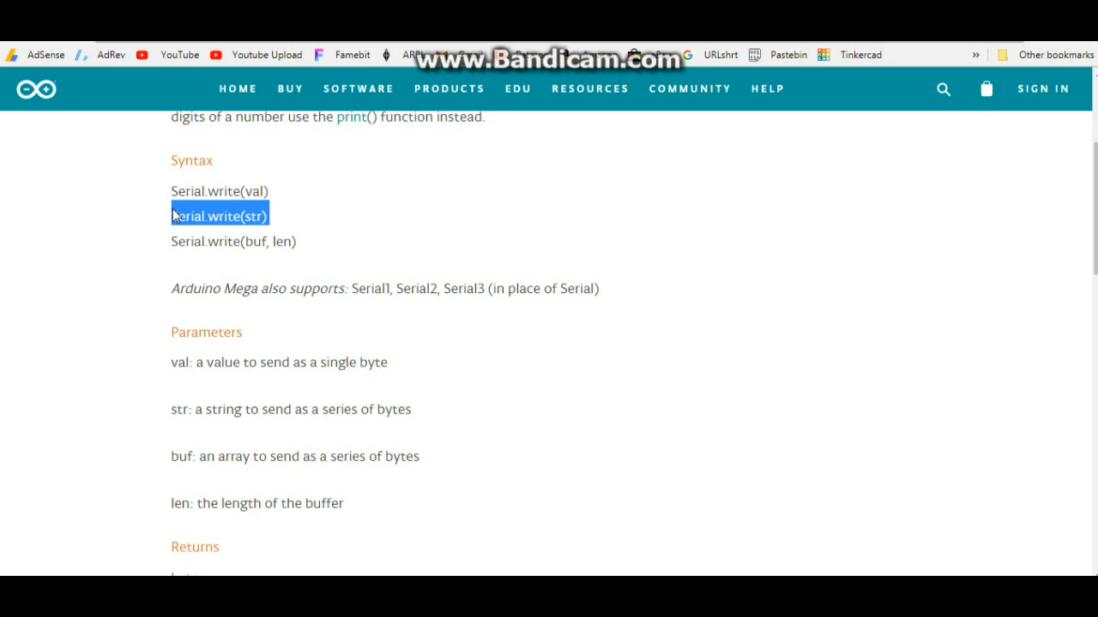
left_click(306, 240)
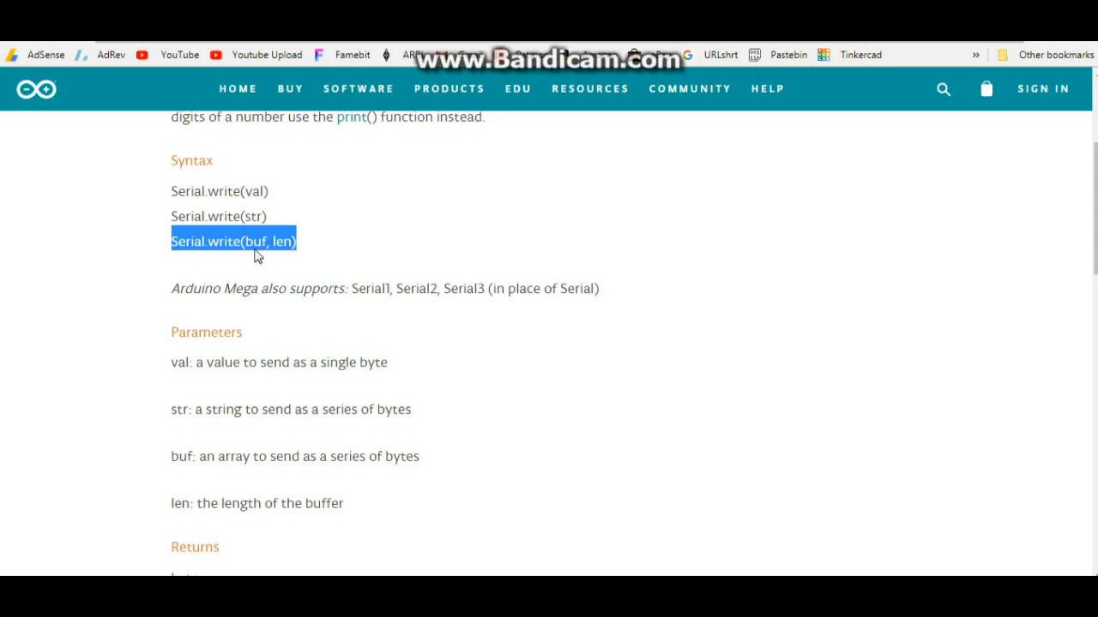
mouse_move(624, 202)
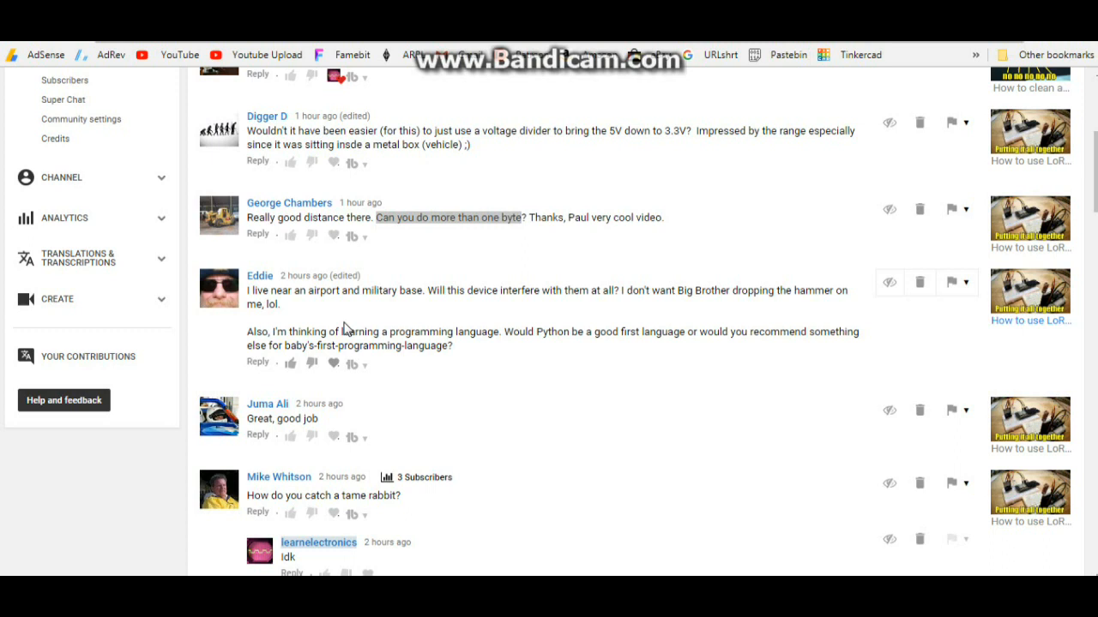
mouse_move(290, 351)
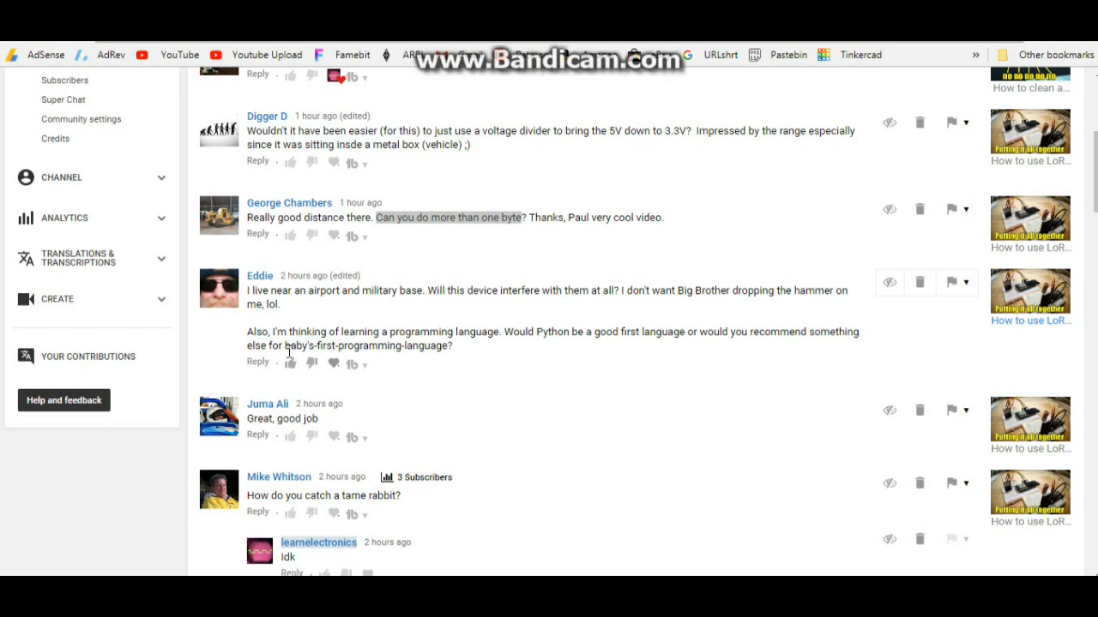
mouse_move(542, 335)
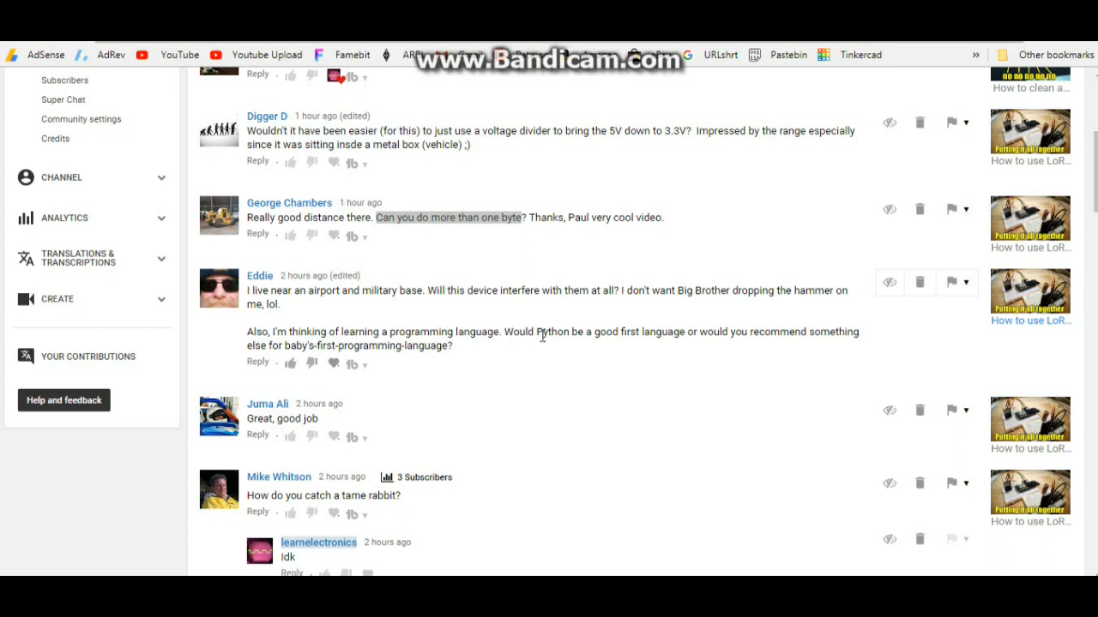
mouse_move(552, 302)
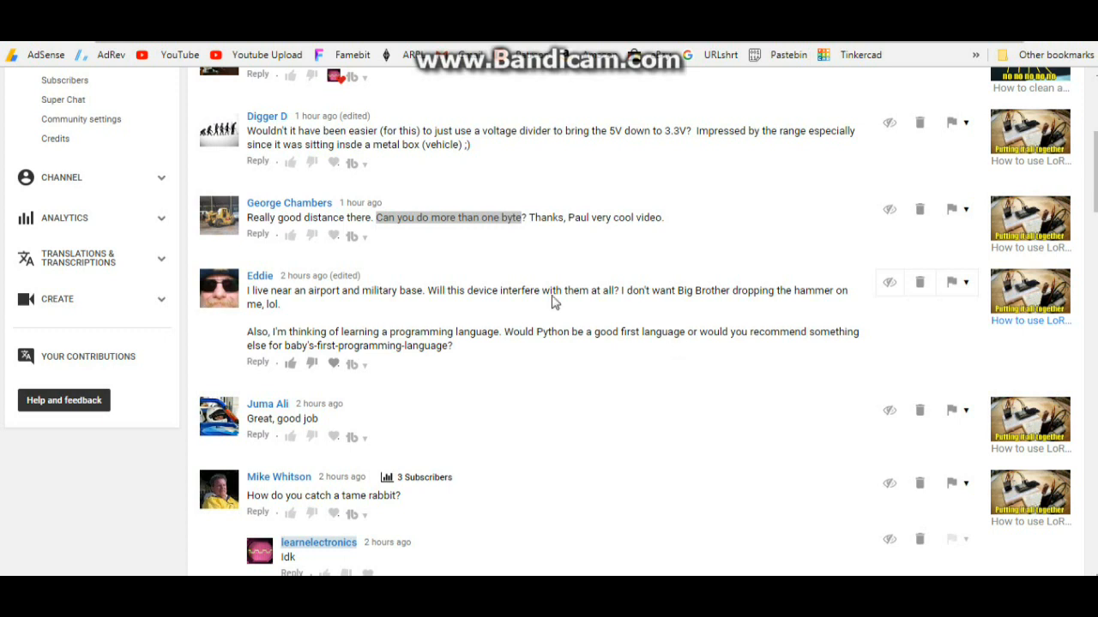
mouse_move(416, 284)
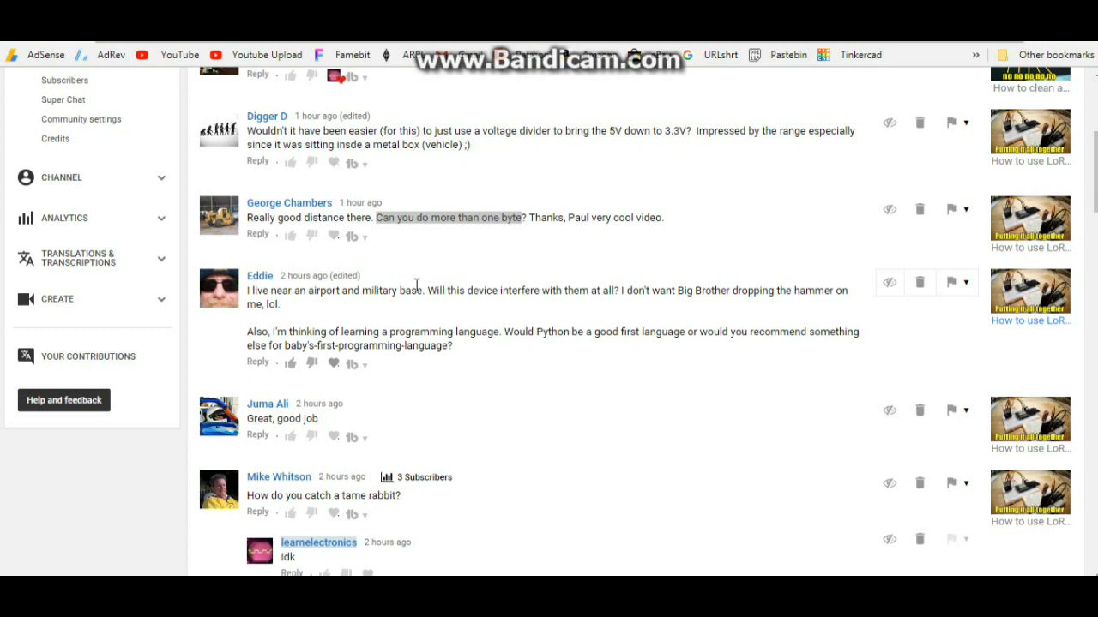
mouse_move(621, 252)
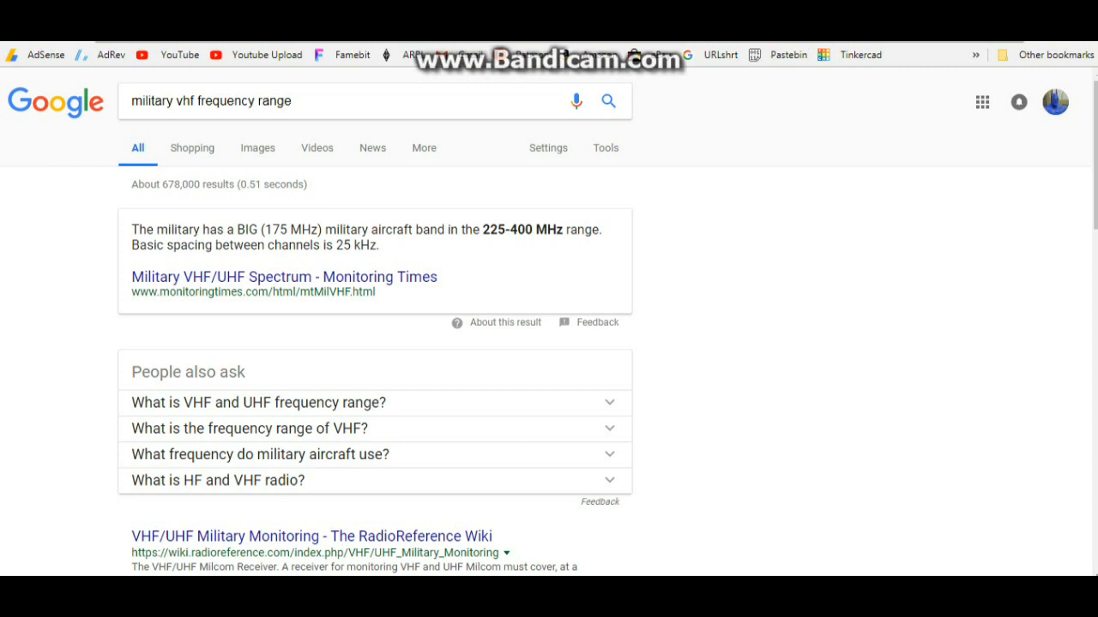
mouse_move(453, 285)
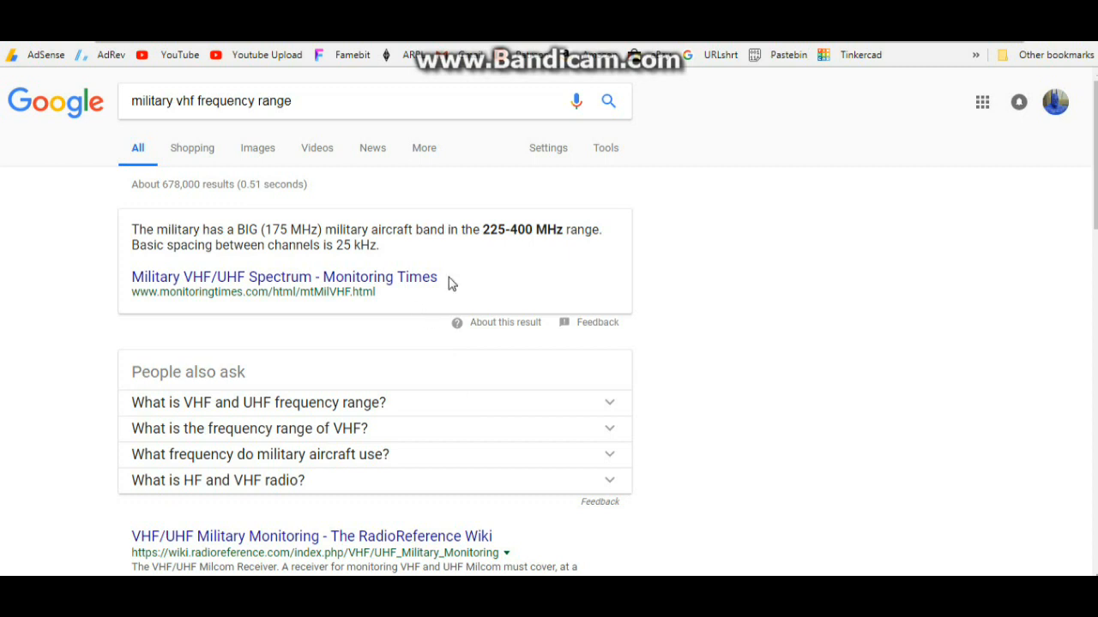
Highlight the 225–400 MHz military aircraft band and keep the current Windows color scheme
double_click(494, 230)
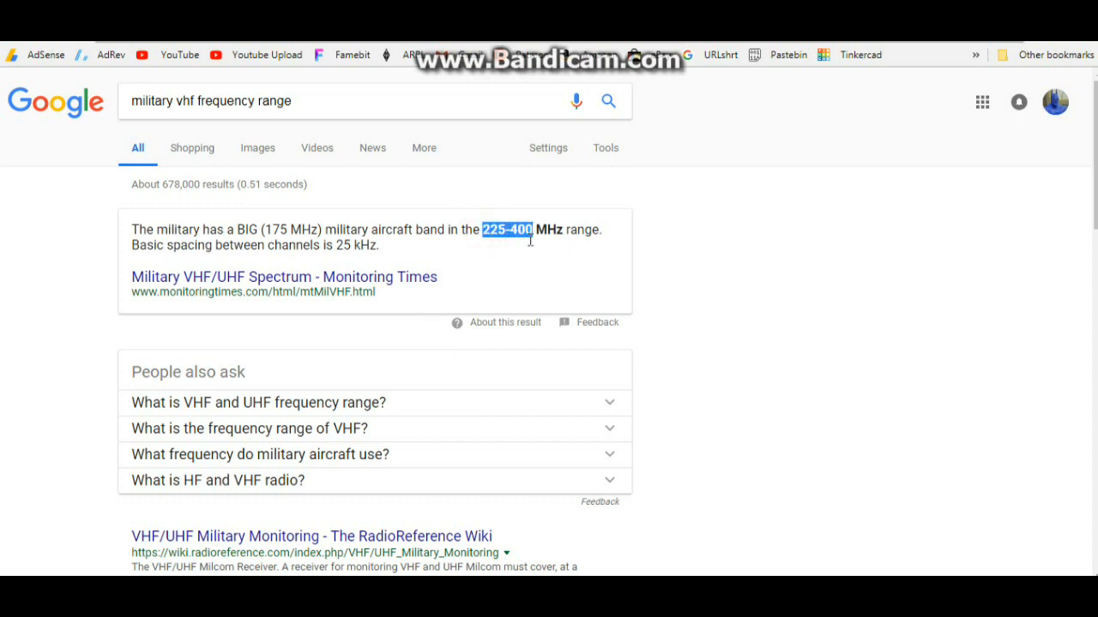
mouse_move(518, 281)
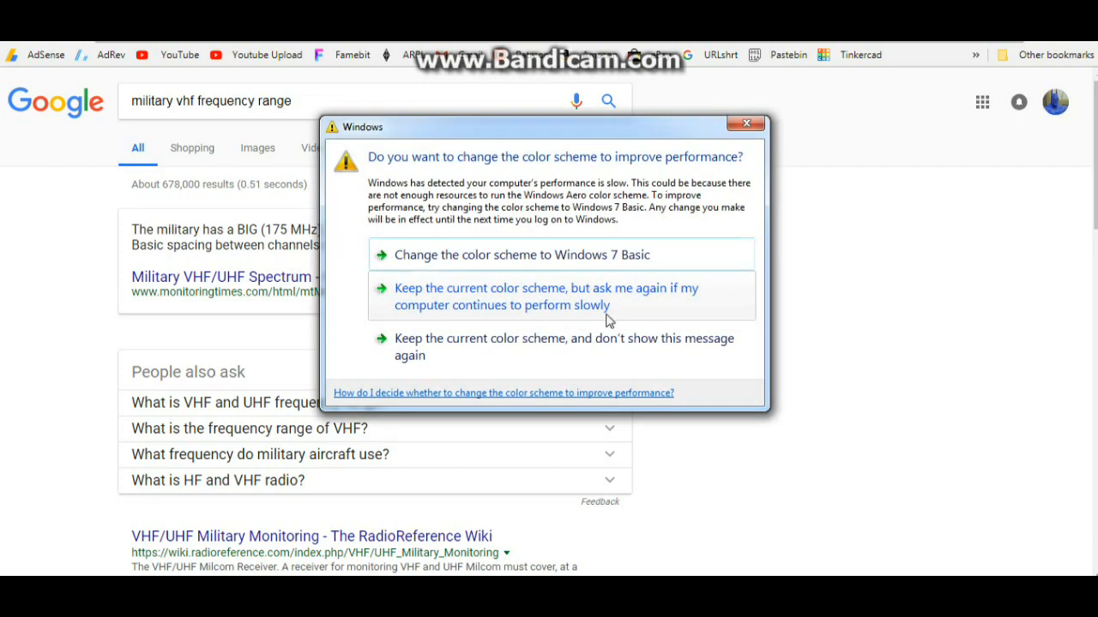
left_click(745, 123)
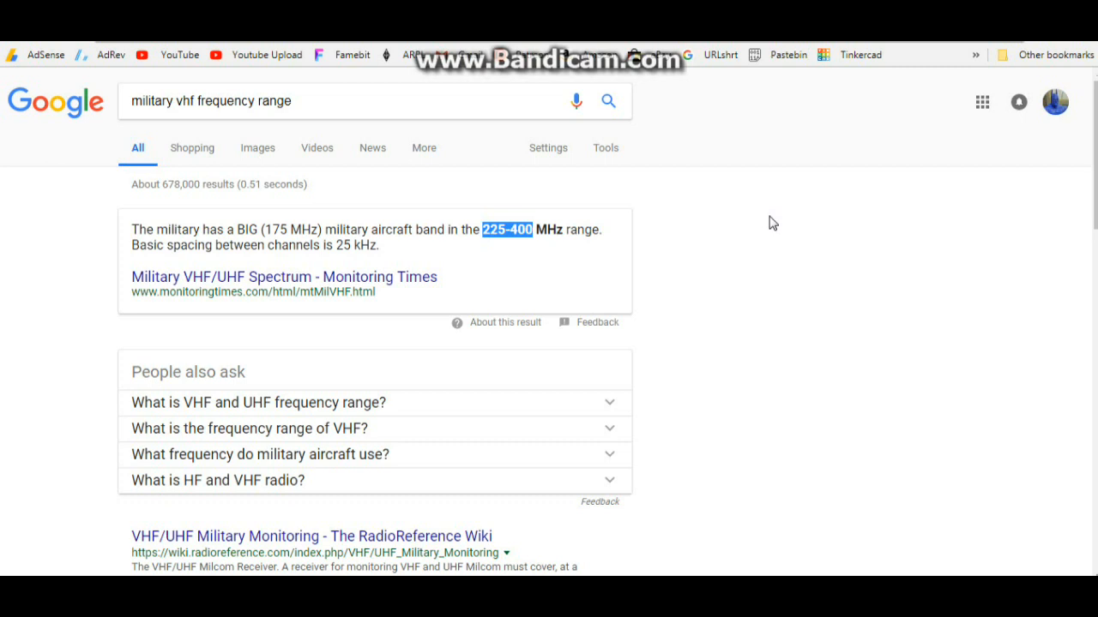
mouse_move(316, 171)
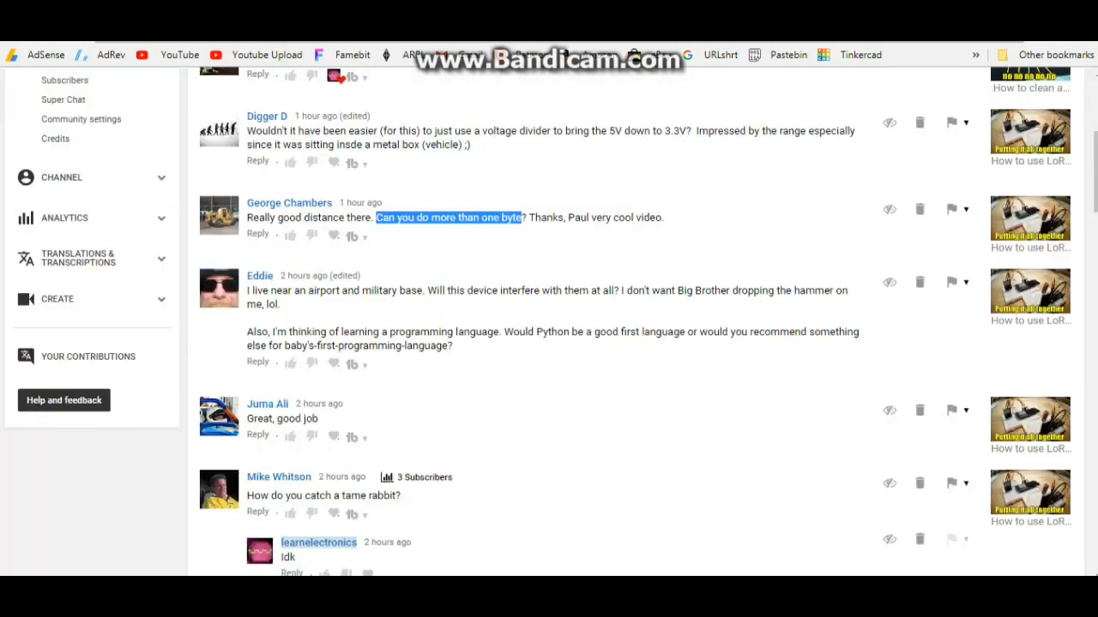
scroll("down", 3)
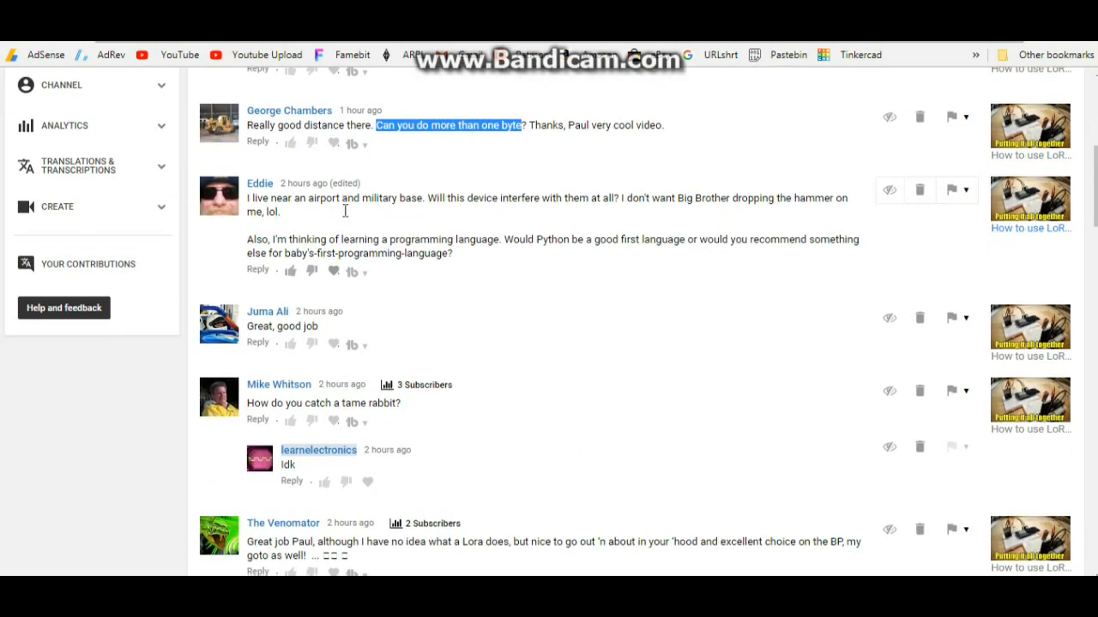
scroll("down", 3)
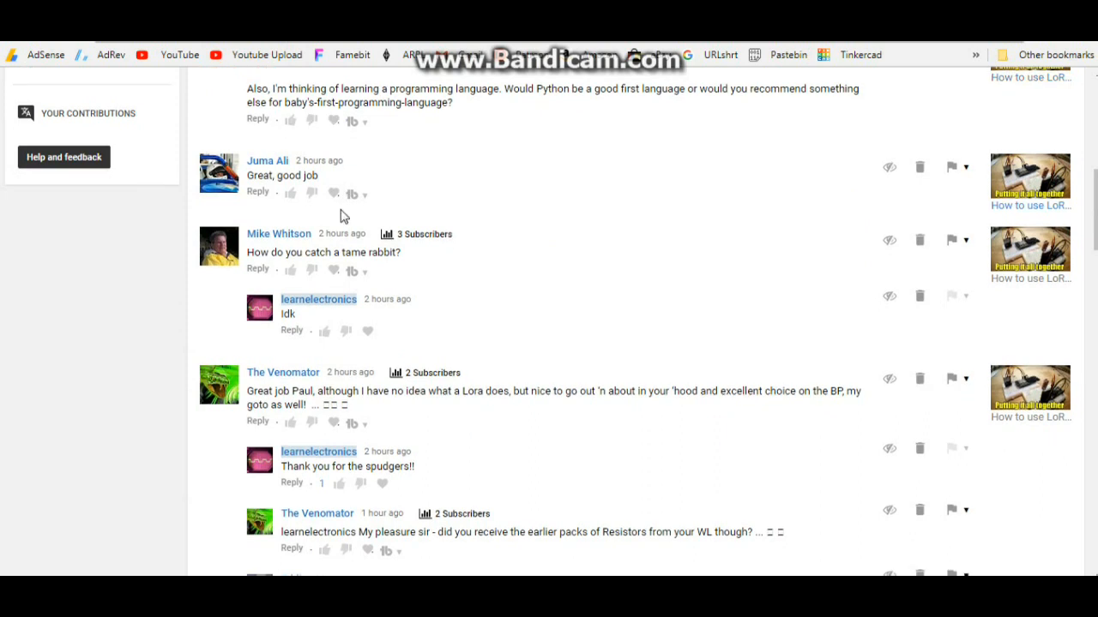
scroll("down", 3)
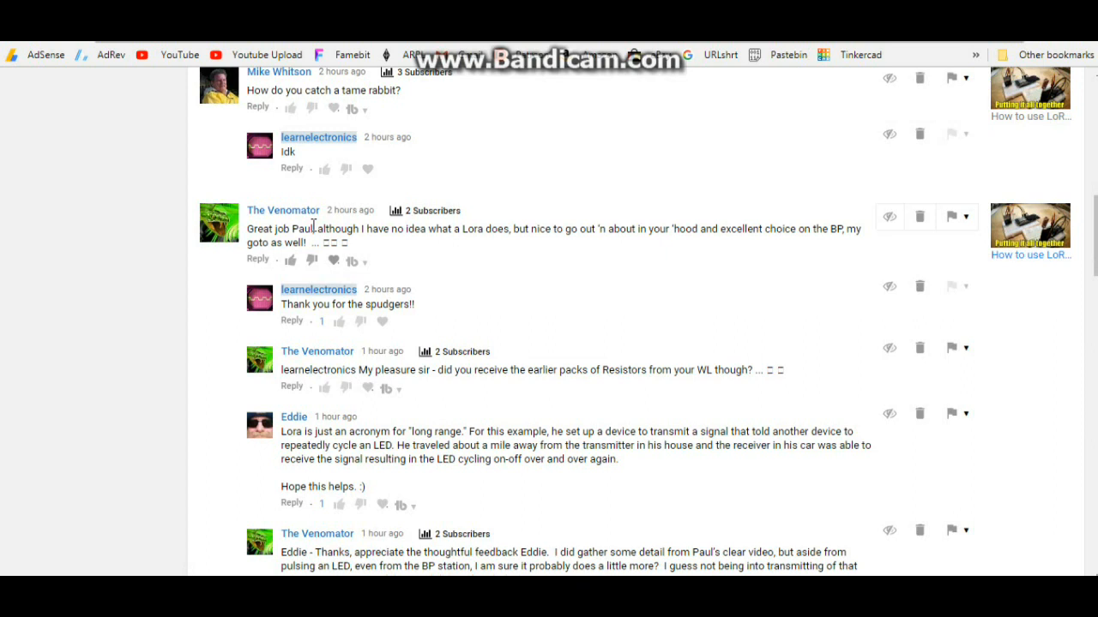
scroll("down", 3)
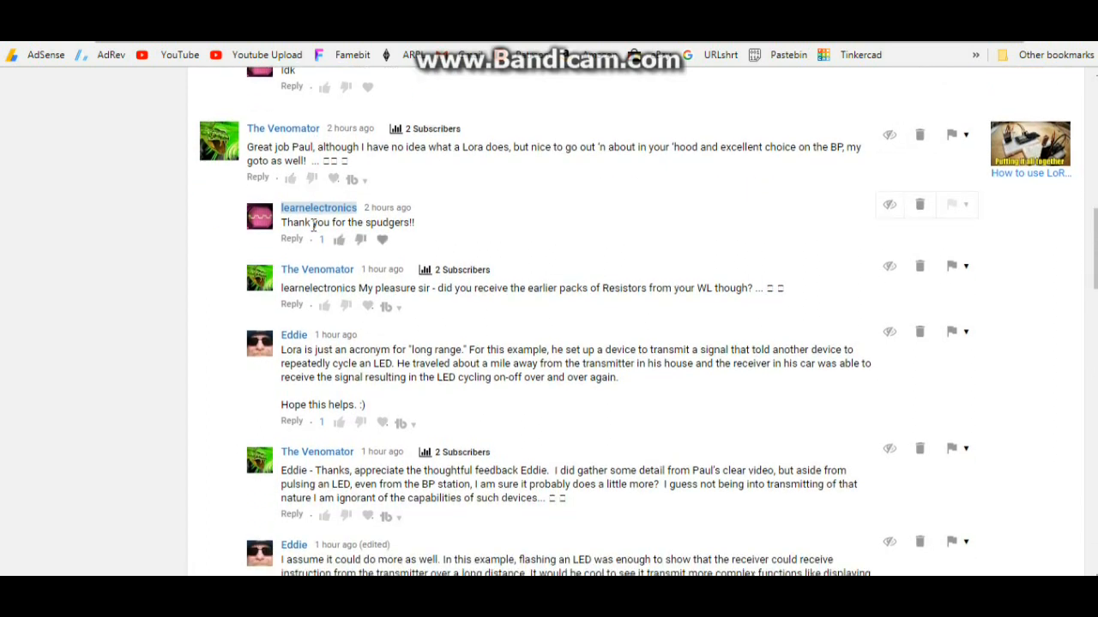
scroll("down", 3)
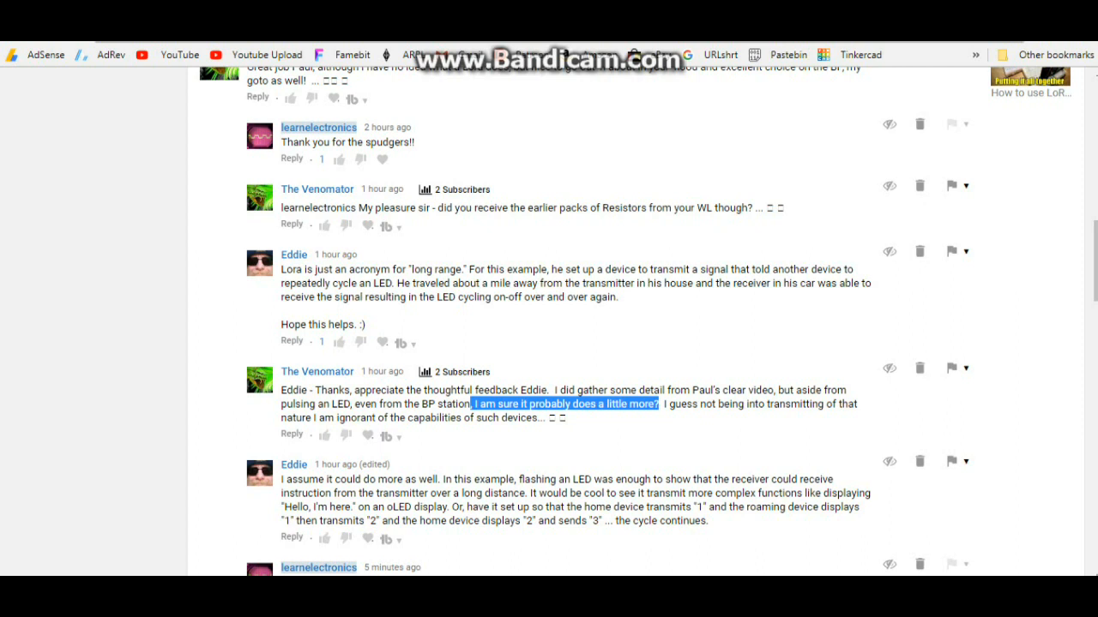
mouse_move(120, 223)
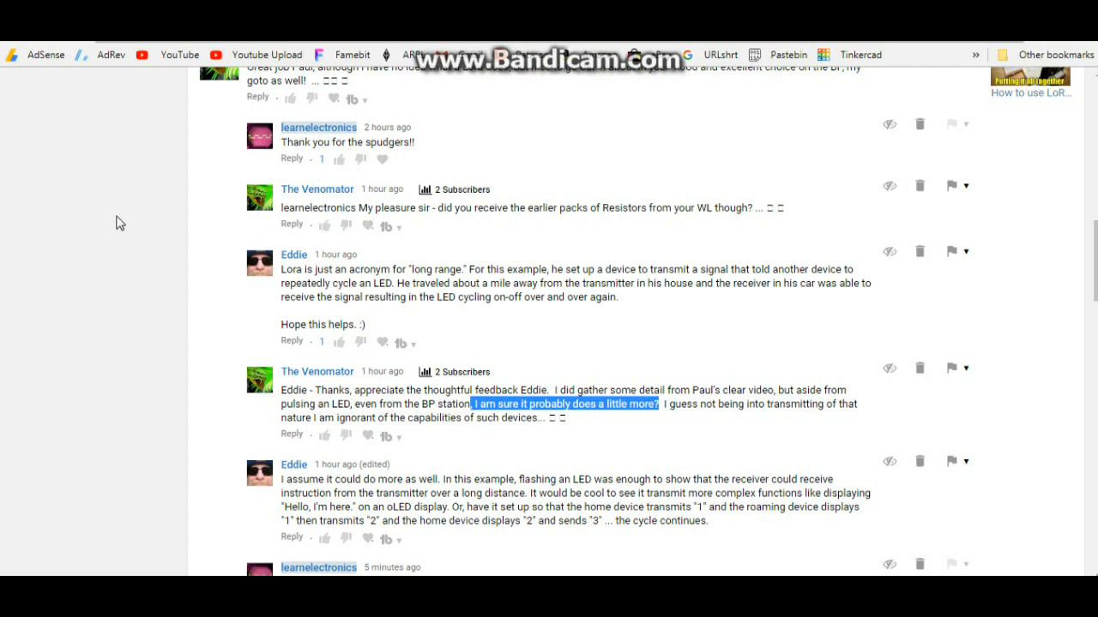
scroll("down", 3)
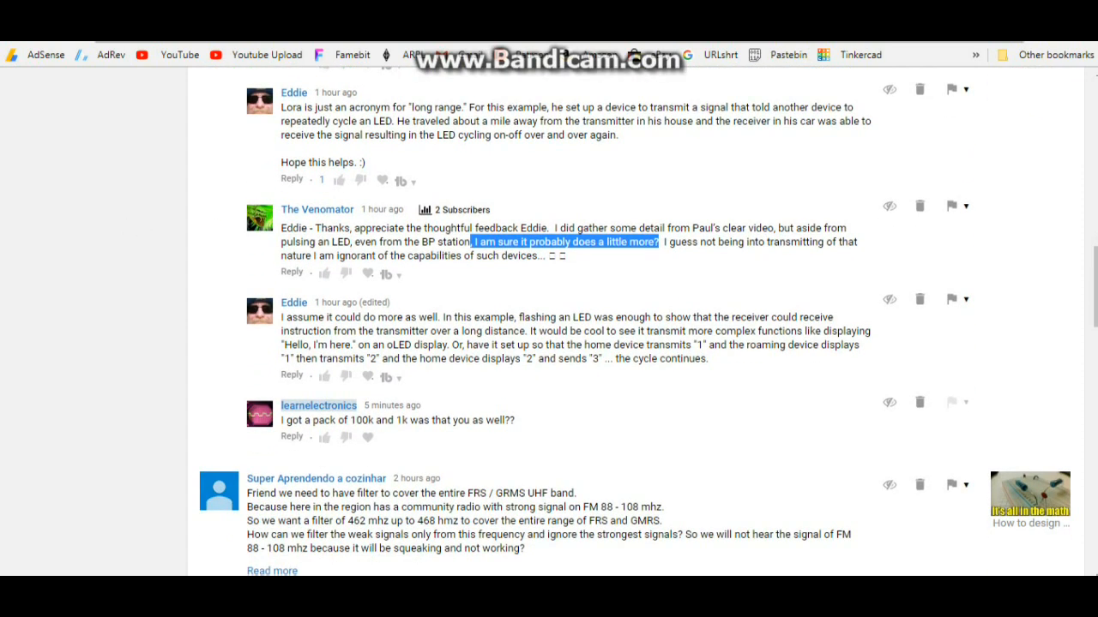
scroll("down", 3)
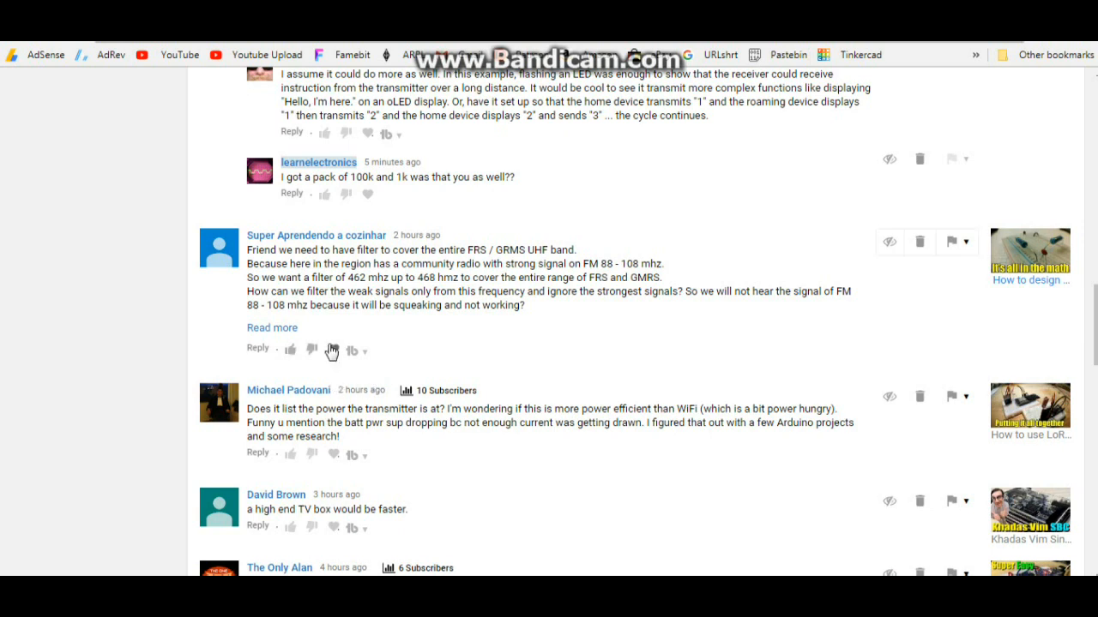
mouse_move(336, 422)
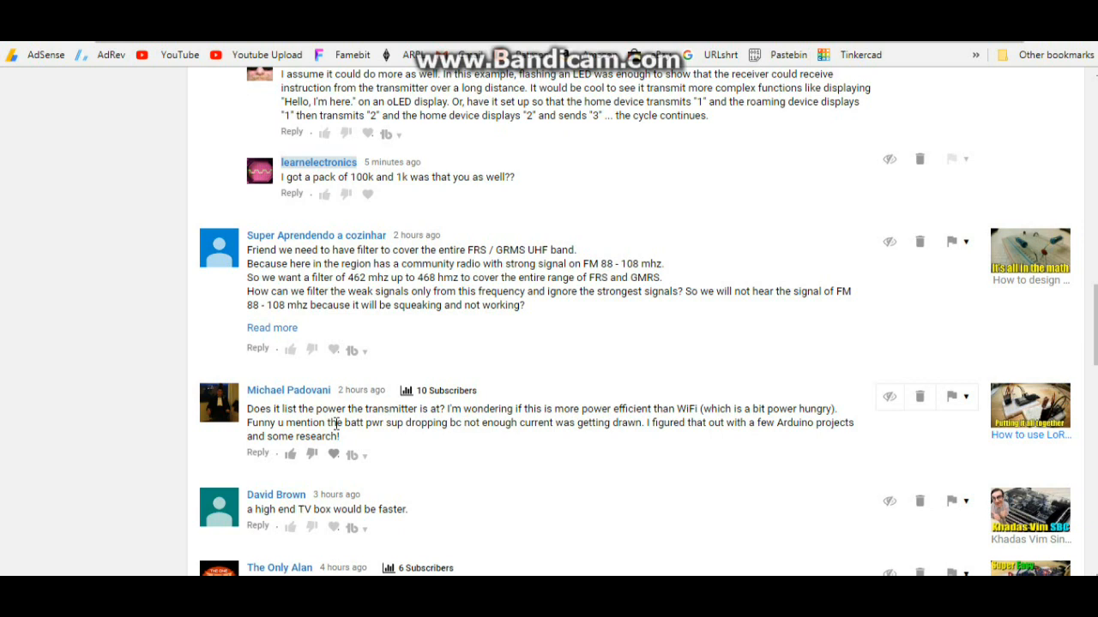
mouse_move(250, 410)
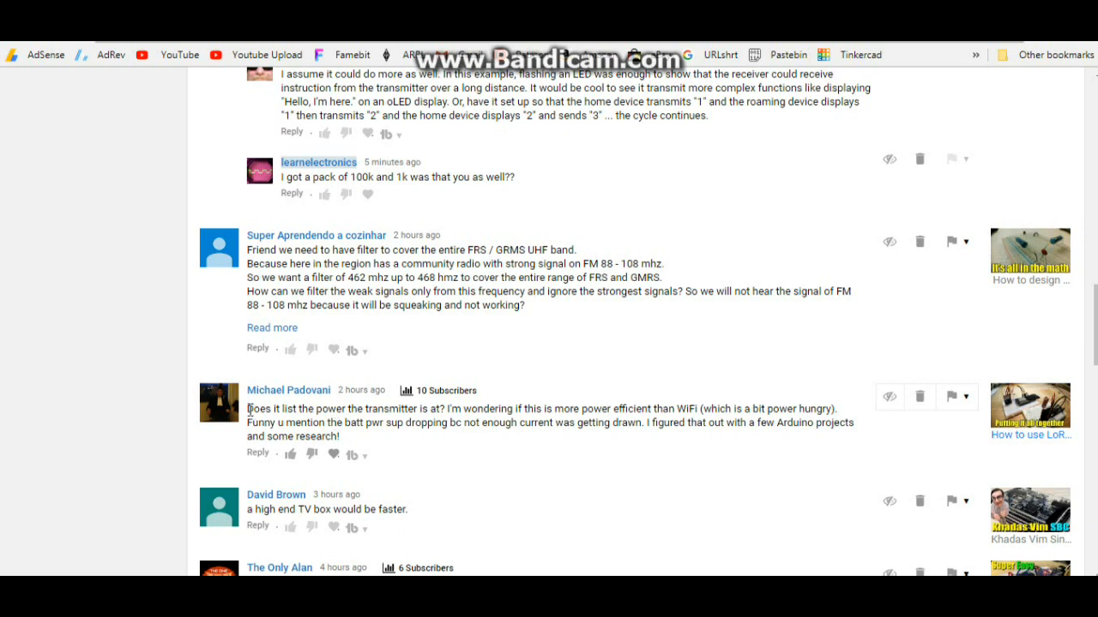
double_click(257, 408)
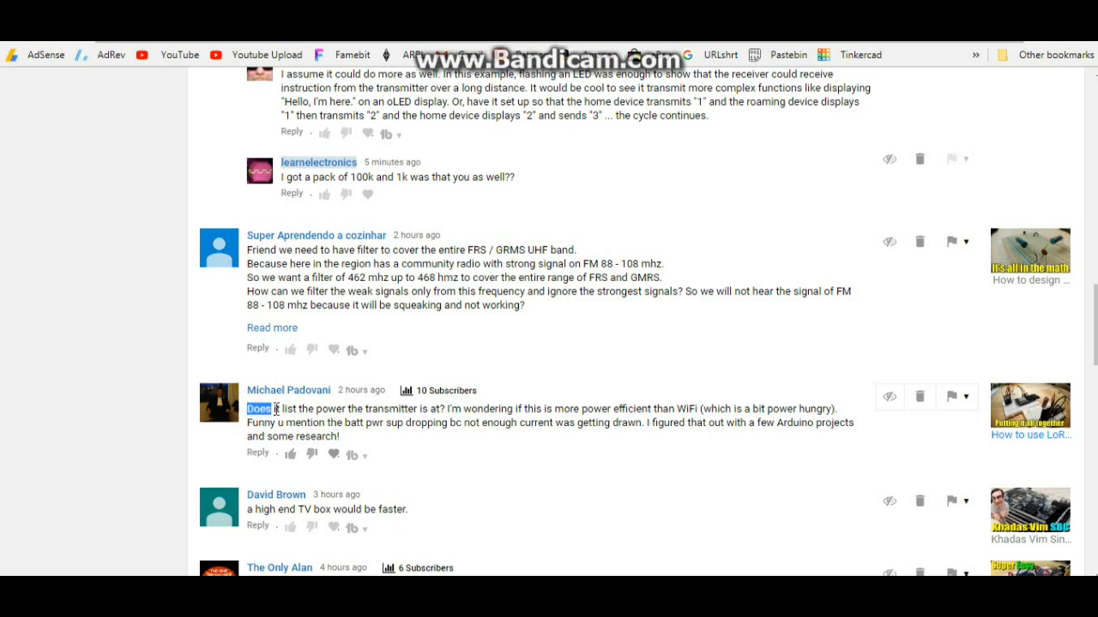
left_click_drag(273, 408, 442, 408)
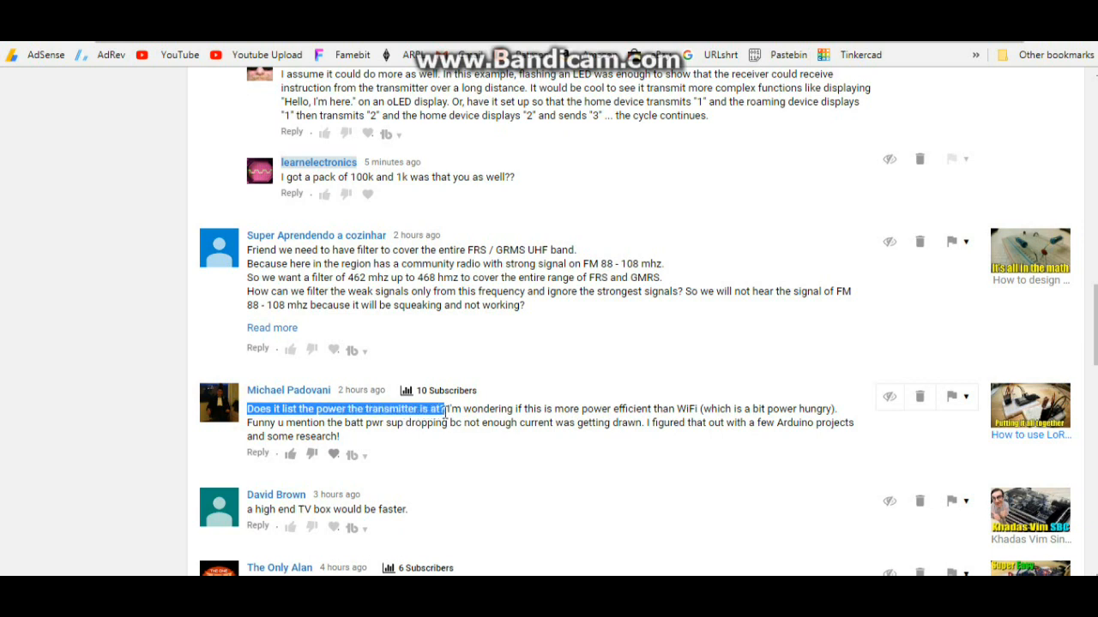
mouse_move(512, 558)
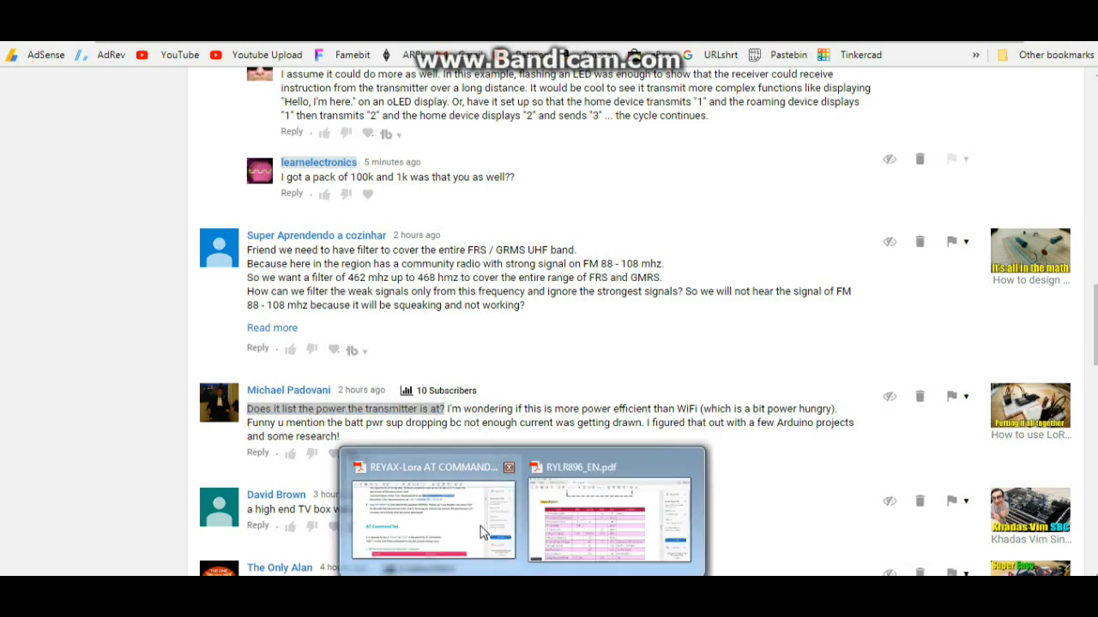
Bring up RYLR896_EN.pdf and mark the RF output power and the 43 mA typical Transmit Current row
left_click(432, 514)
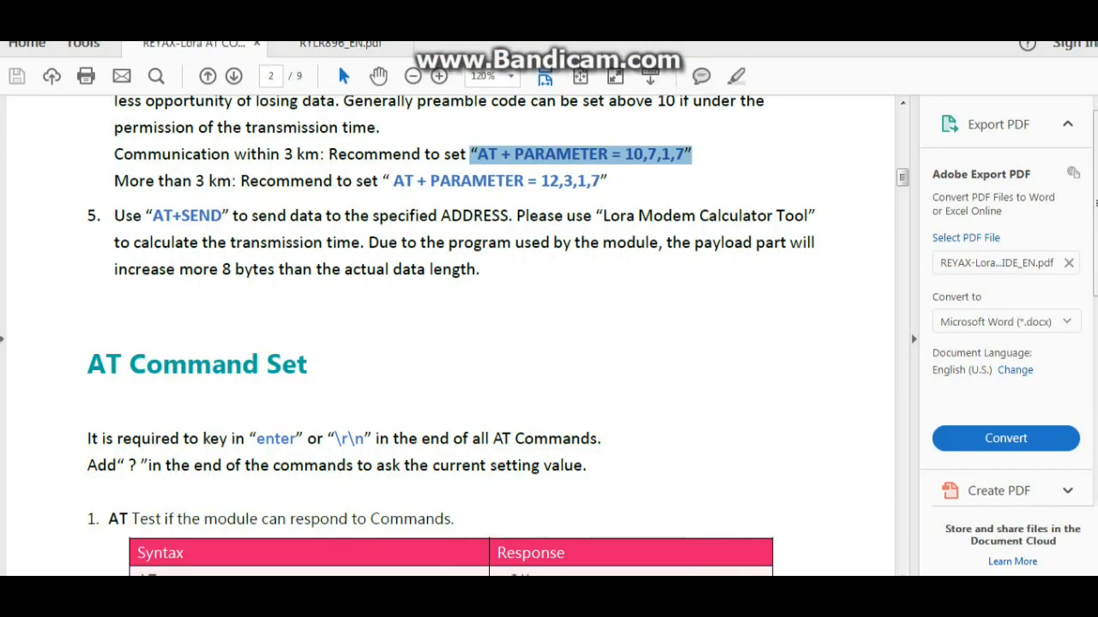
left_click(339, 43)
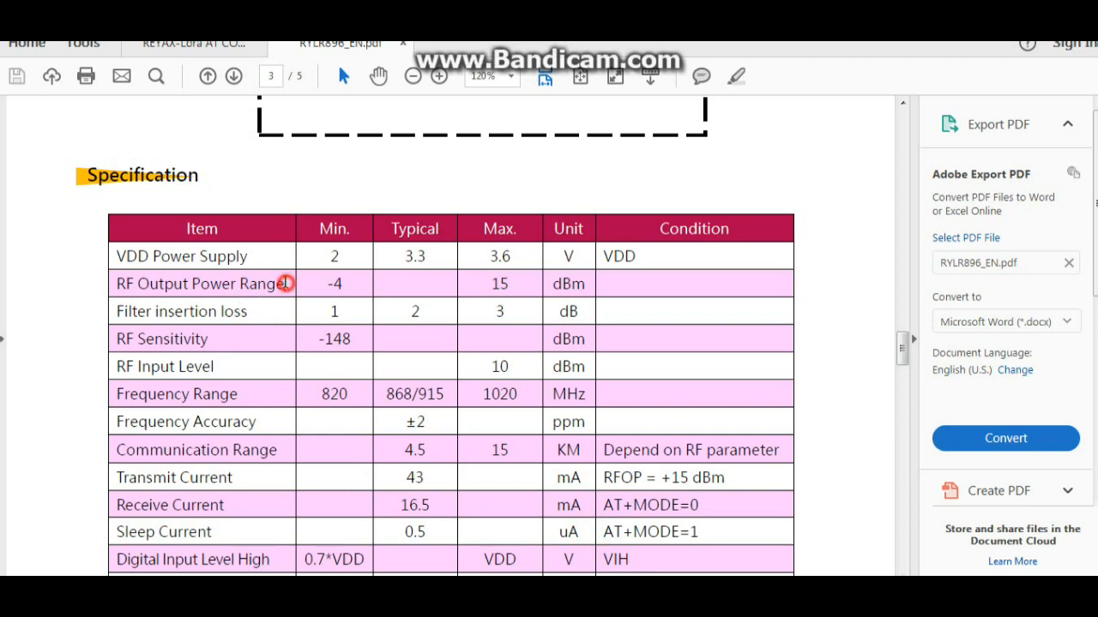
double_click(199, 283)
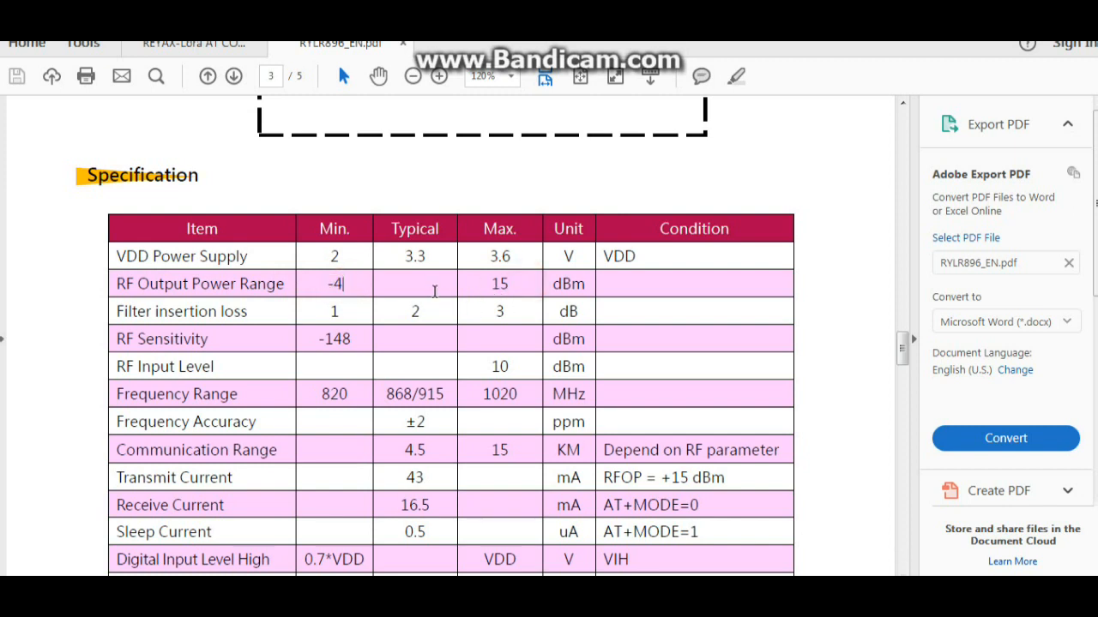
mouse_move(248, 480)
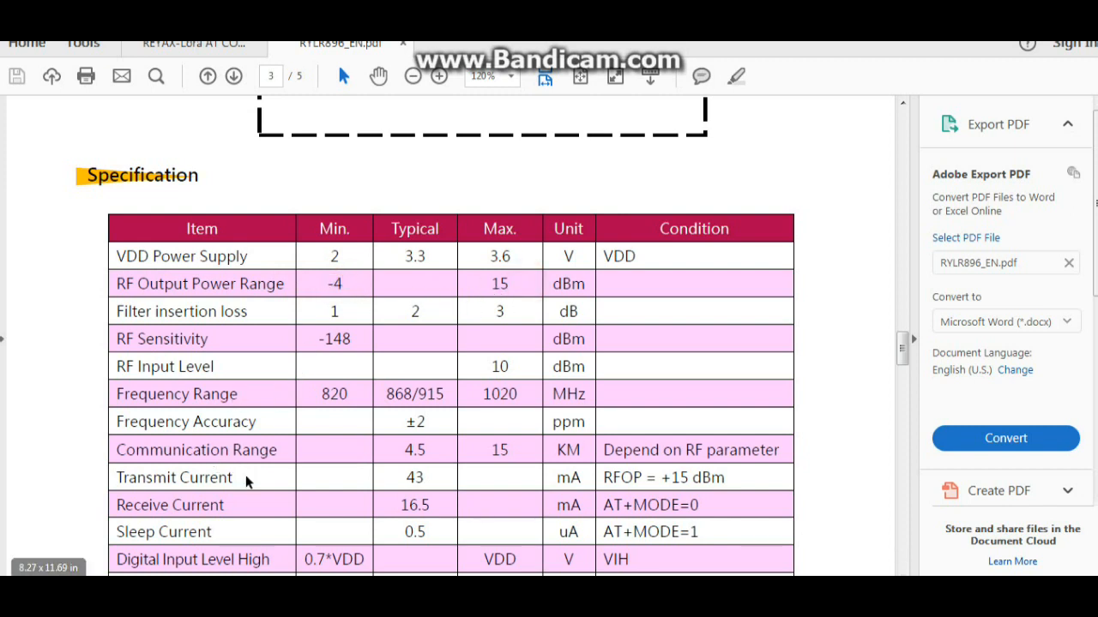
double_click(173, 477)
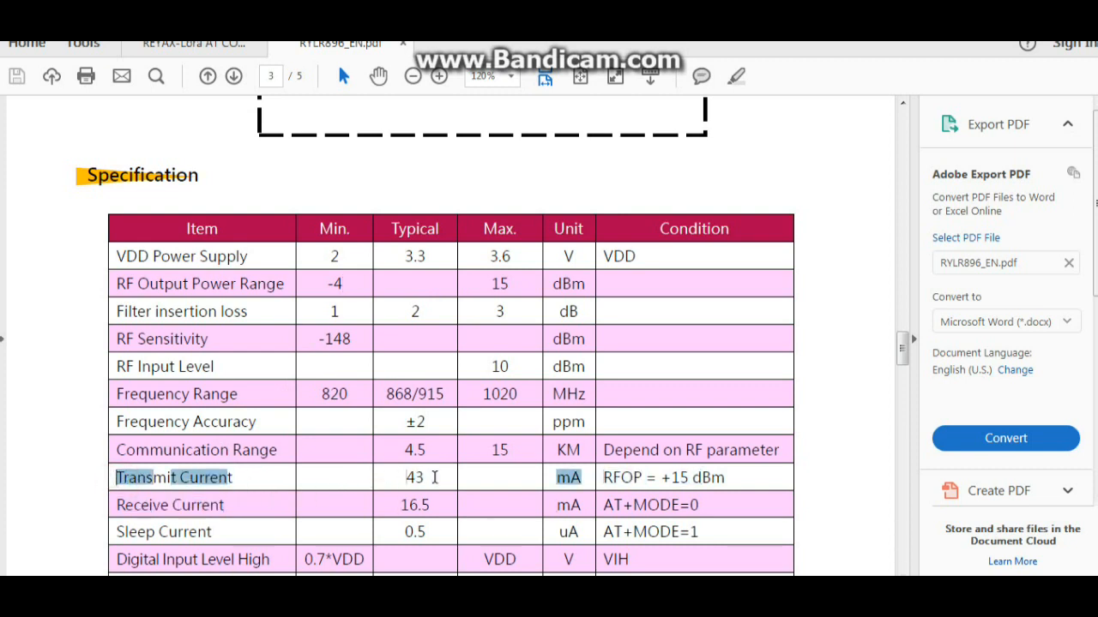
double_click(415, 477)
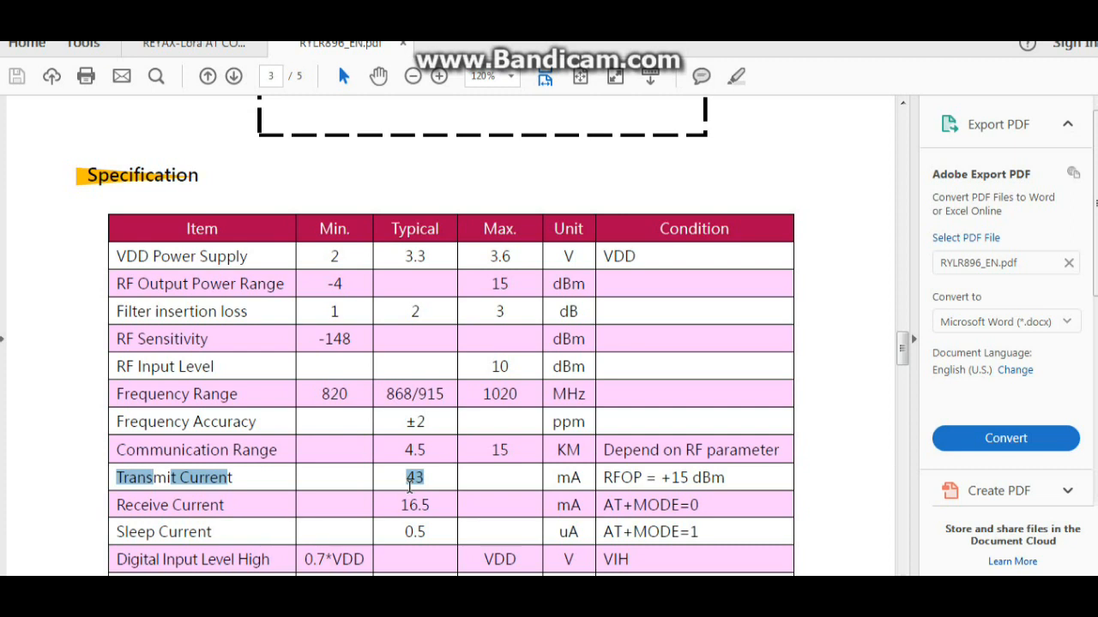
mouse_move(65, 470)
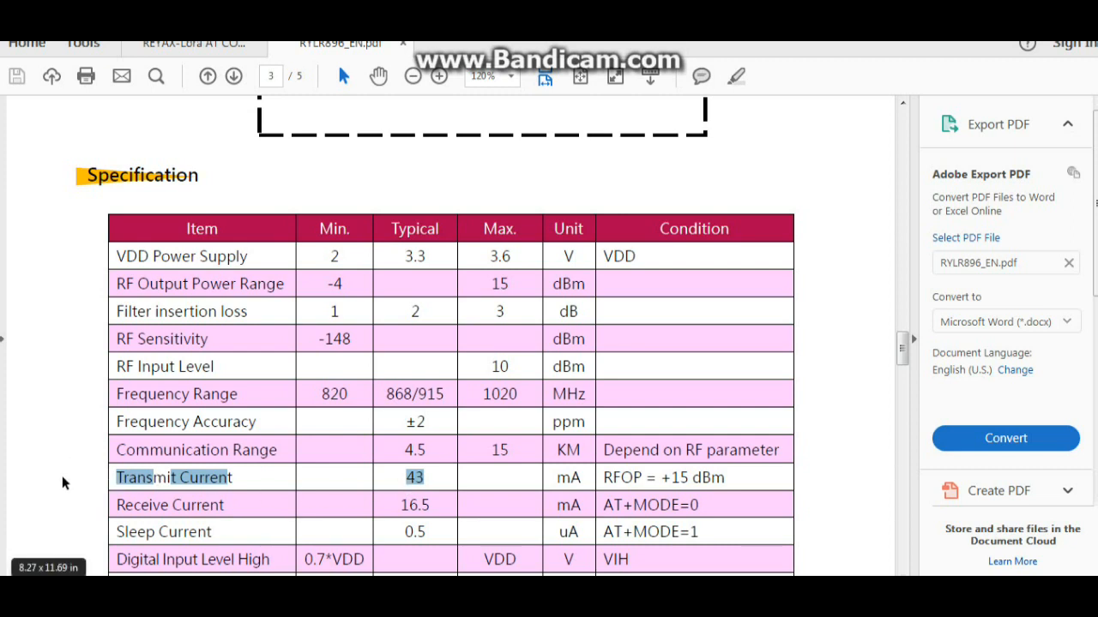
mouse_move(182, 545)
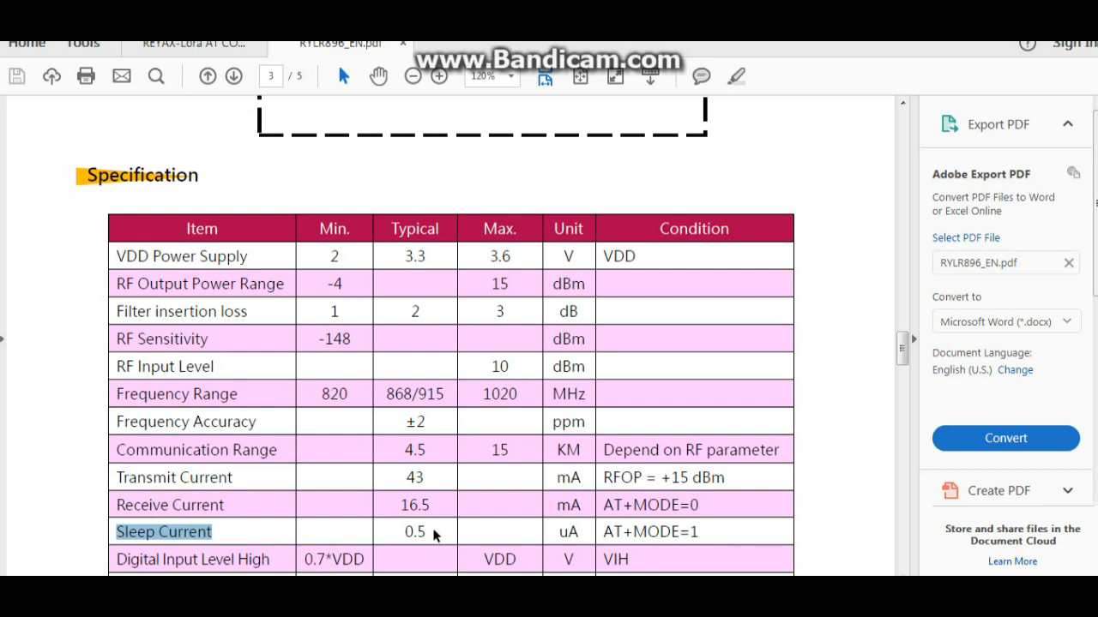
mouse_move(432, 533)
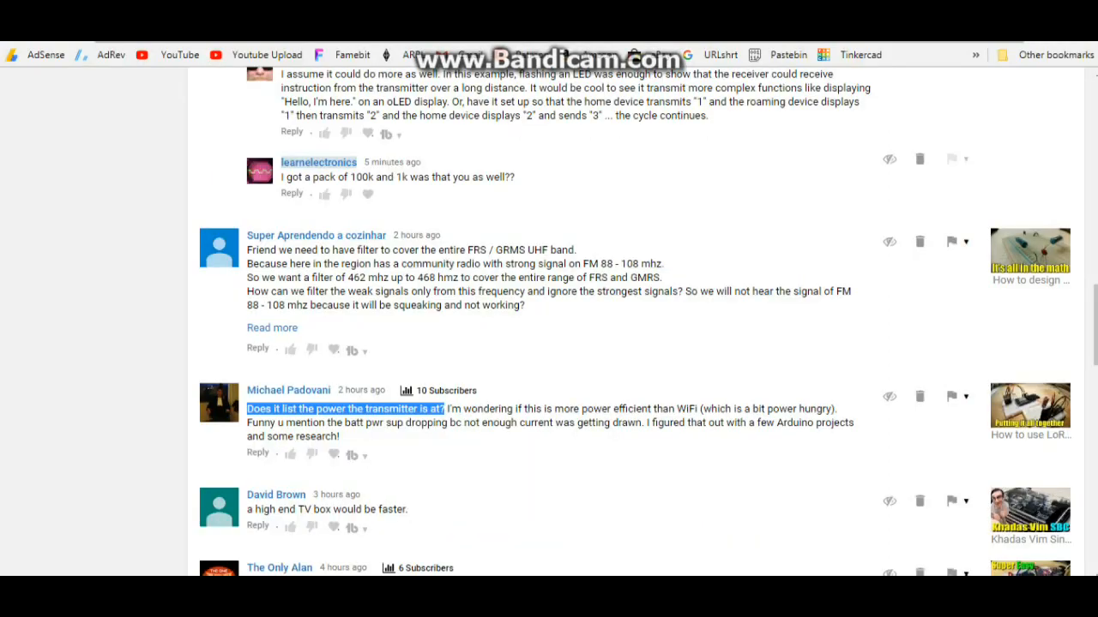
Scroll past the power question to The Only Alan's question about low frequencies
scroll("down", 3)
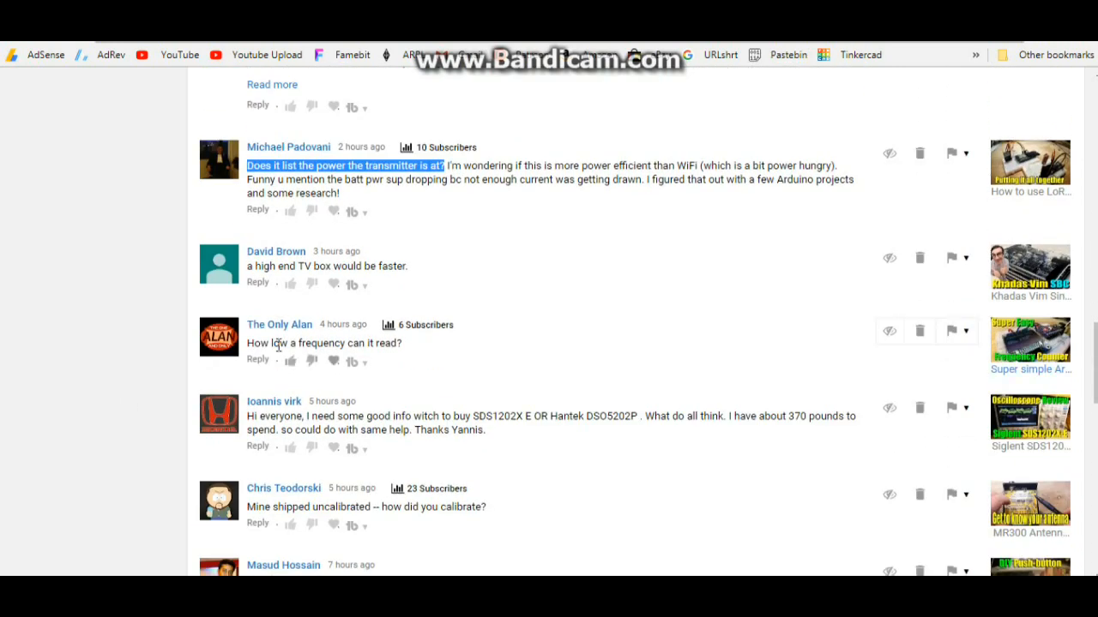
mouse_move(428, 364)
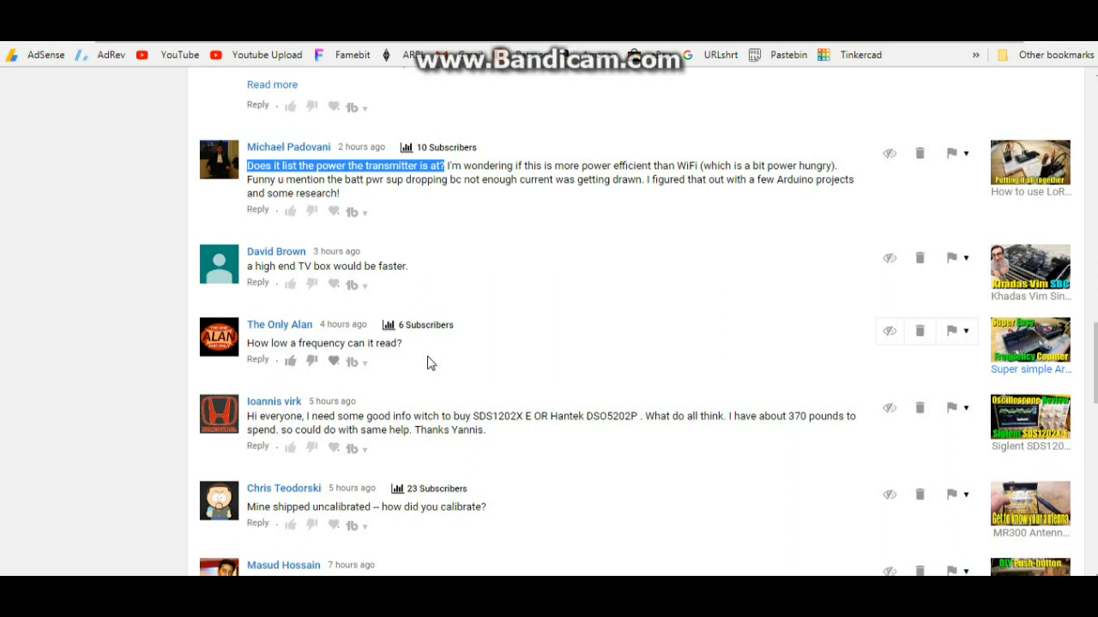
scroll("down", 3)
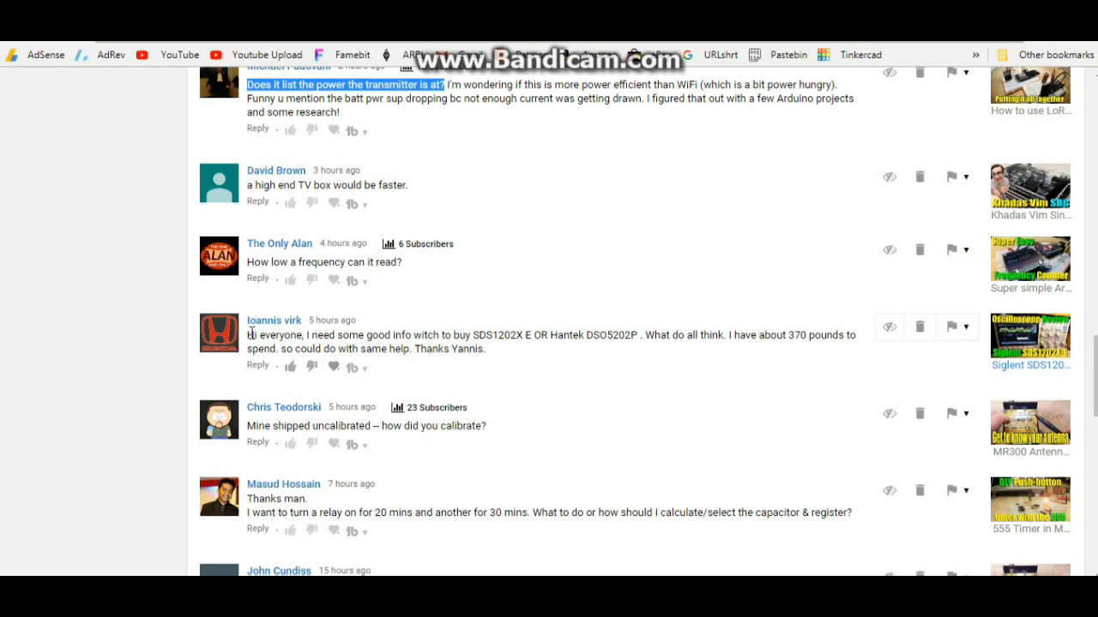
mouse_move(307, 329)
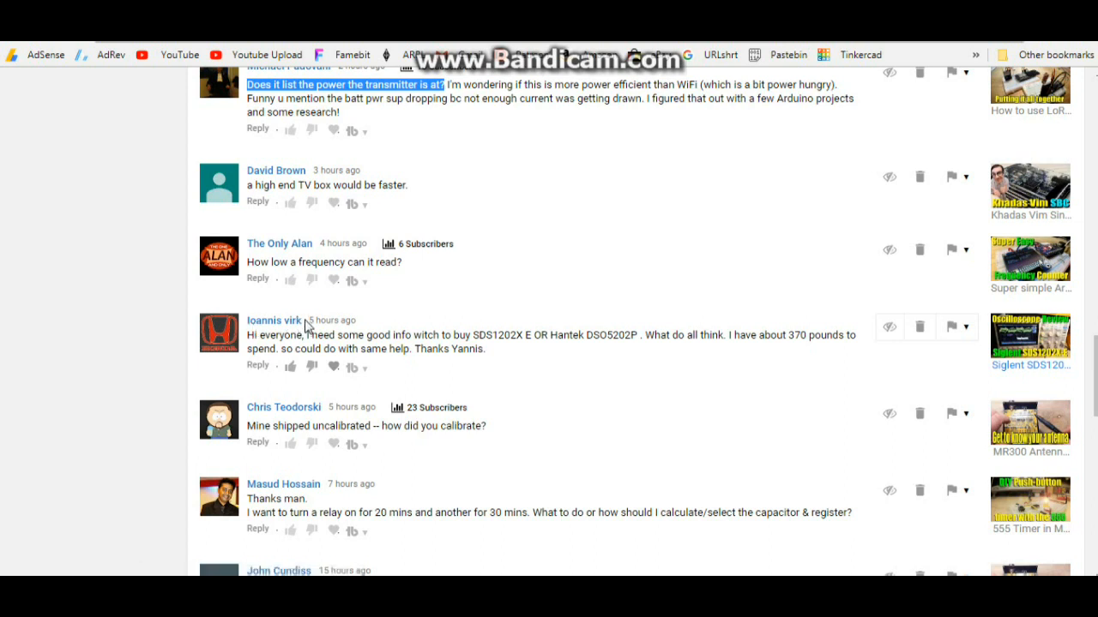
mouse_move(283, 353)
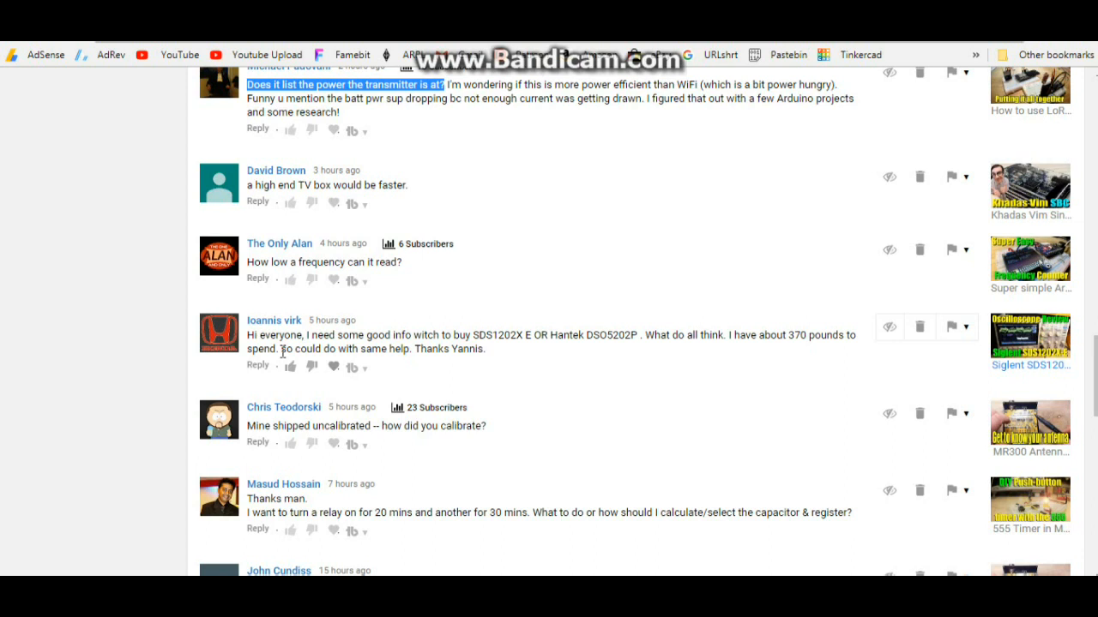
mouse_move(501, 359)
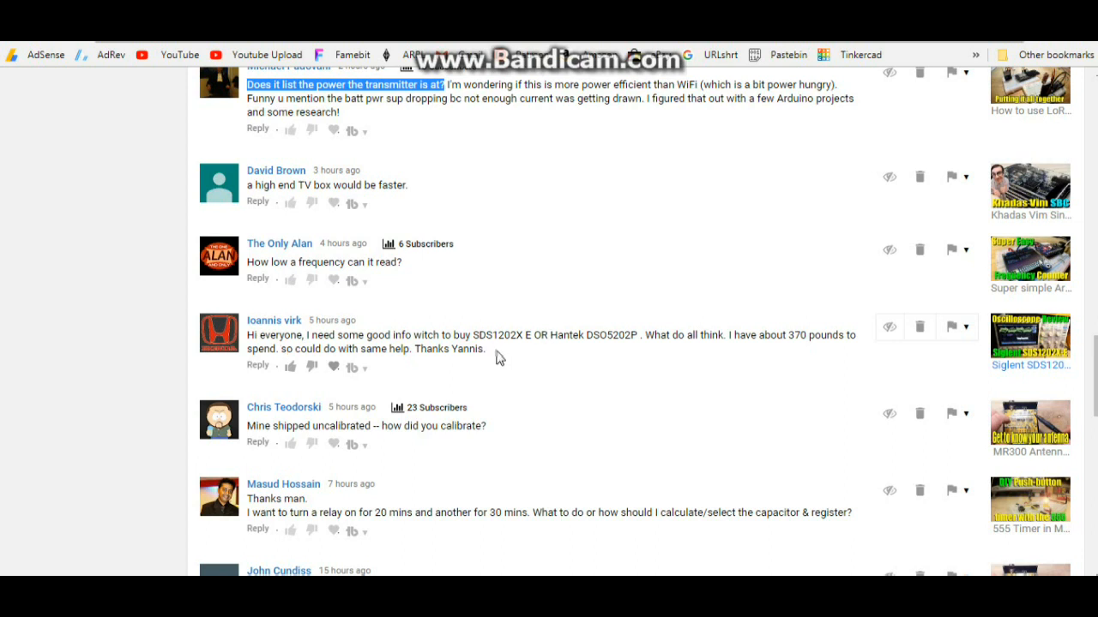
mouse_move(600, 341)
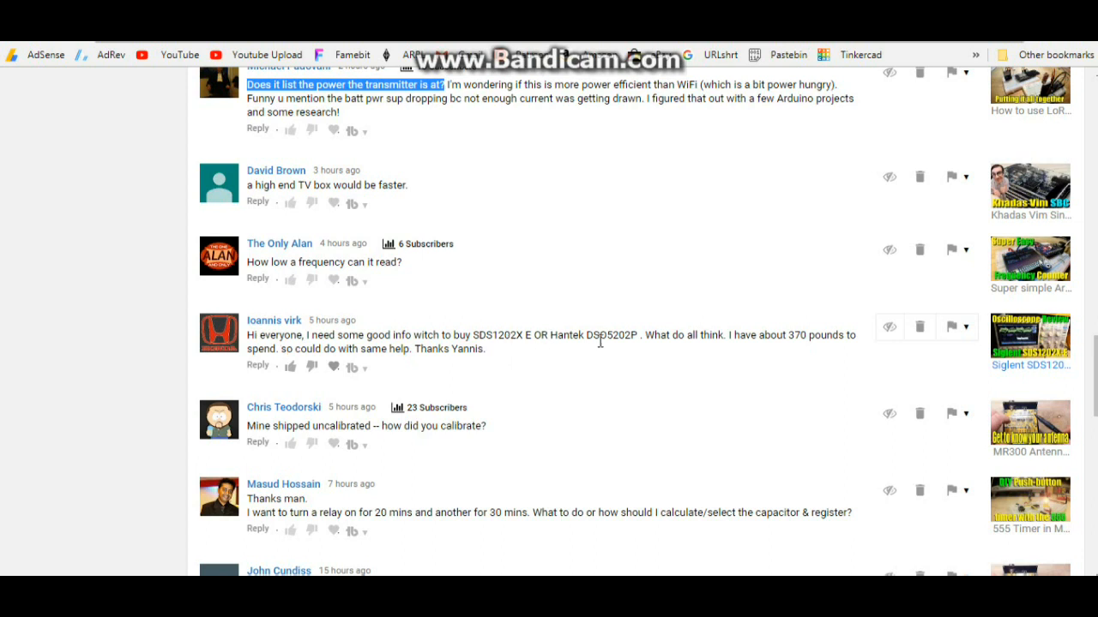
mouse_move(662, 302)
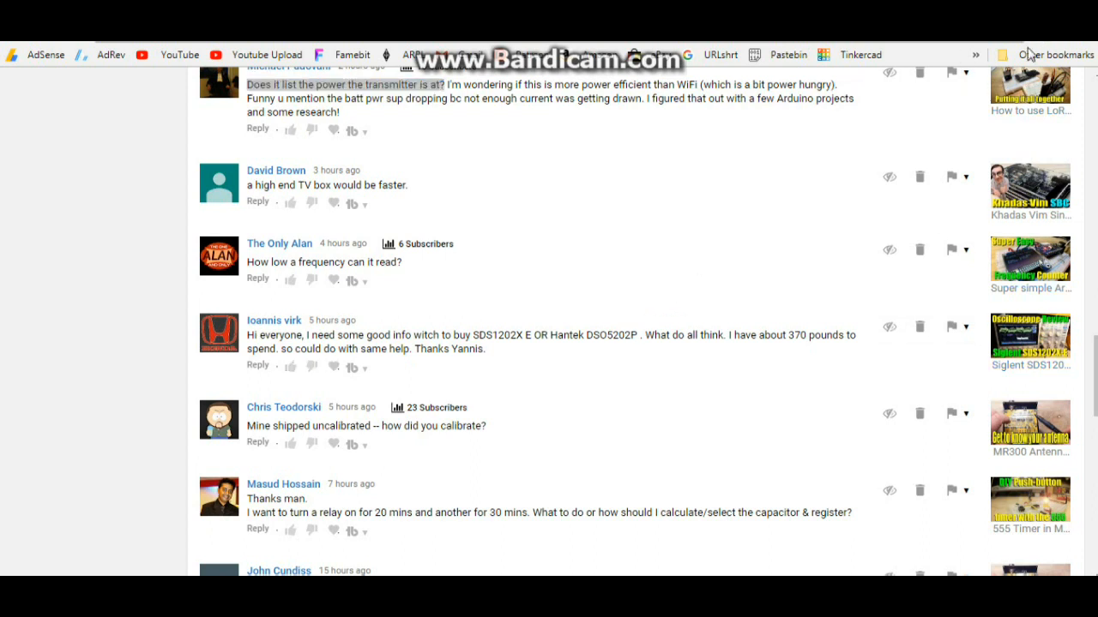
mouse_move(638, 286)
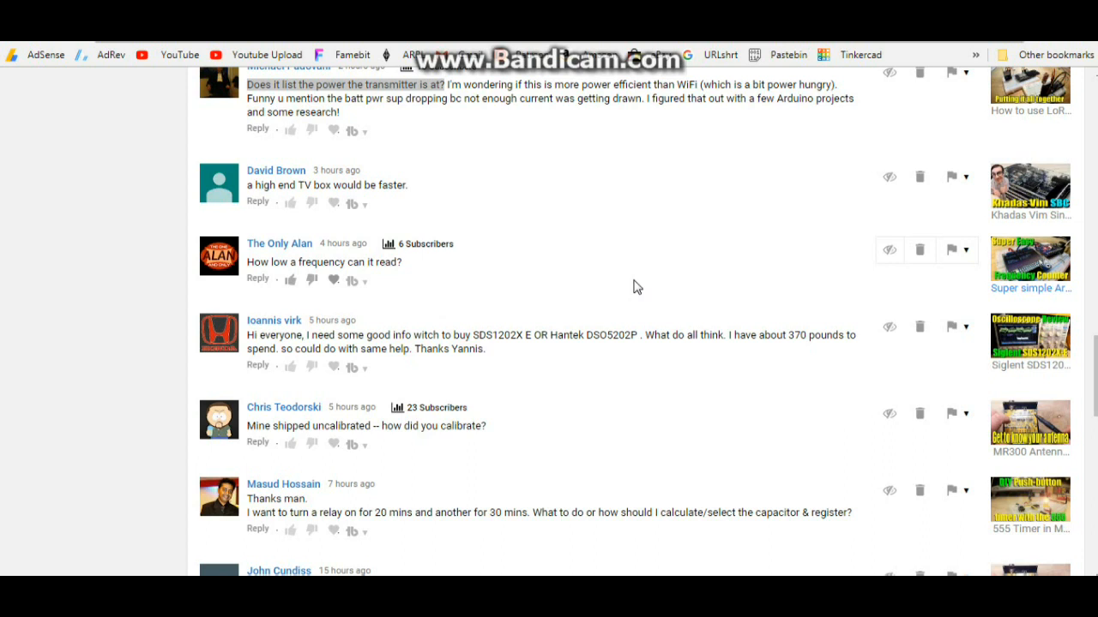
mouse_move(322, 411)
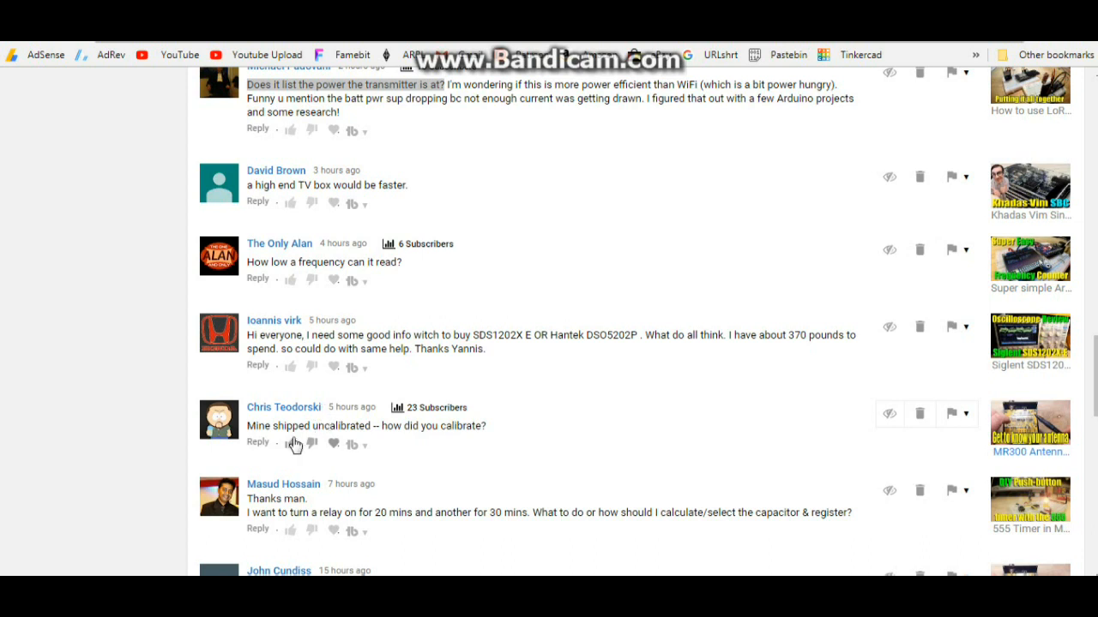
mouse_move(299, 443)
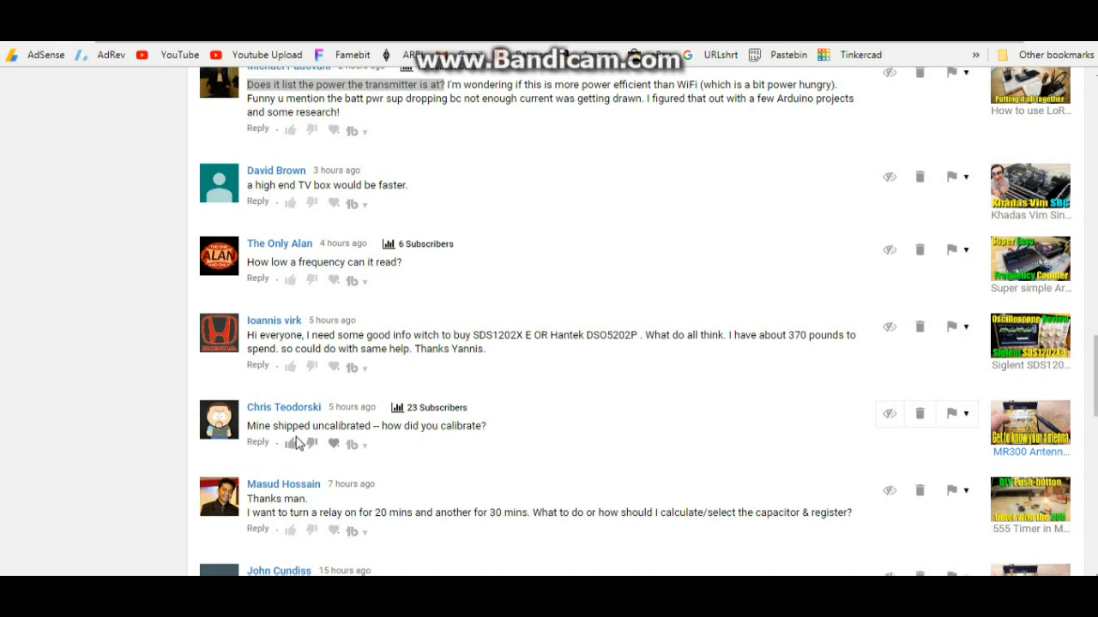
mouse_move(535, 437)
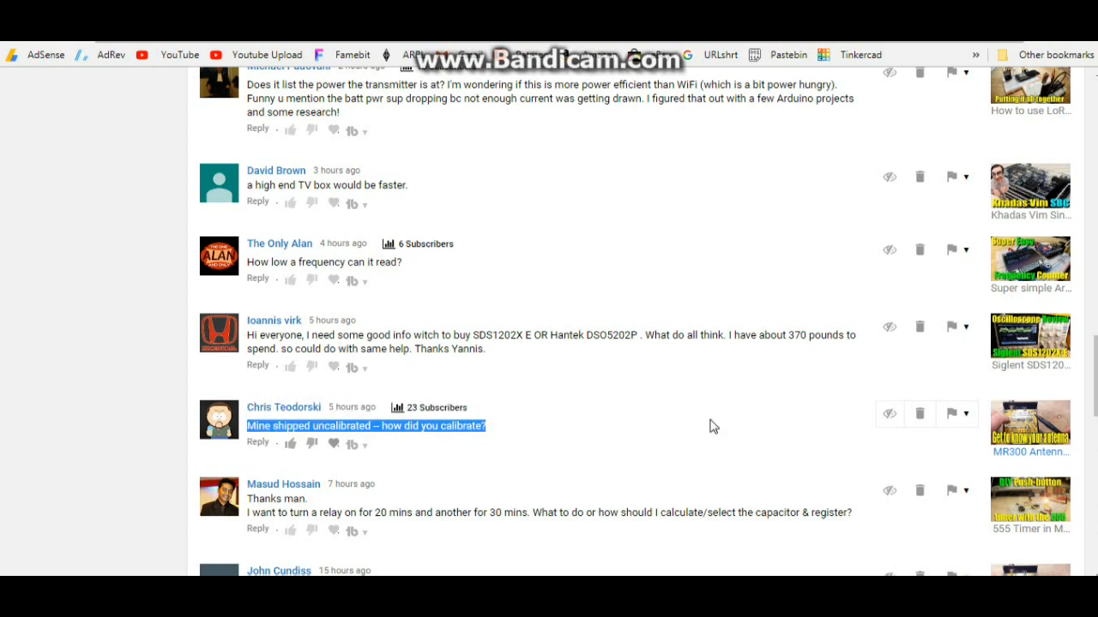
mouse_move(768, 401)
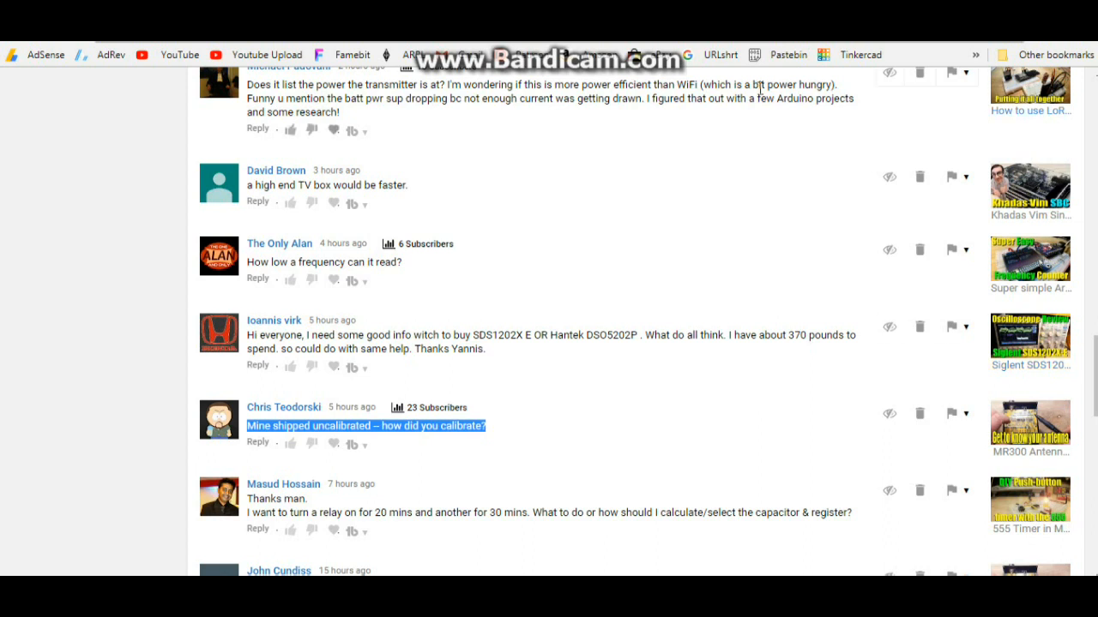
Scroll further down the comments toward the relay timer capacitor and resistor question
scroll("down", 3)
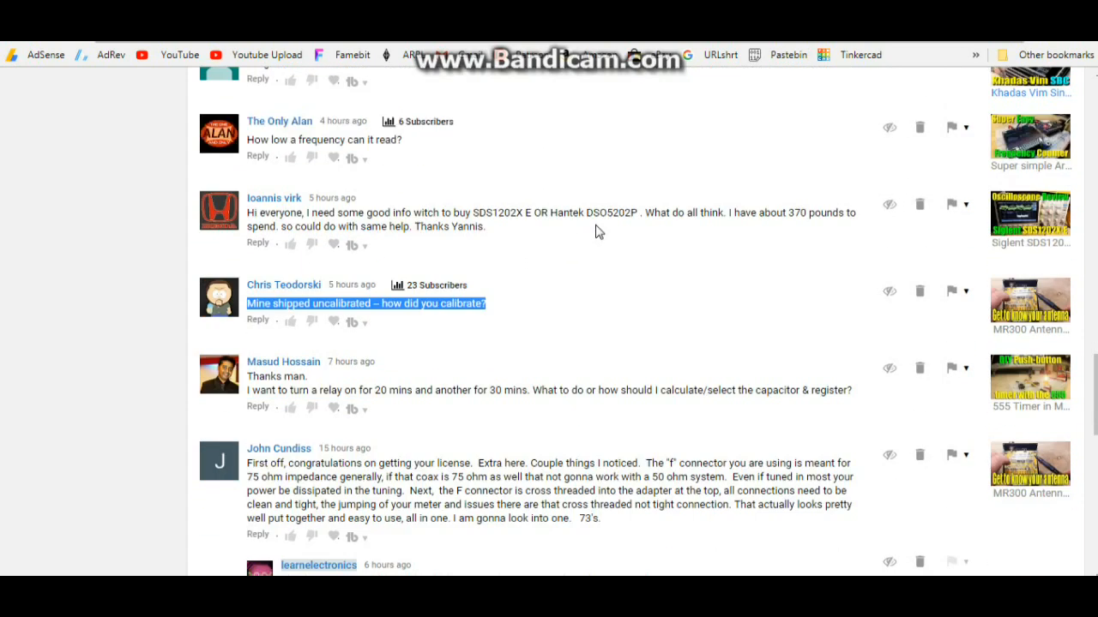
scroll("down", 3)
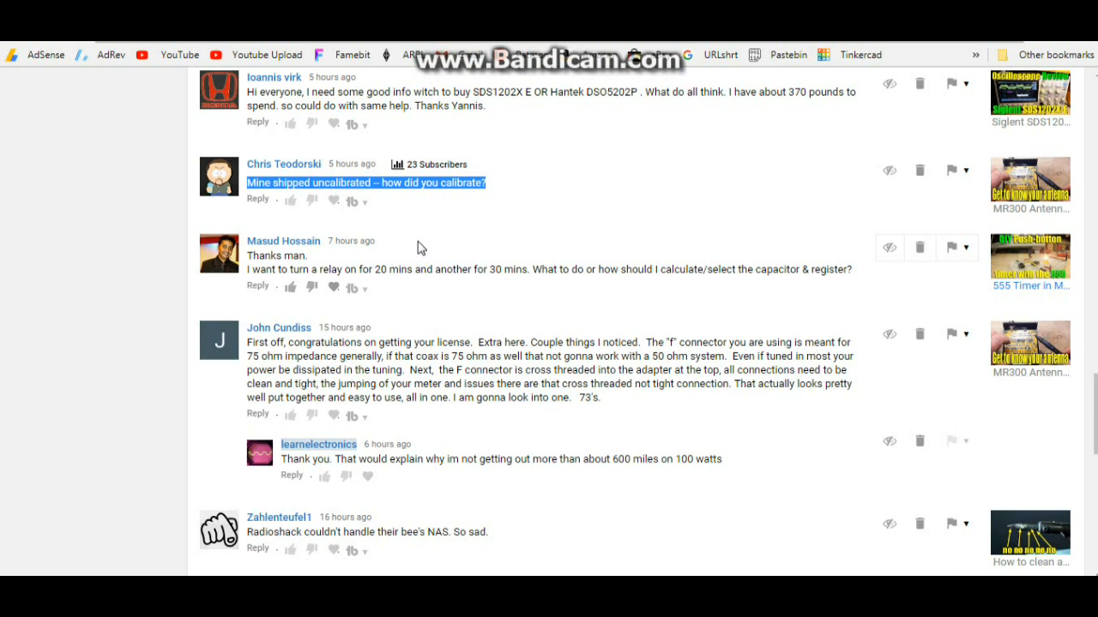
mouse_move(396, 274)
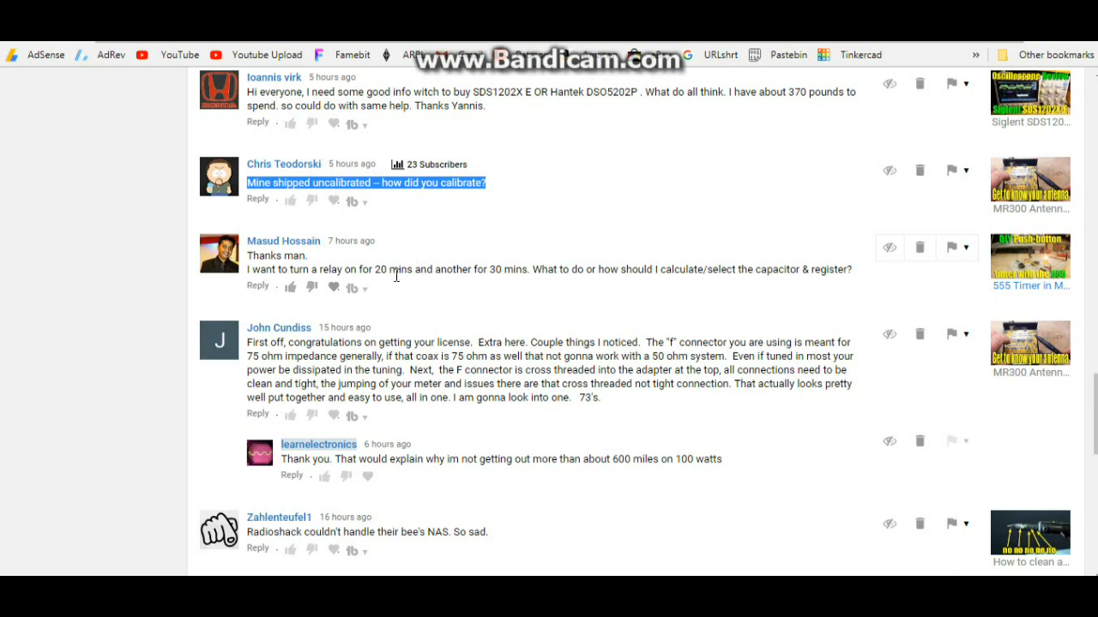
mouse_move(564, 290)
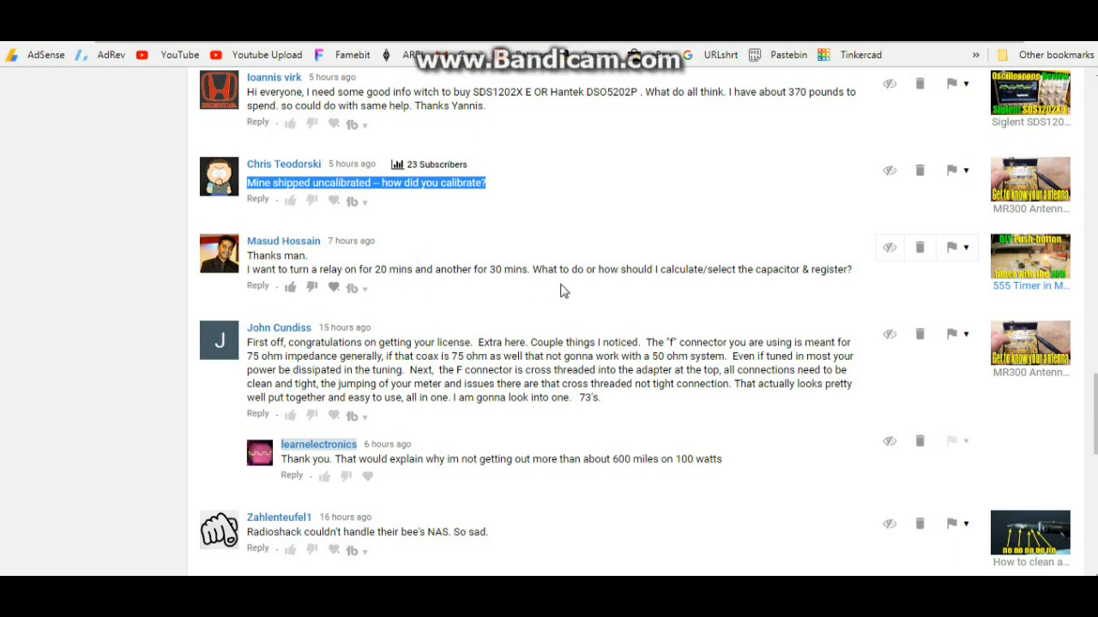
mouse_move(415, 254)
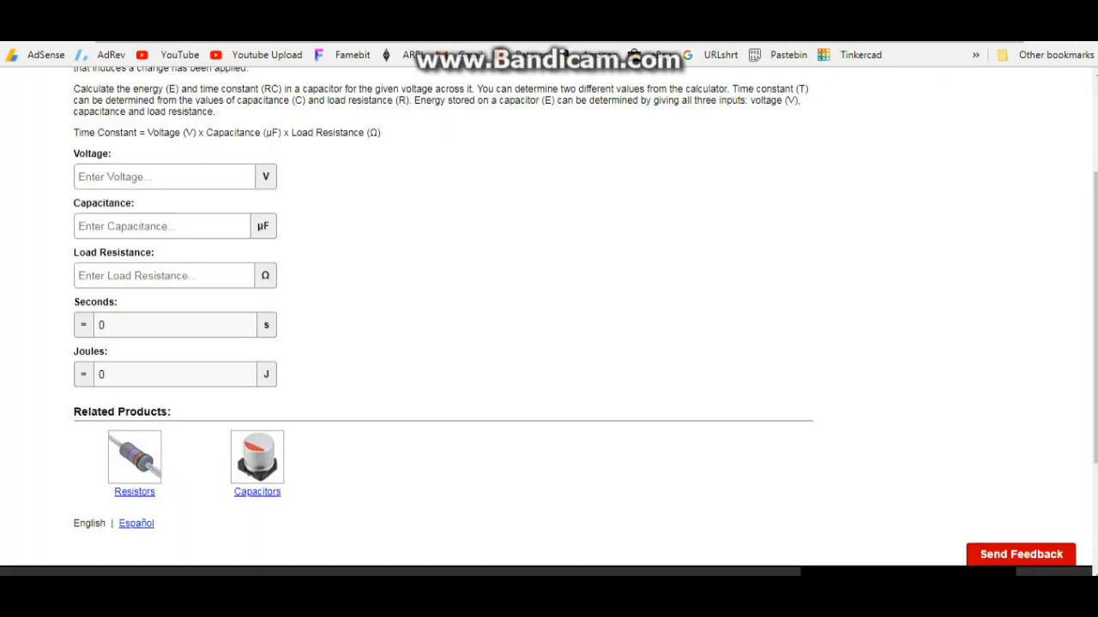
mouse_move(353, 236)
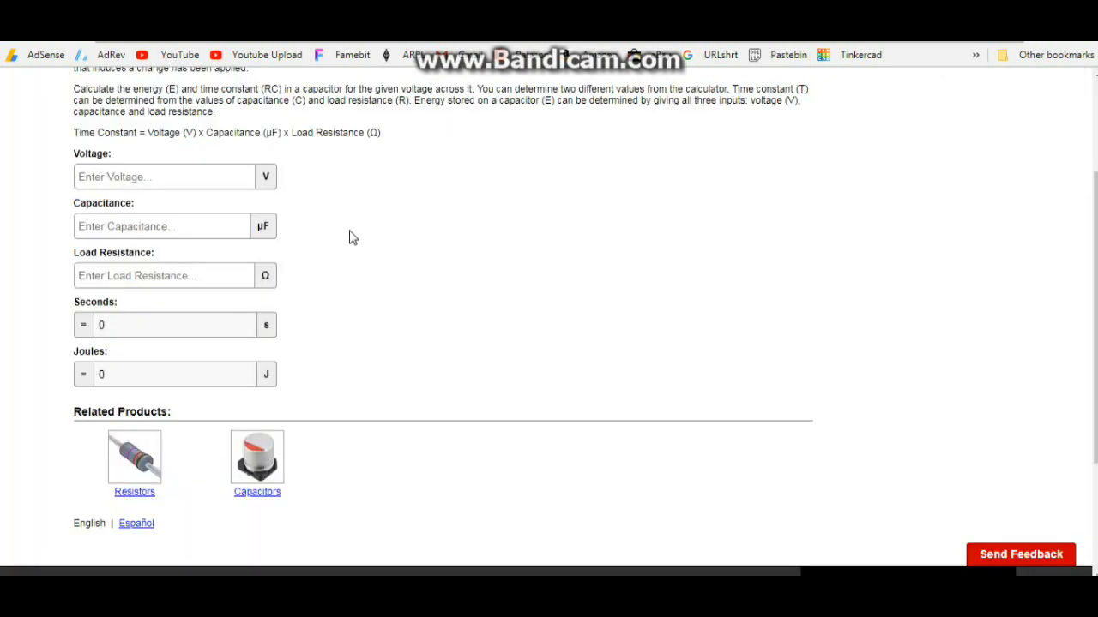
mouse_move(251, 226)
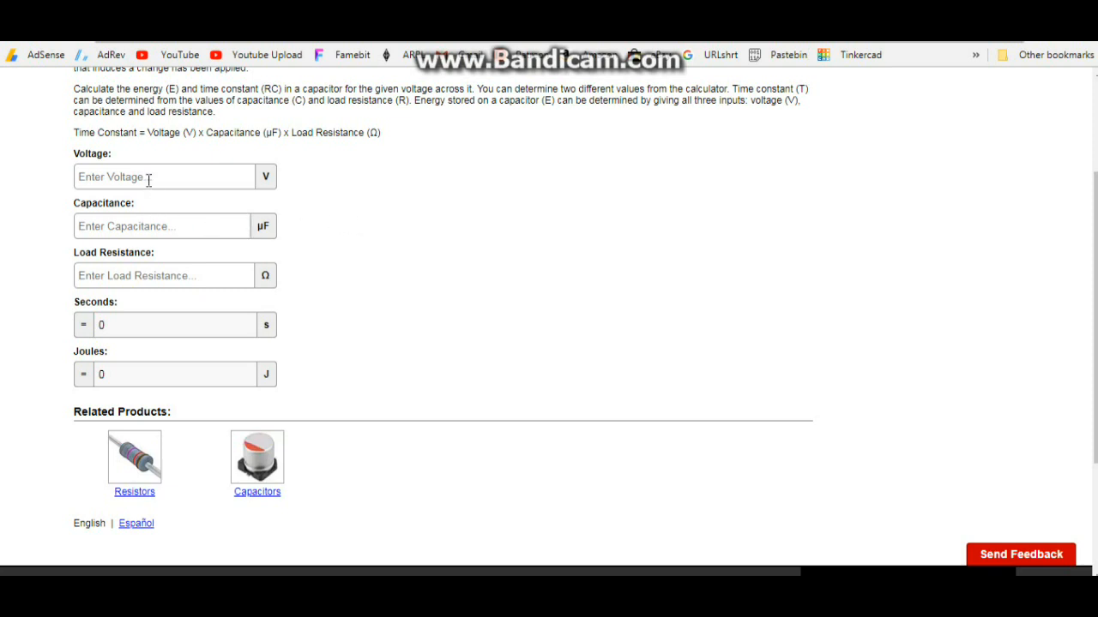
Enter 5 V, 2200 µF and 10000 Ω to get a time constant of about 22 seconds
left_click(165, 177)
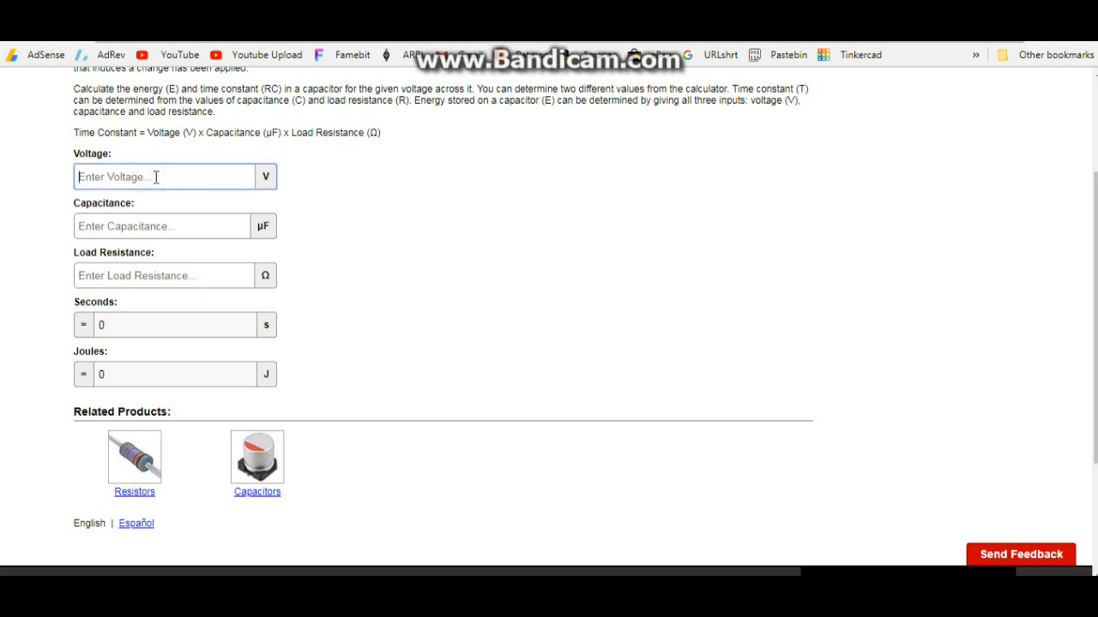
type("5")
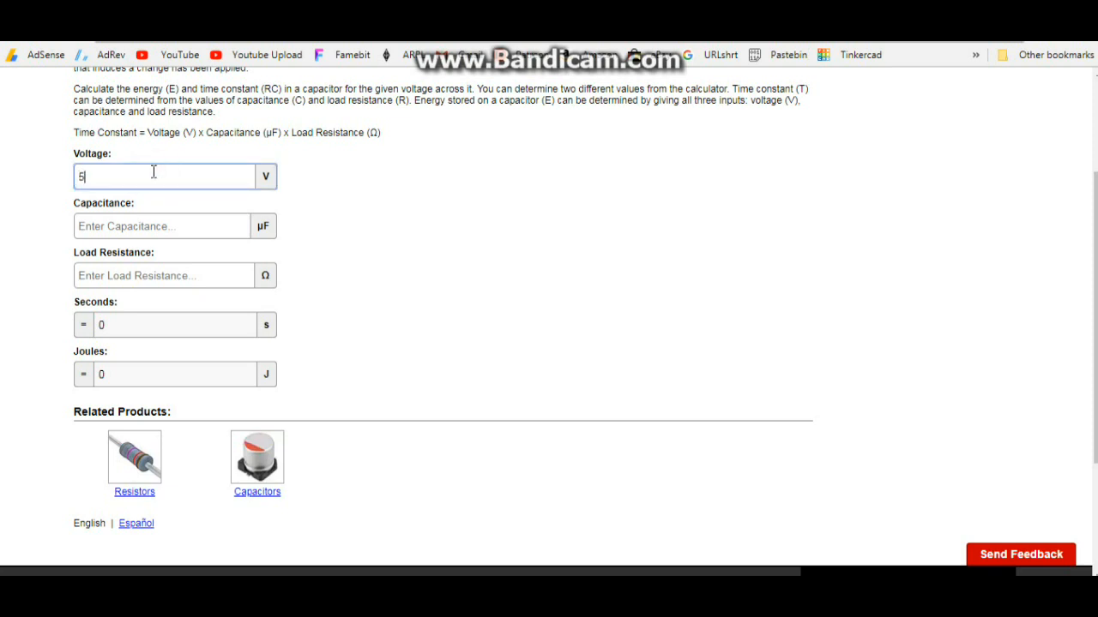
left_click(163, 226)
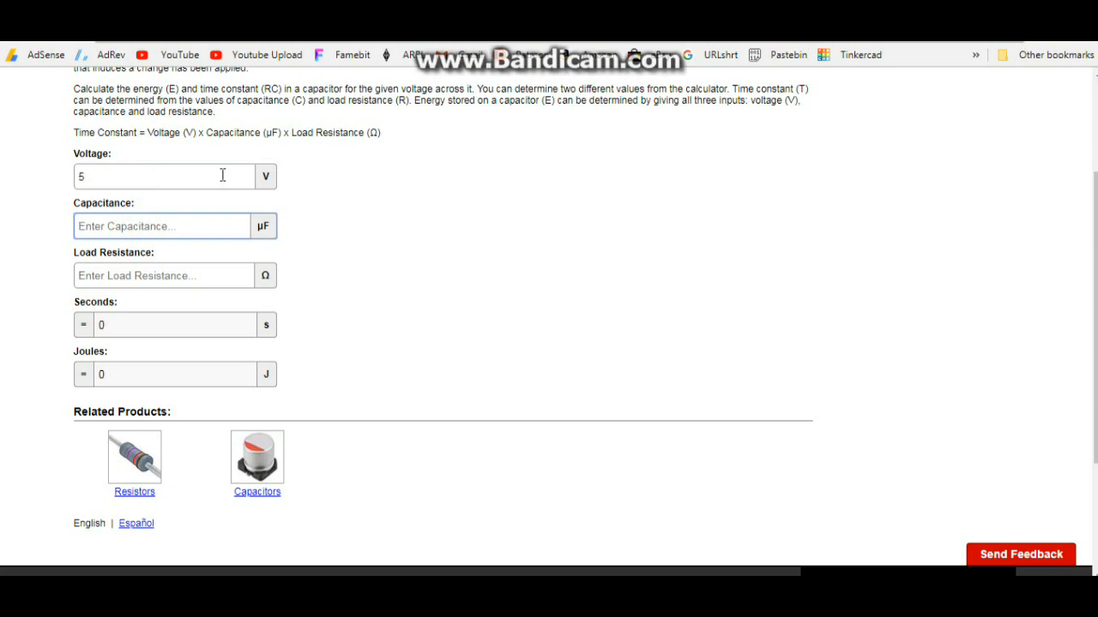
type("2200")
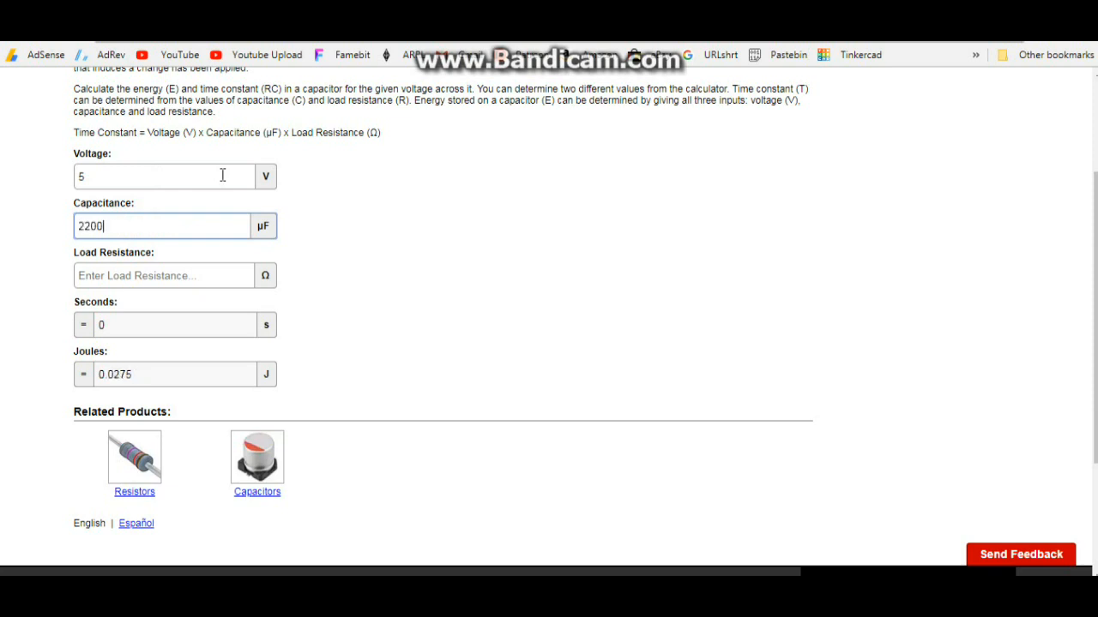
mouse_move(103, 298)
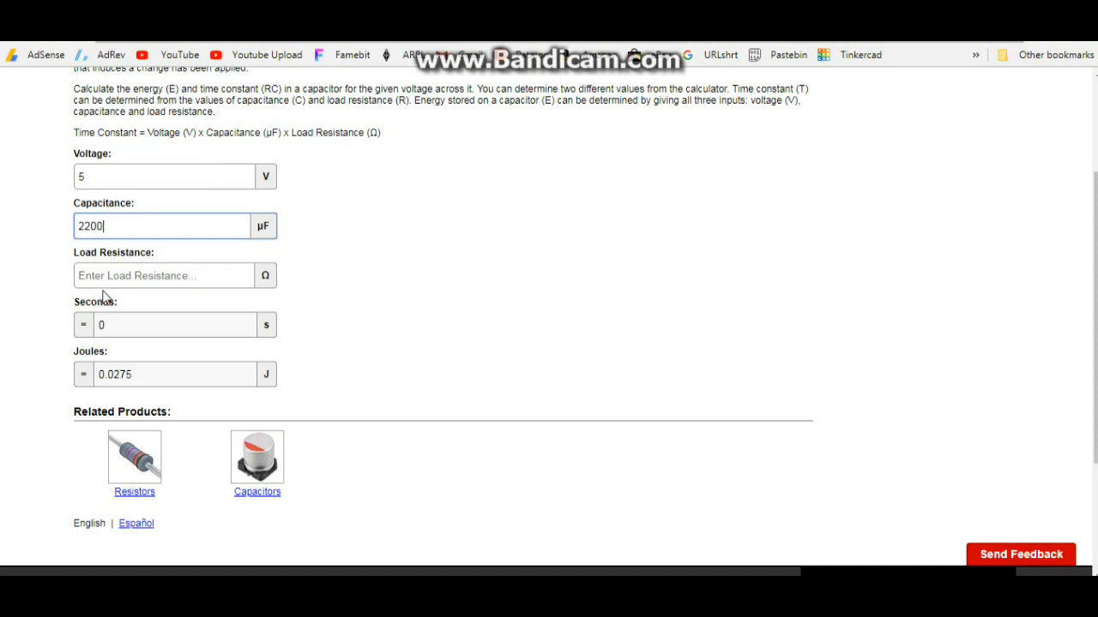
left_click(163, 274)
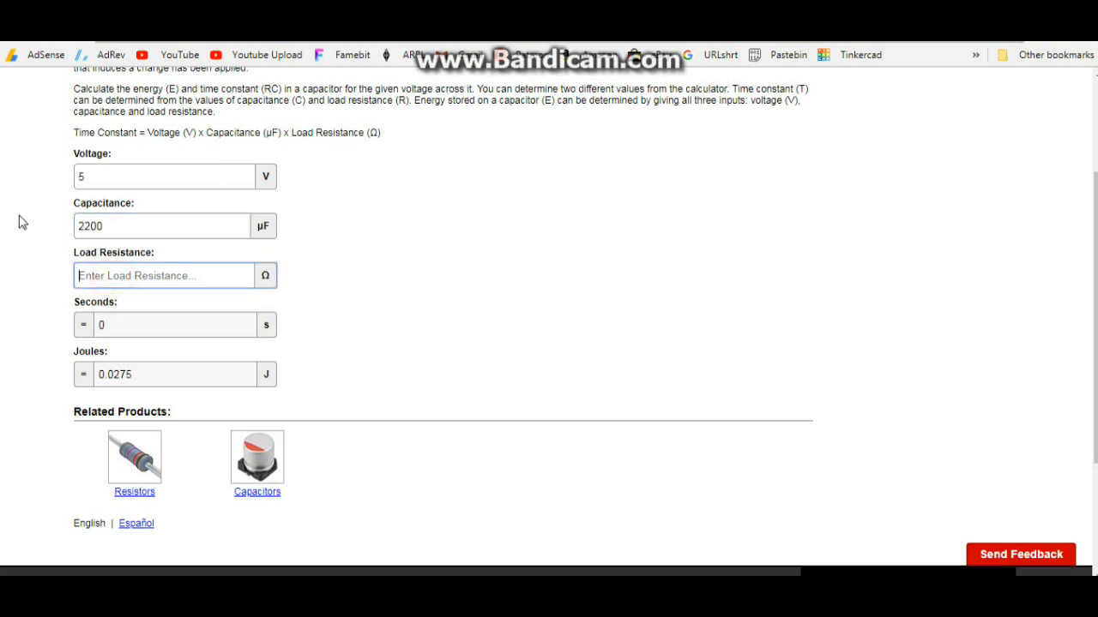
type("1000")
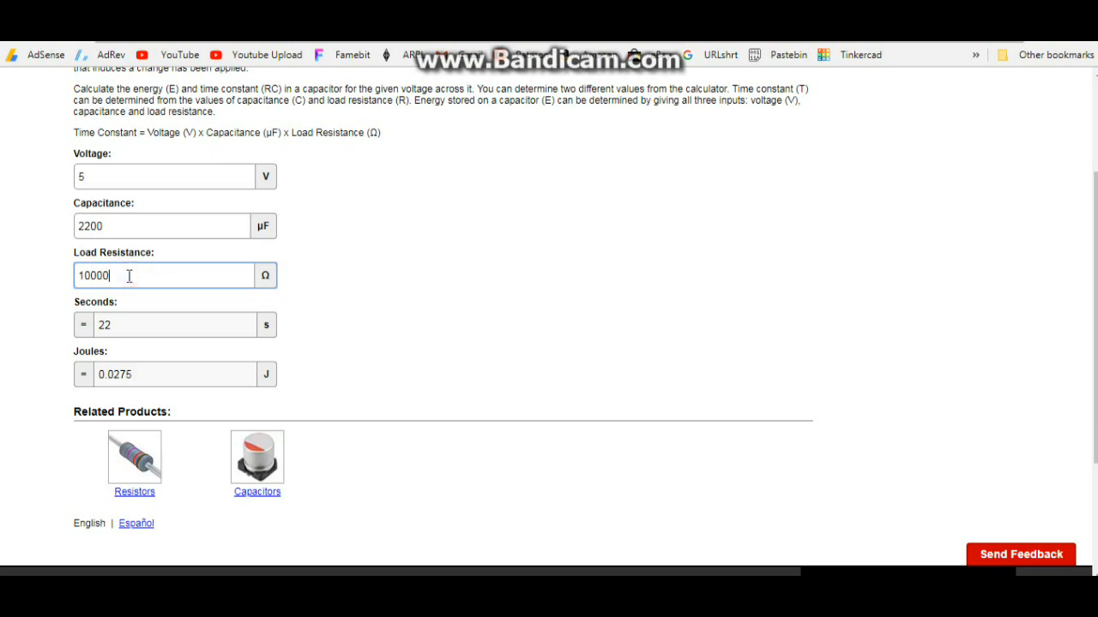
type("0")
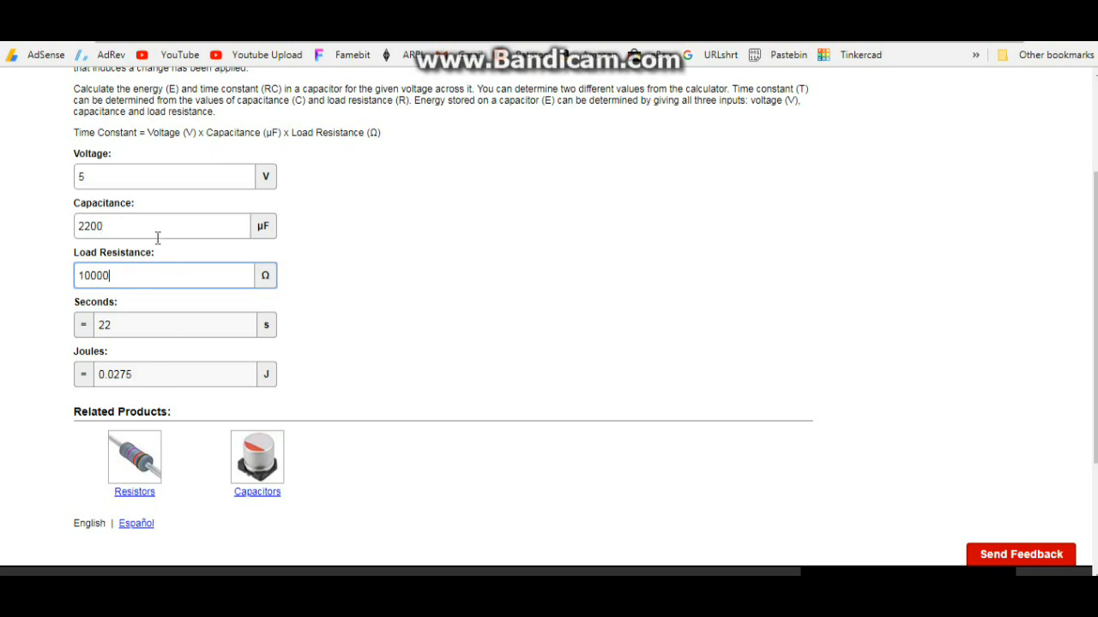
mouse_move(156, 316)
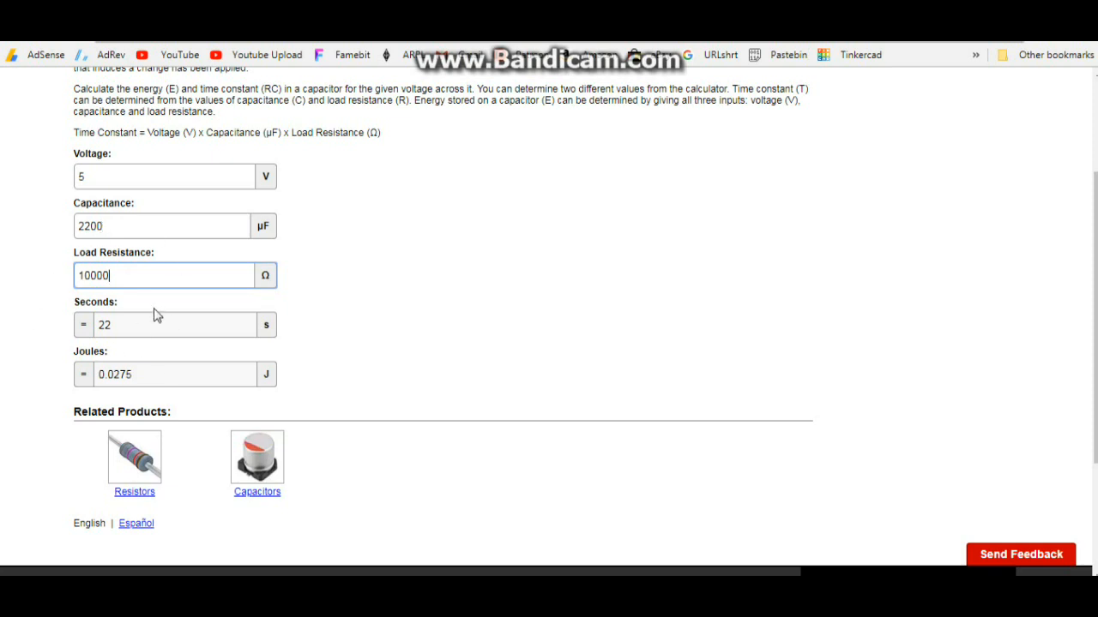
mouse_move(158, 316)
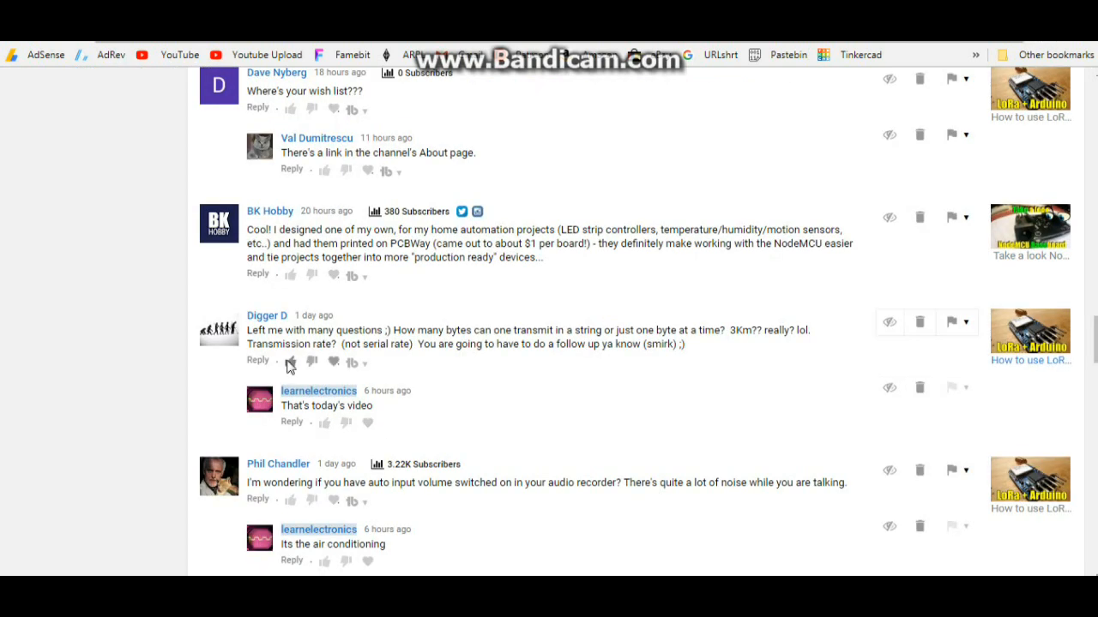
mouse_move(285, 360)
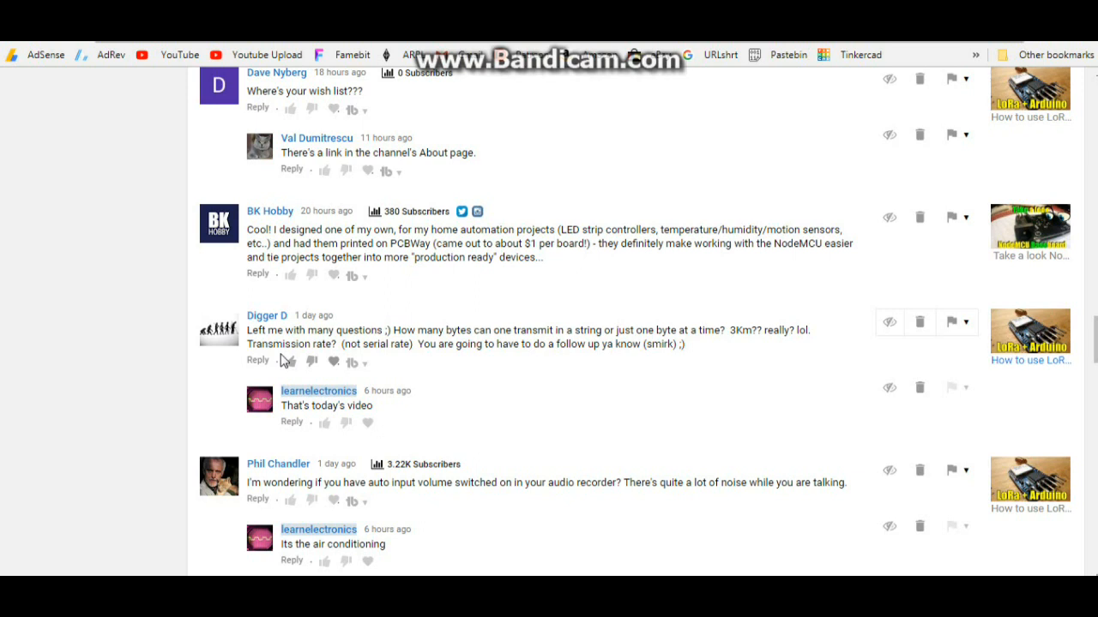
mouse_move(403, 355)
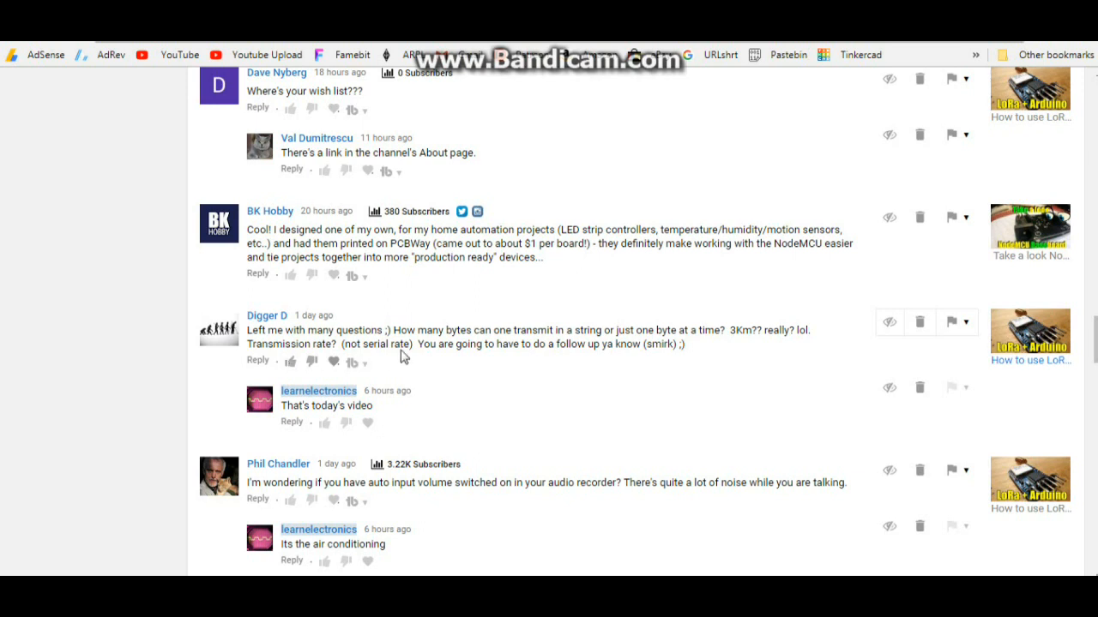
mouse_move(748, 350)
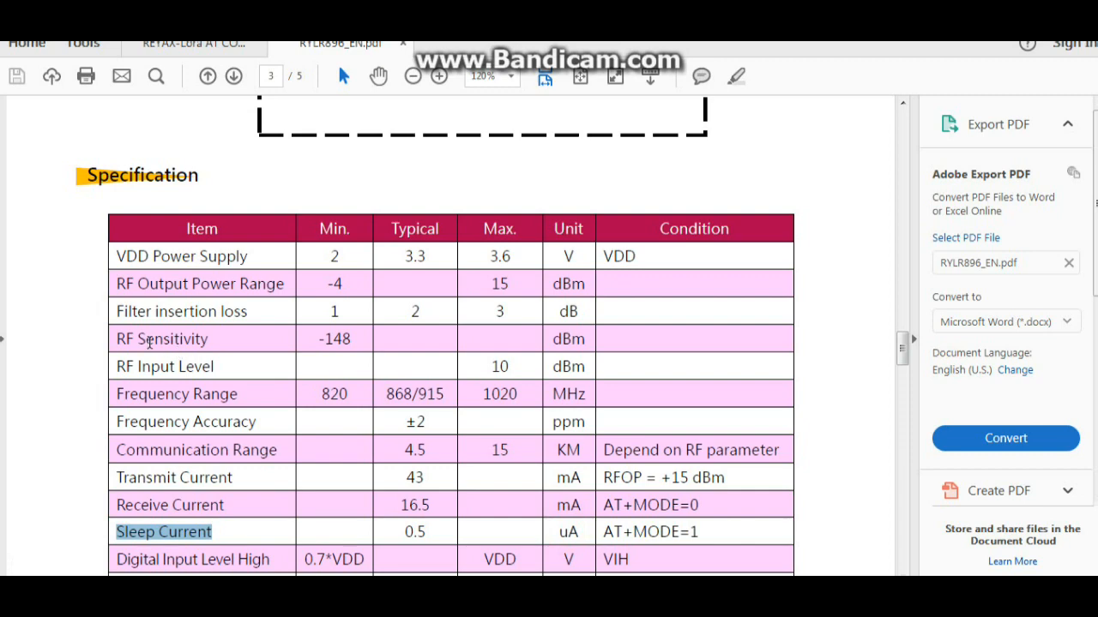
Scroll the RYLR896 specification table past sleep current to the last page with REYAX contact details
scroll("down", 3)
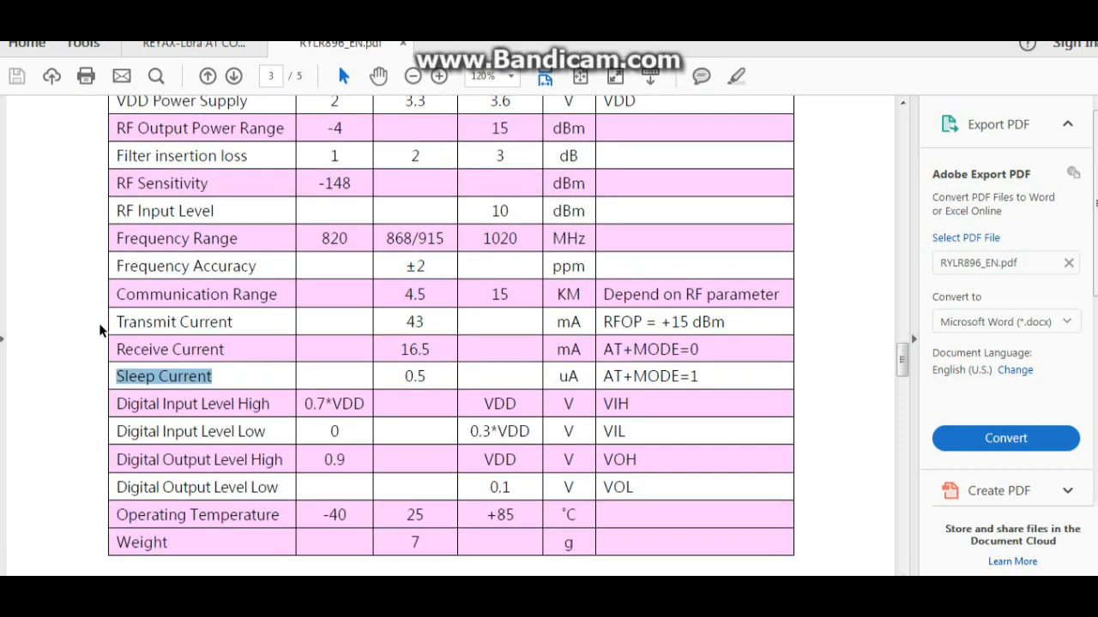
scroll("down", 3)
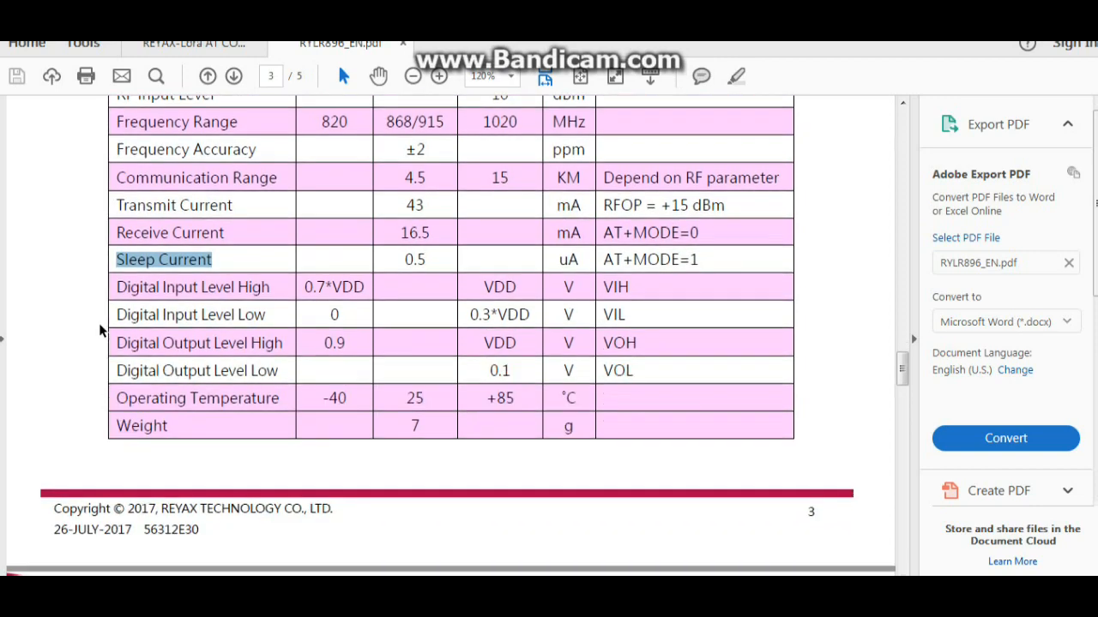
left_click(233, 75)
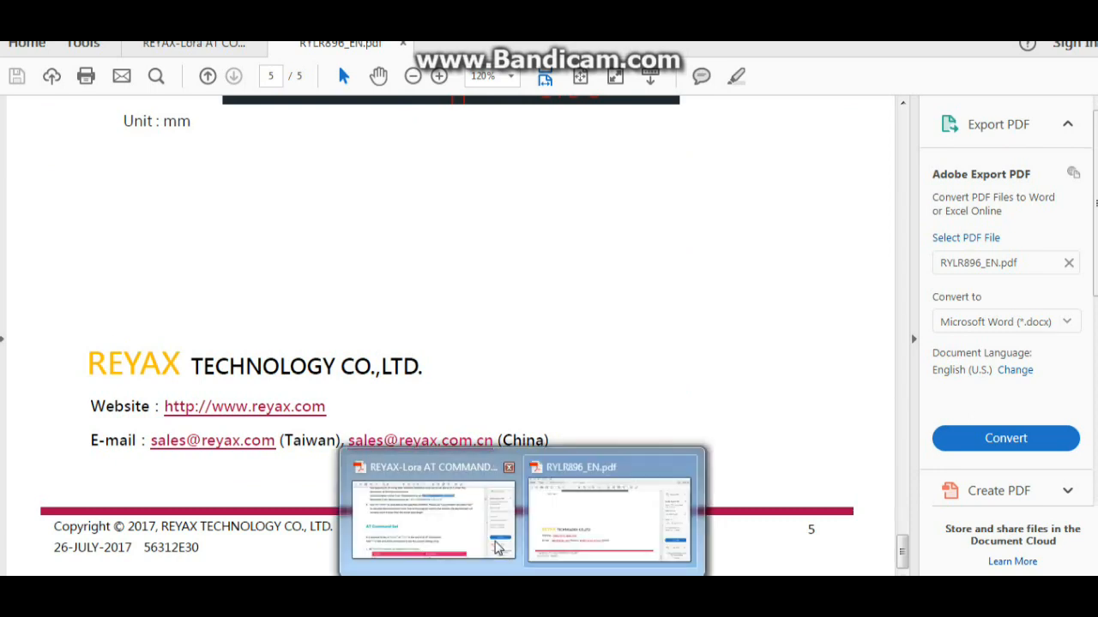
Scroll the REYAX AT command guide to page 6 and skim the AT+CPIN AES128 password table and example
left_click(432, 515)
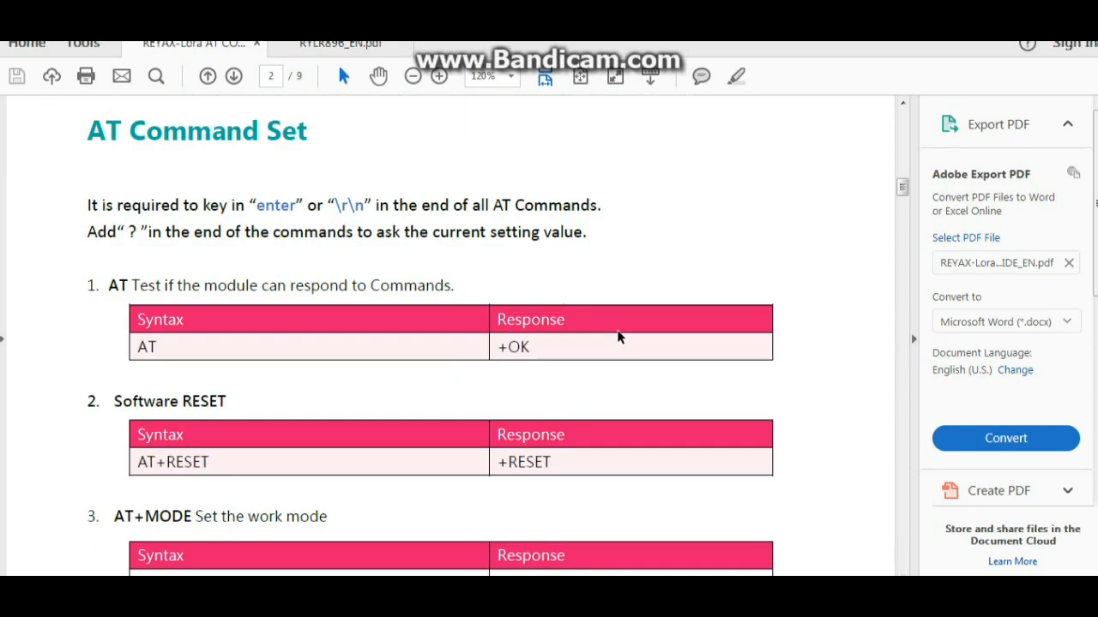
scroll("down", 3)
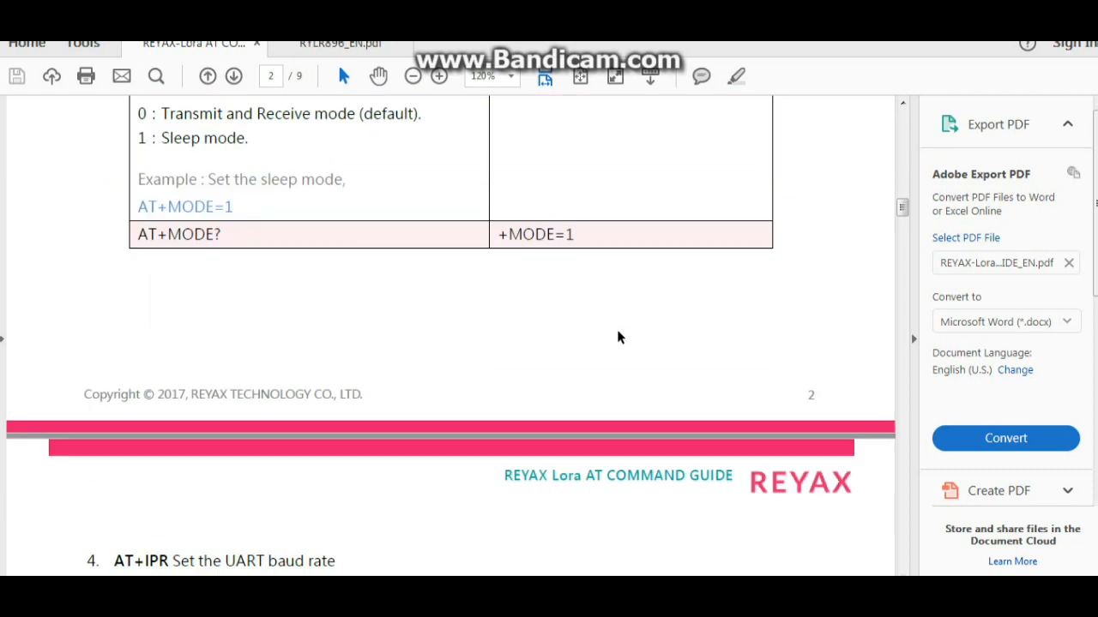
scroll("down", 3)
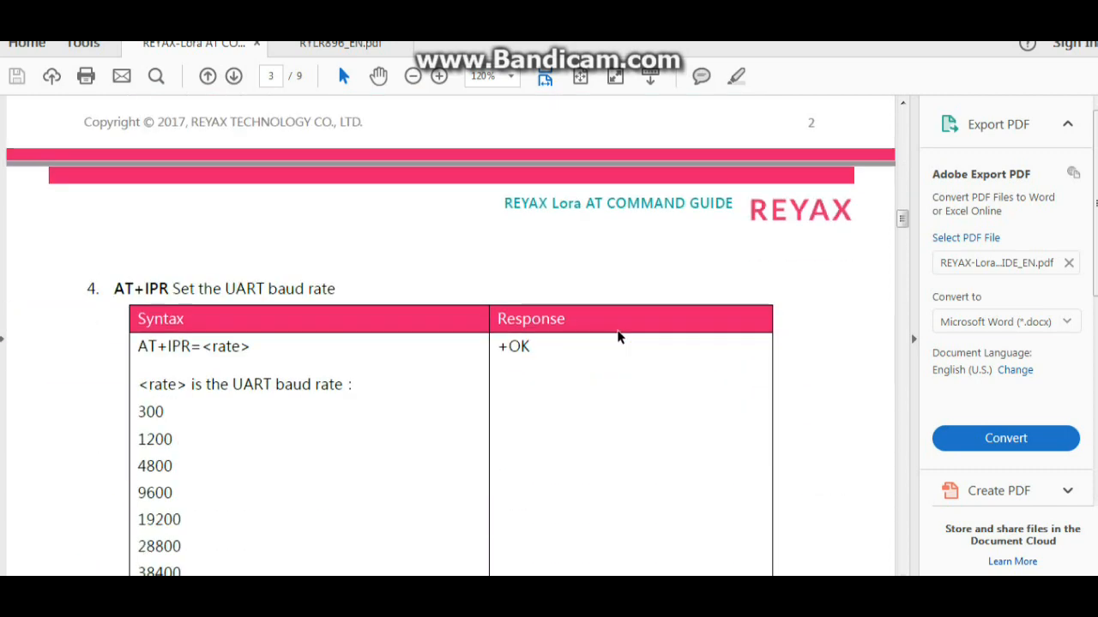
scroll("down", 3)
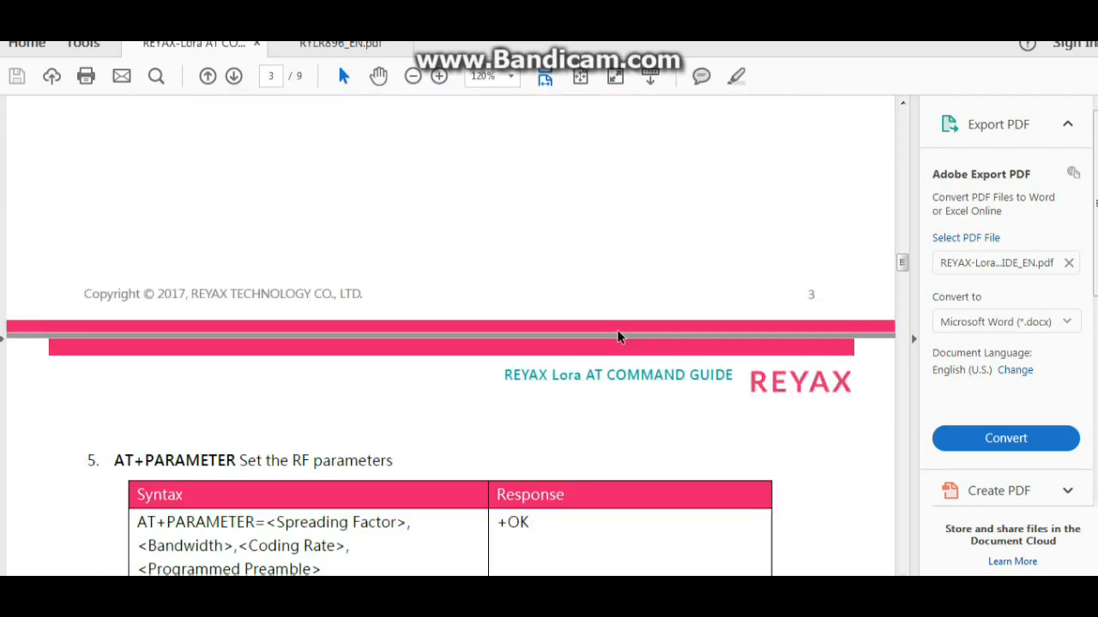
scroll("down", 3)
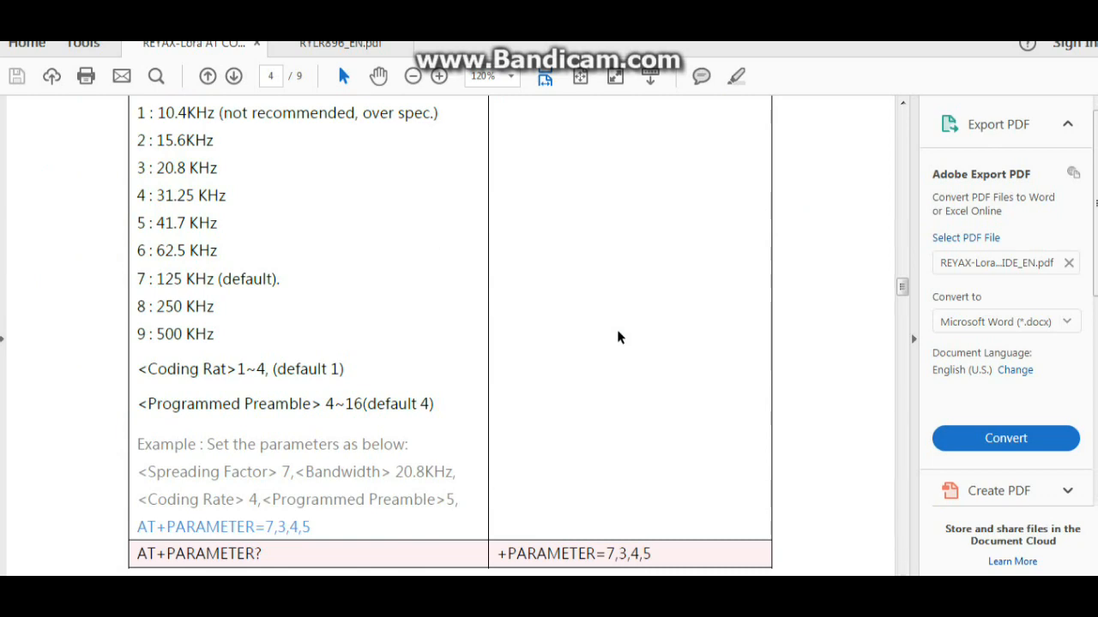
scroll("up", 3)
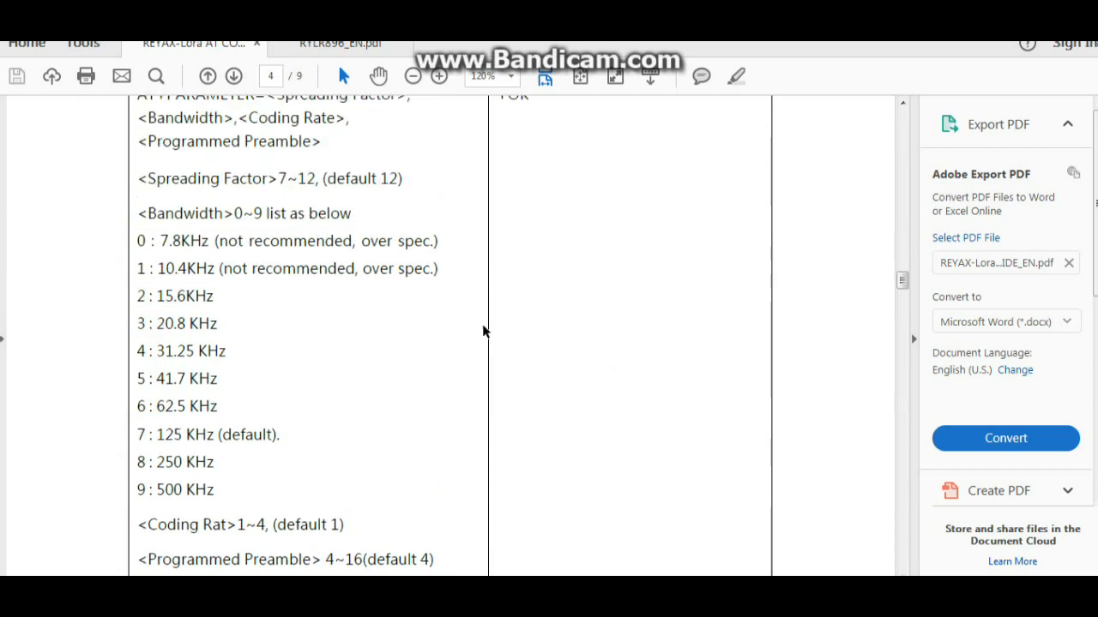
scroll("down", 3)
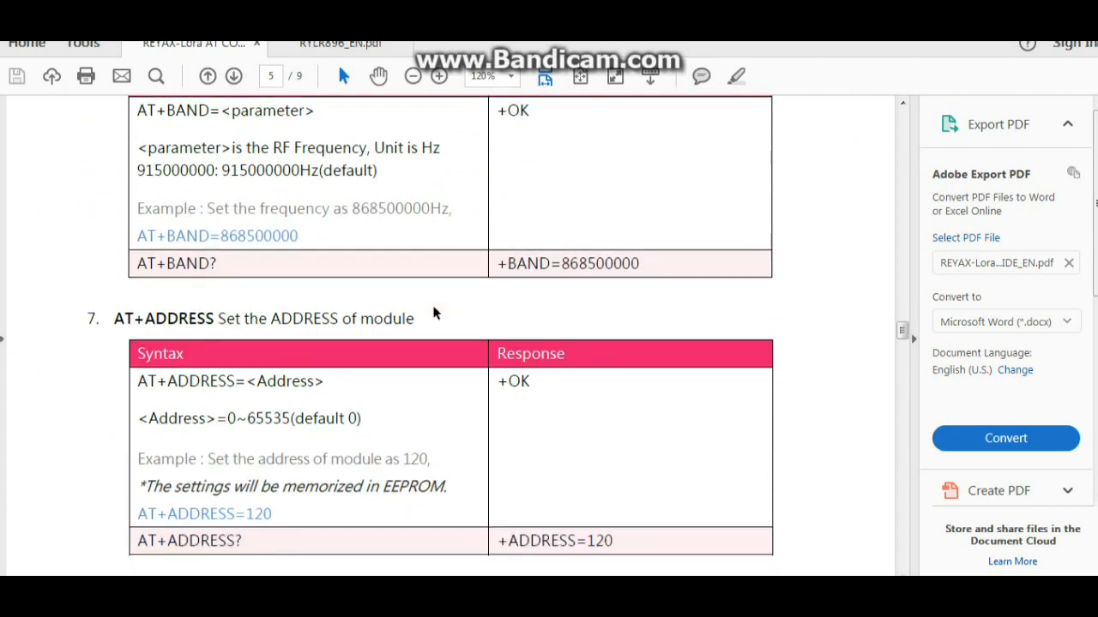
scroll("down", 3)
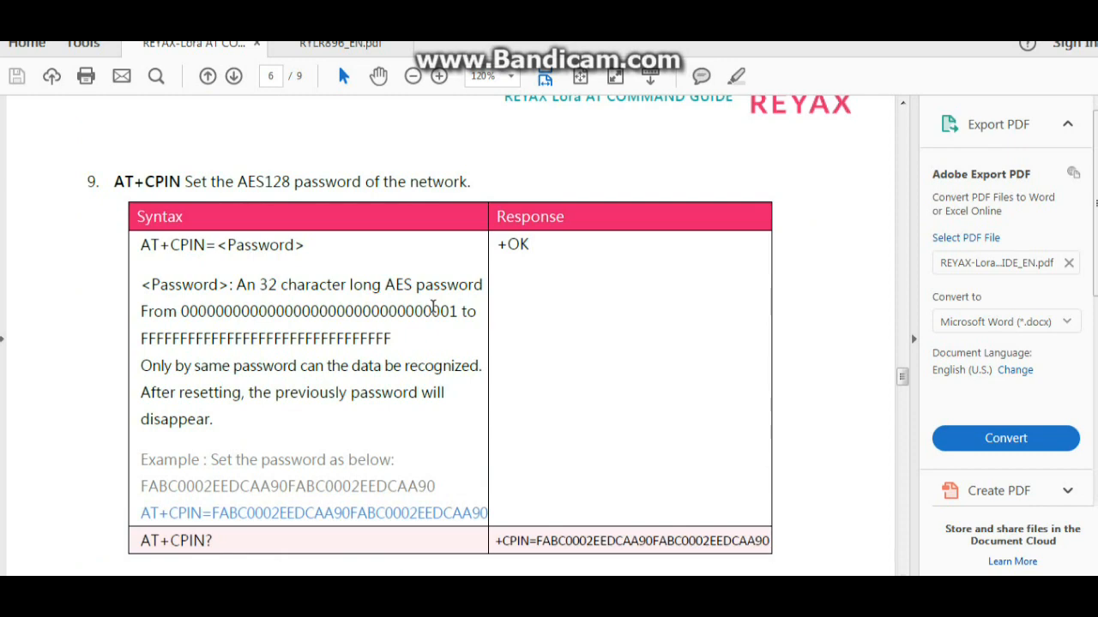
scroll("down", 3)
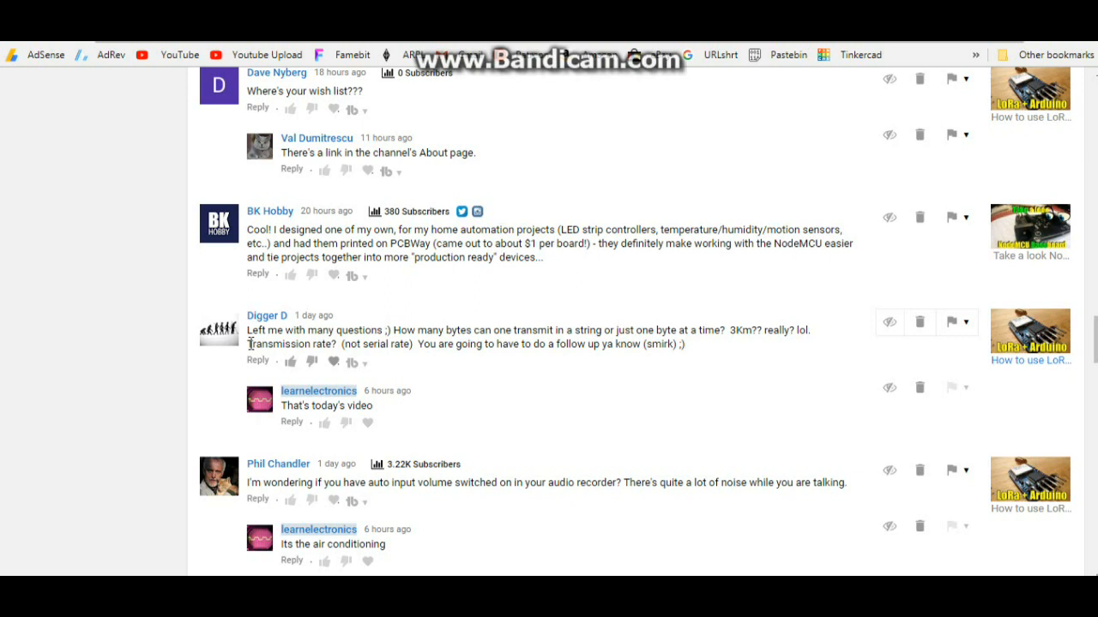
mouse_move(169, 340)
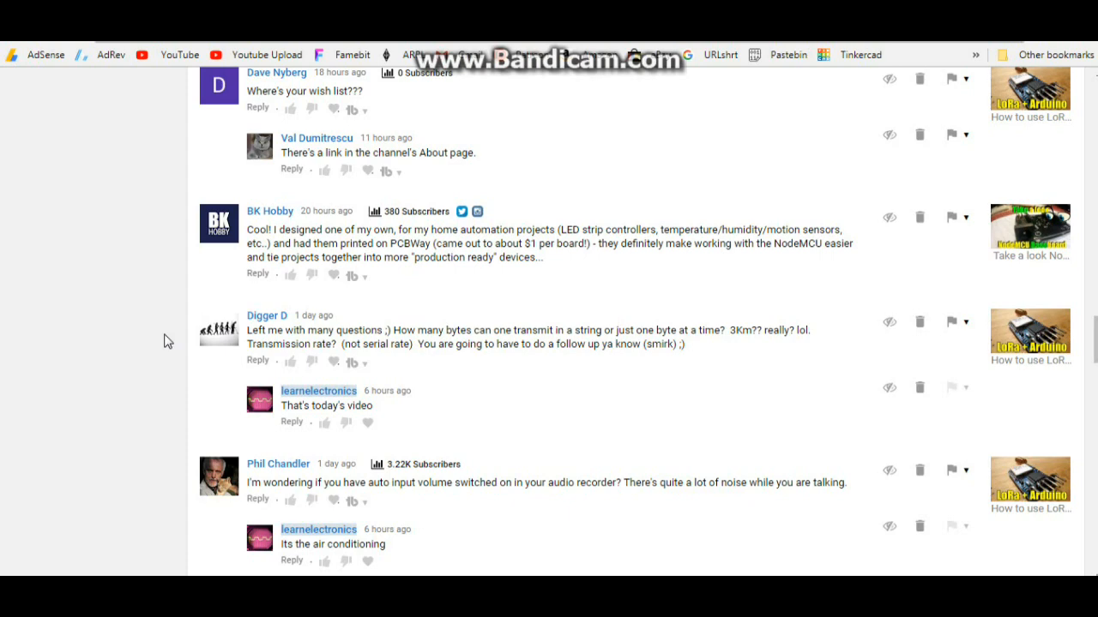
scroll("down", 3)
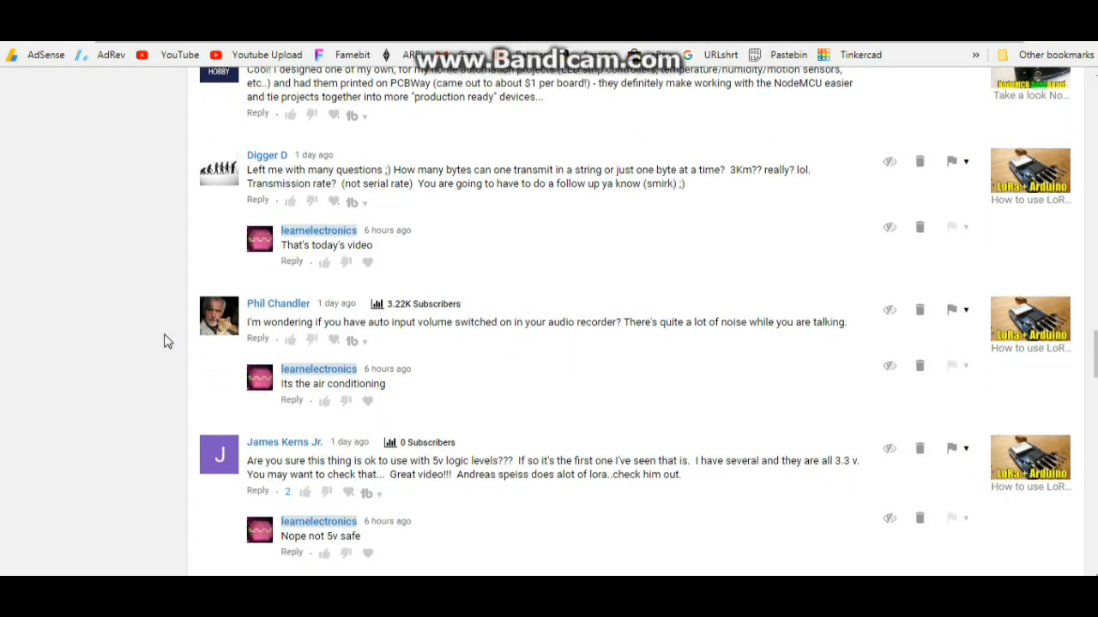
scroll("down", 3)
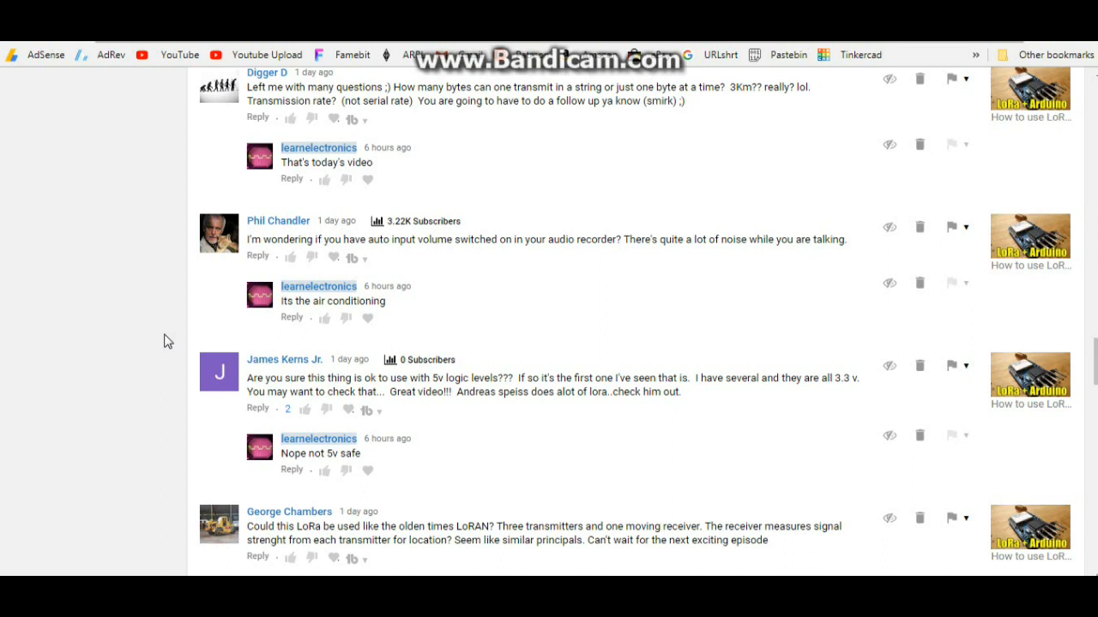
mouse_move(172, 286)
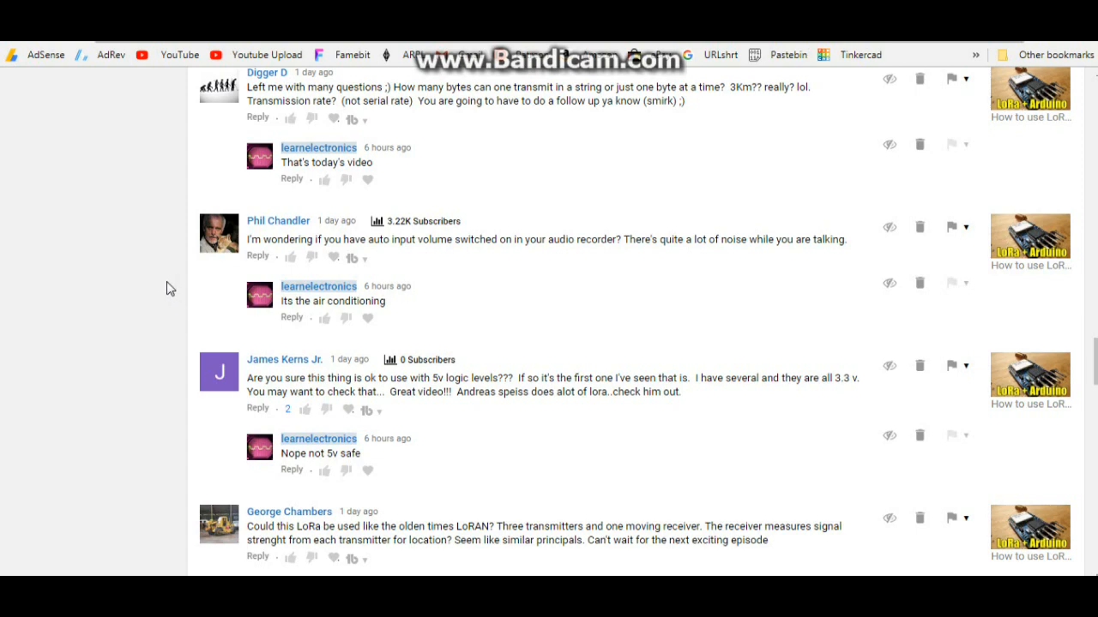
scroll("down", 3)
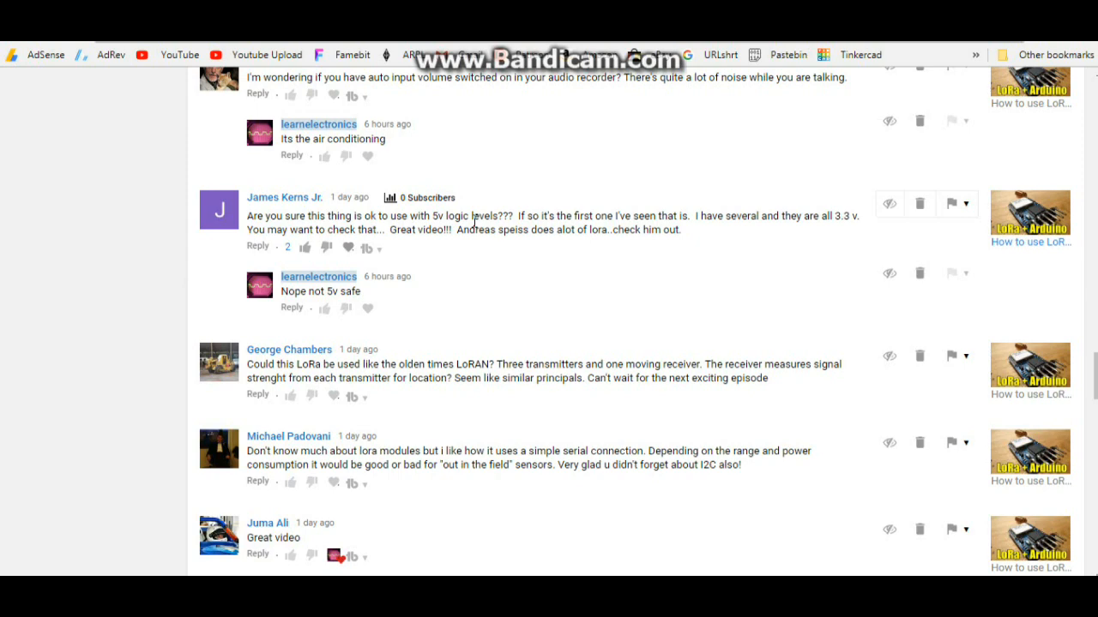
mouse_move(173, 288)
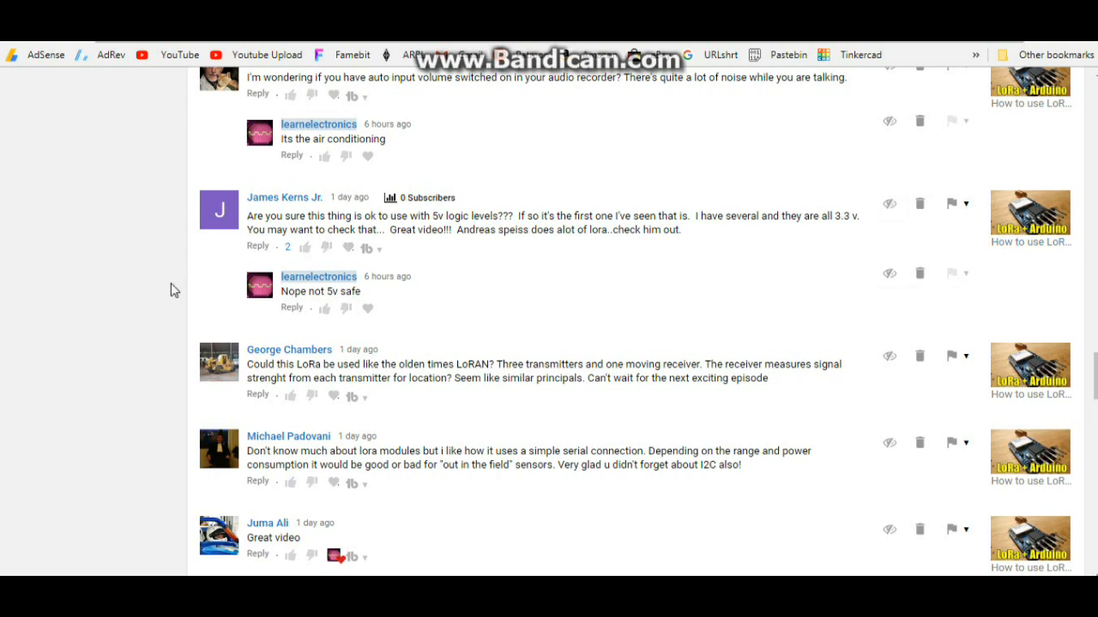
scroll("down", 3)
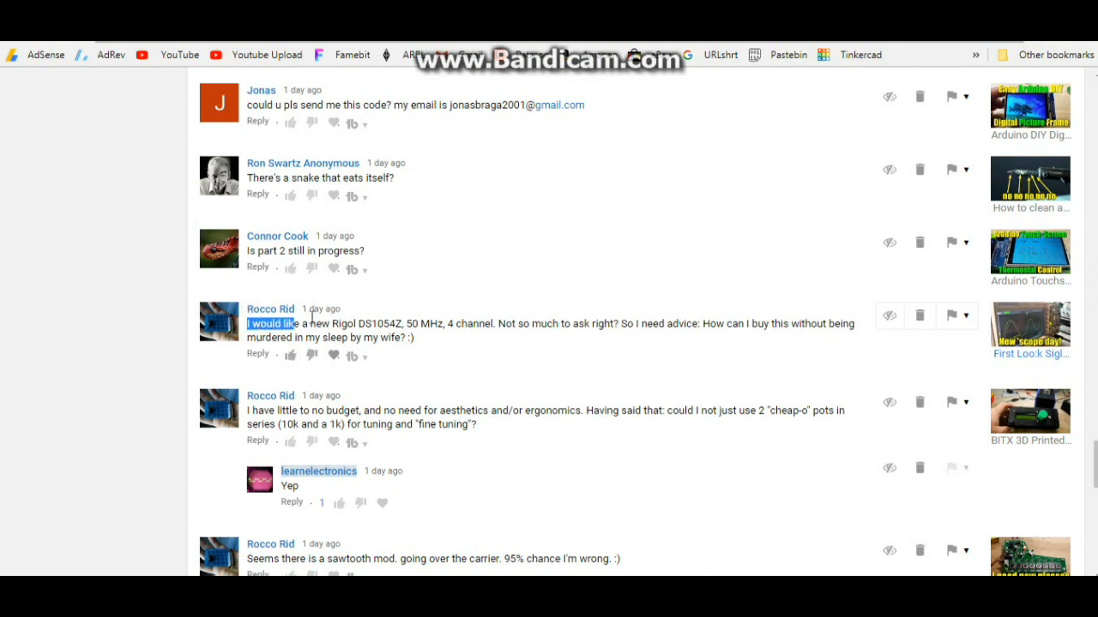
Highlight the Rigol DS1054Z question text, then scroll on past the multi-layered graphics comment to TrickyNekro's duty-cycle comment
left_click_drag(271, 322, 396, 322)
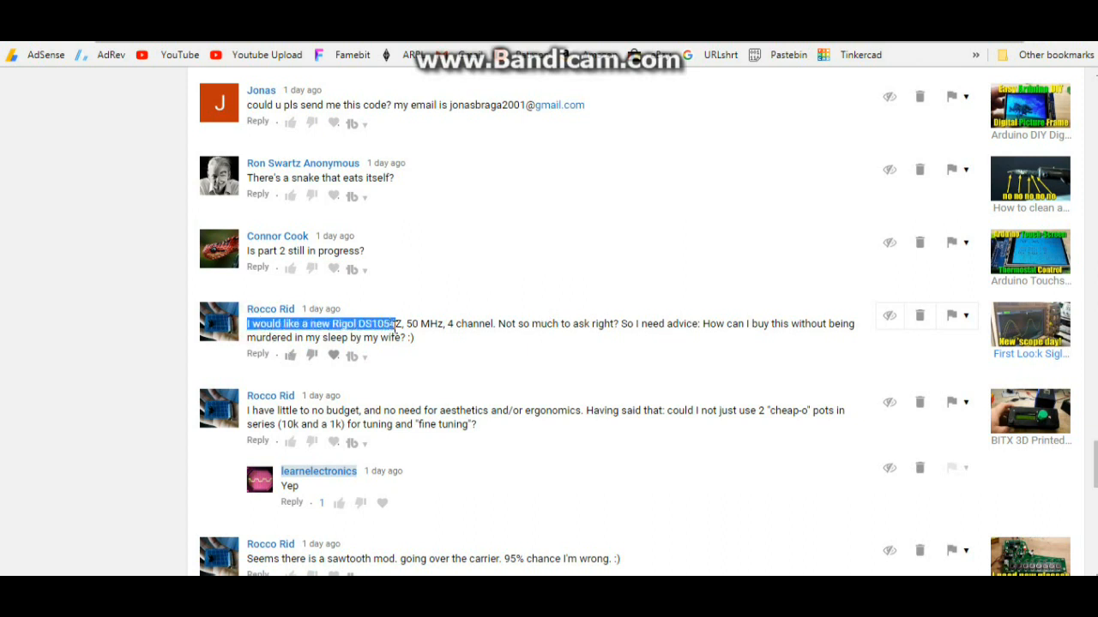
left_click_drag(394, 323, 518, 323)
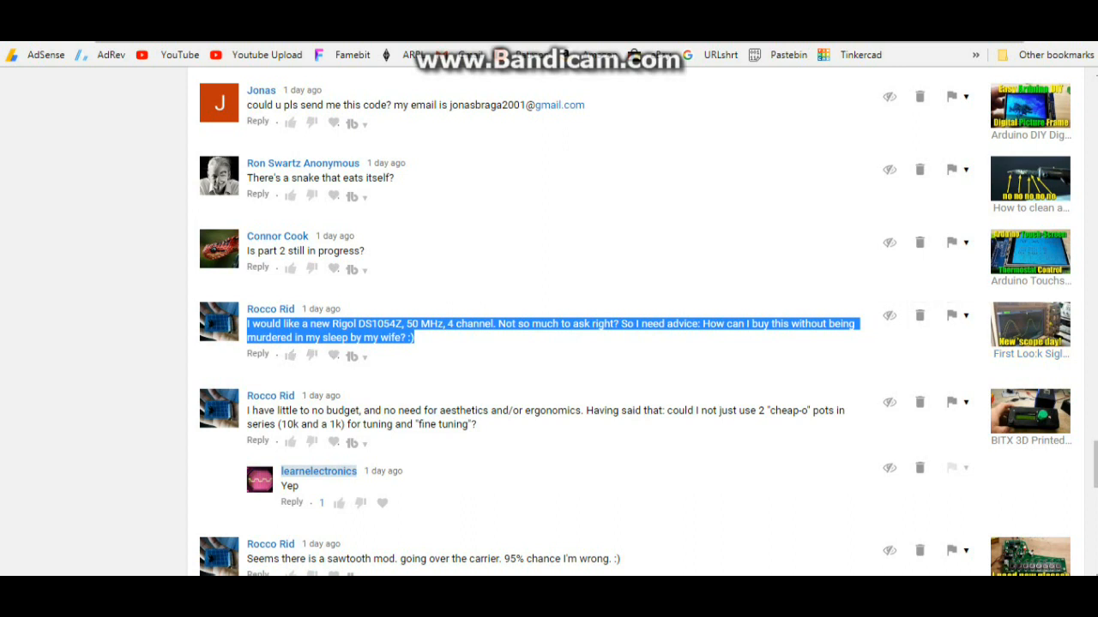
scroll("down", 3)
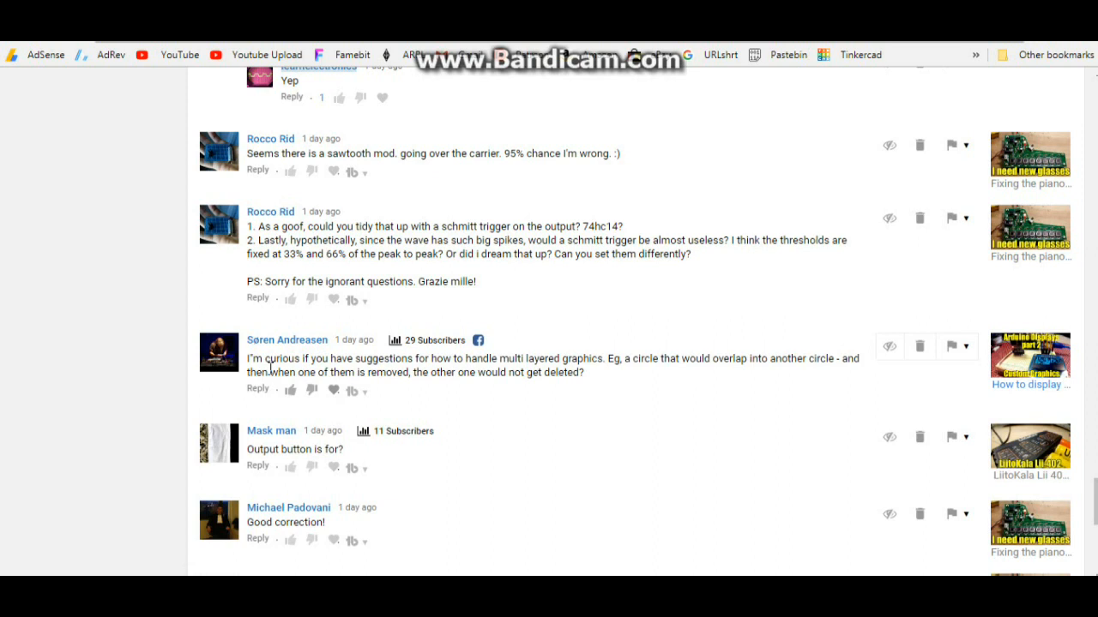
mouse_move(421, 359)
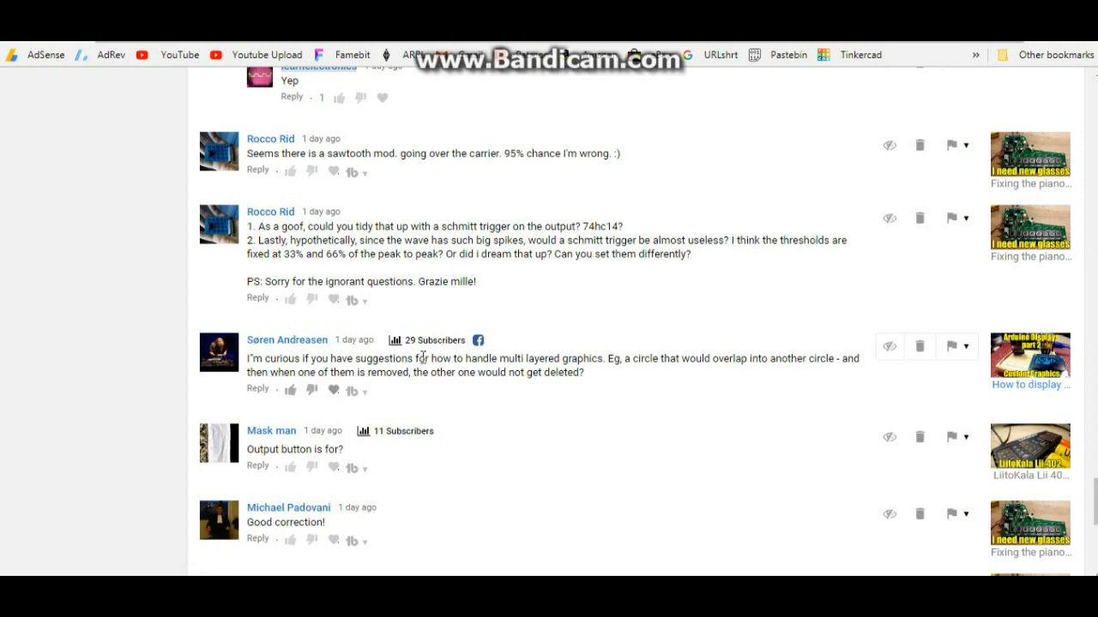
mouse_move(810, 374)
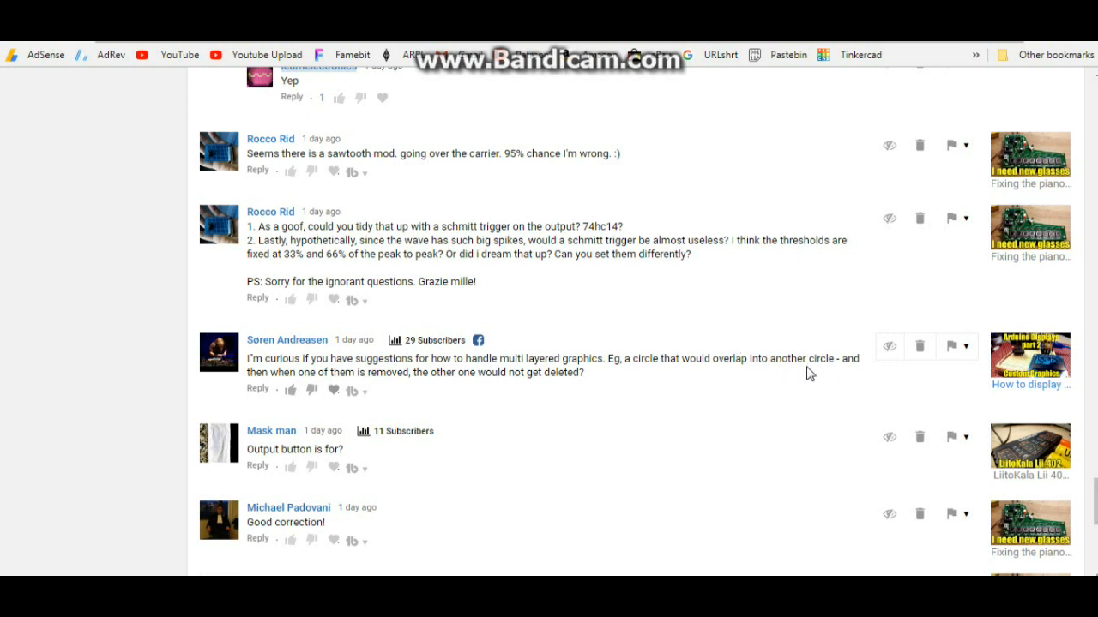
mouse_move(415, 384)
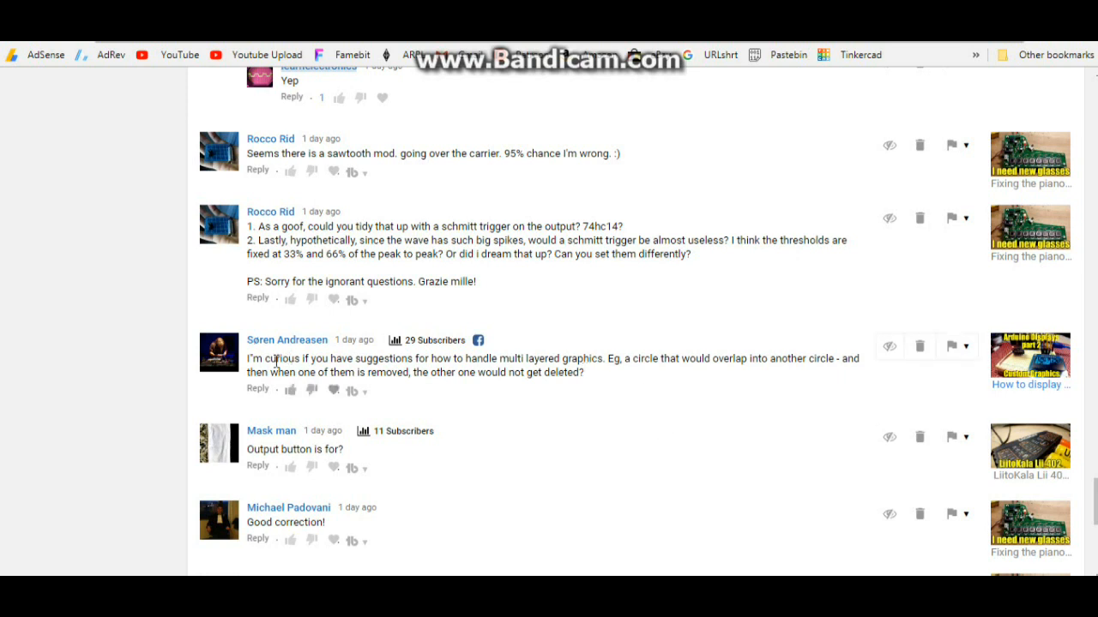
scroll("down", 3)
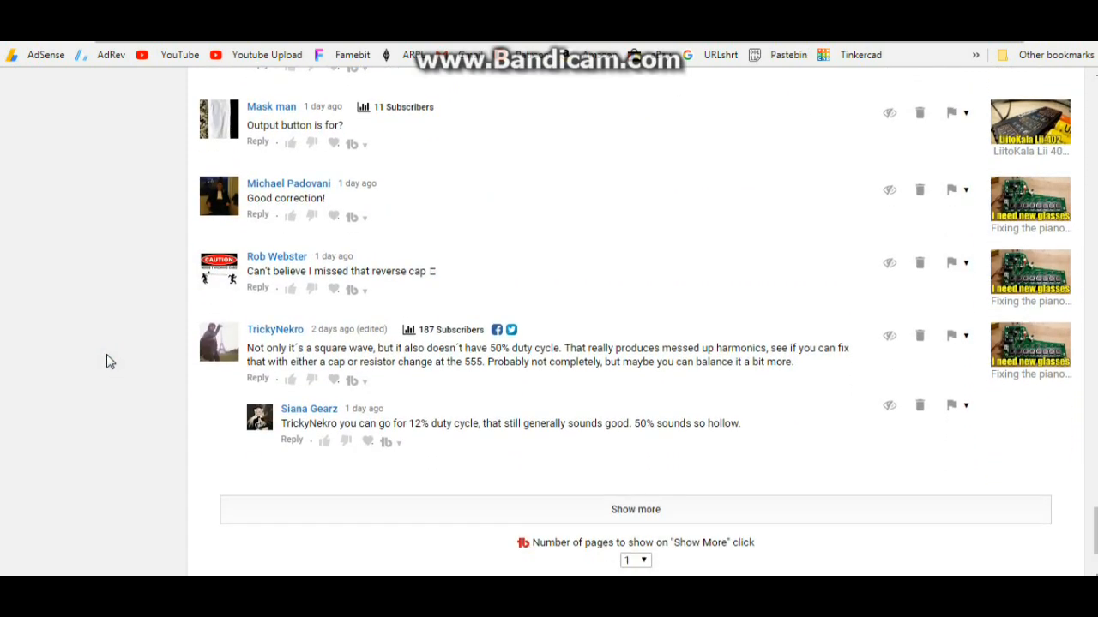
mouse_move(261, 287)
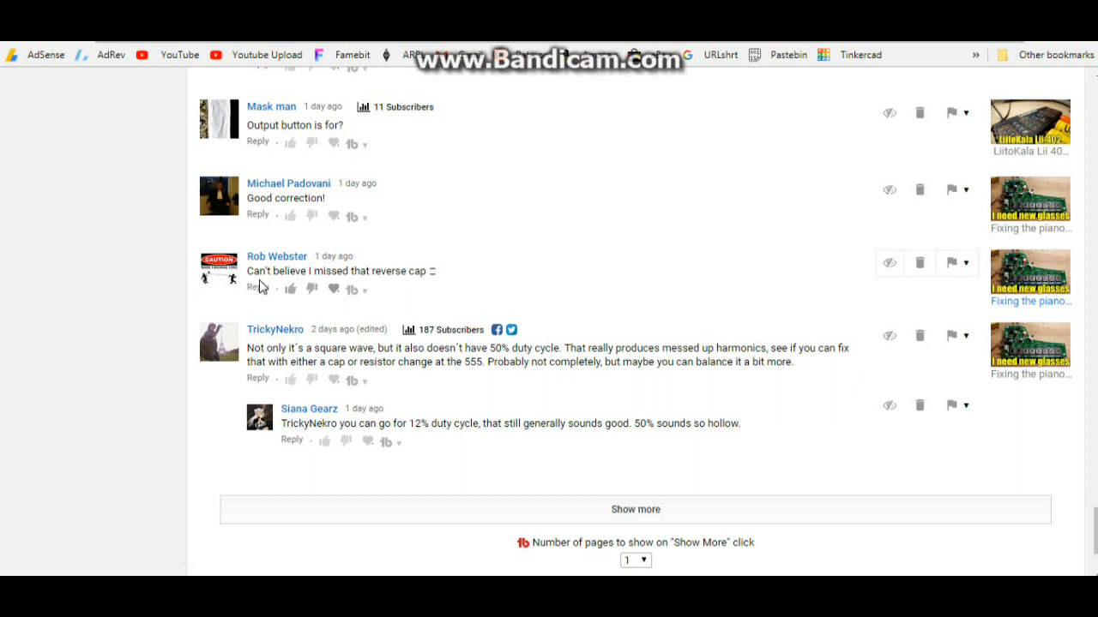
mouse_move(1046, 45)
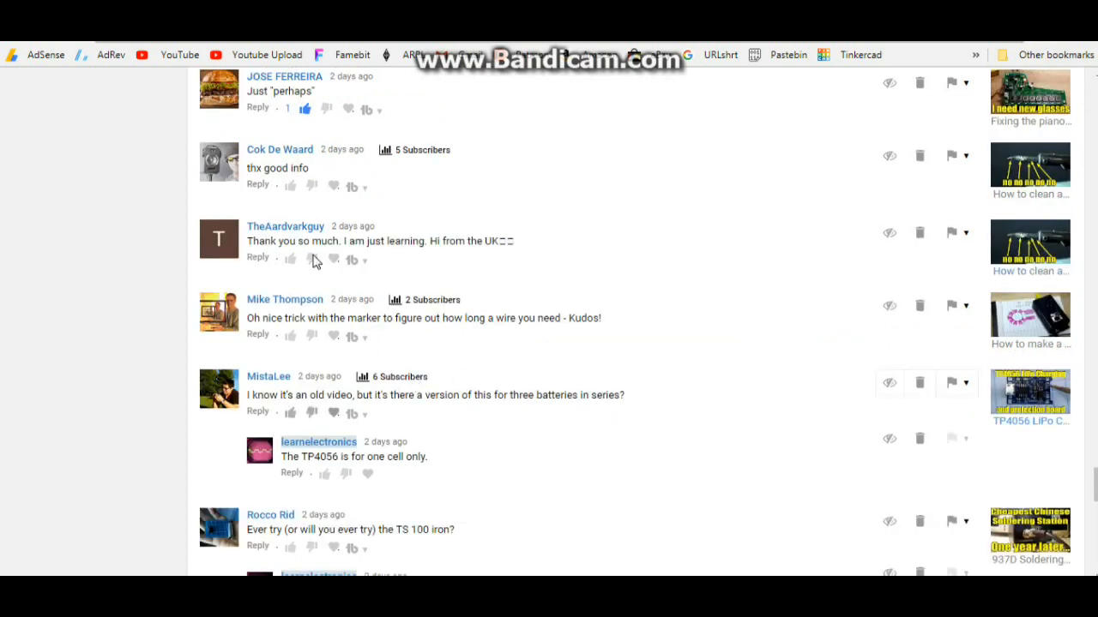
mouse_move(381, 274)
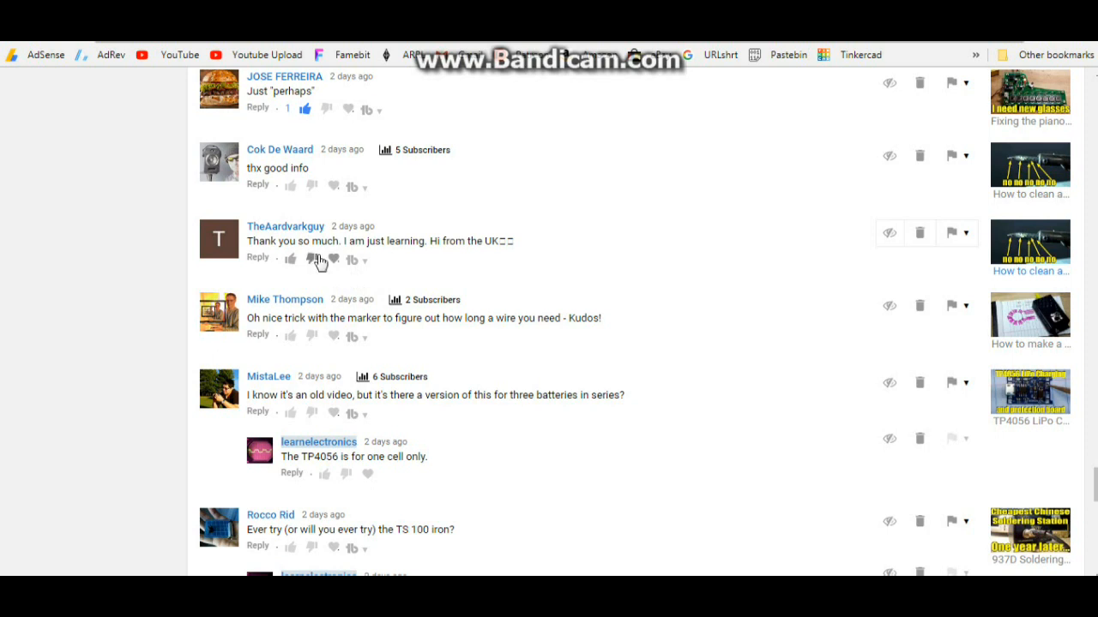
mouse_move(432, 247)
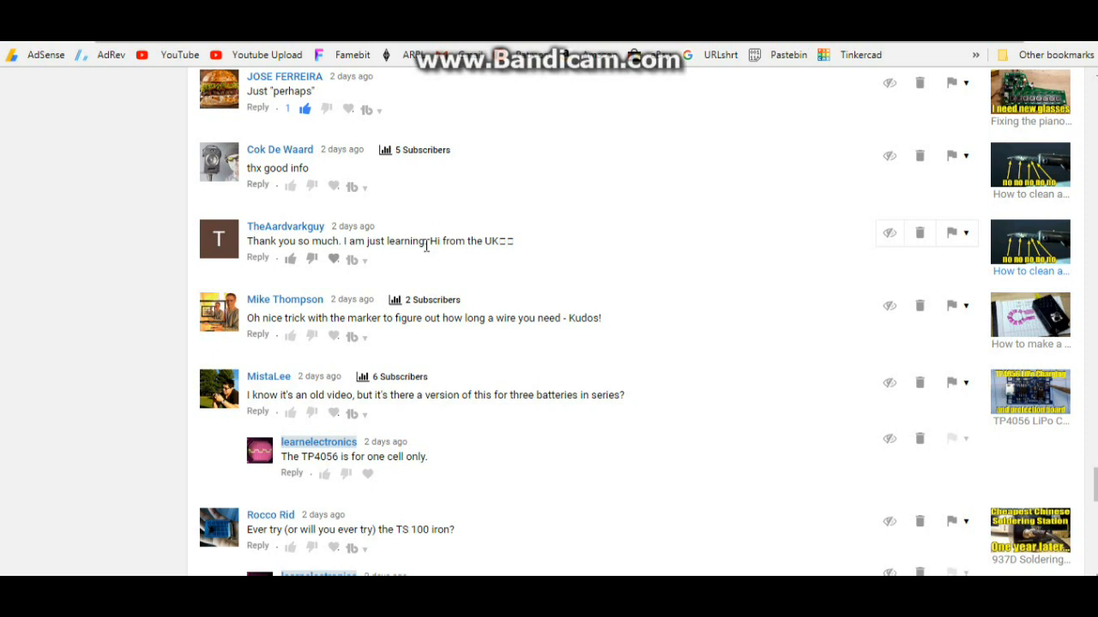
mouse_move(290, 383)
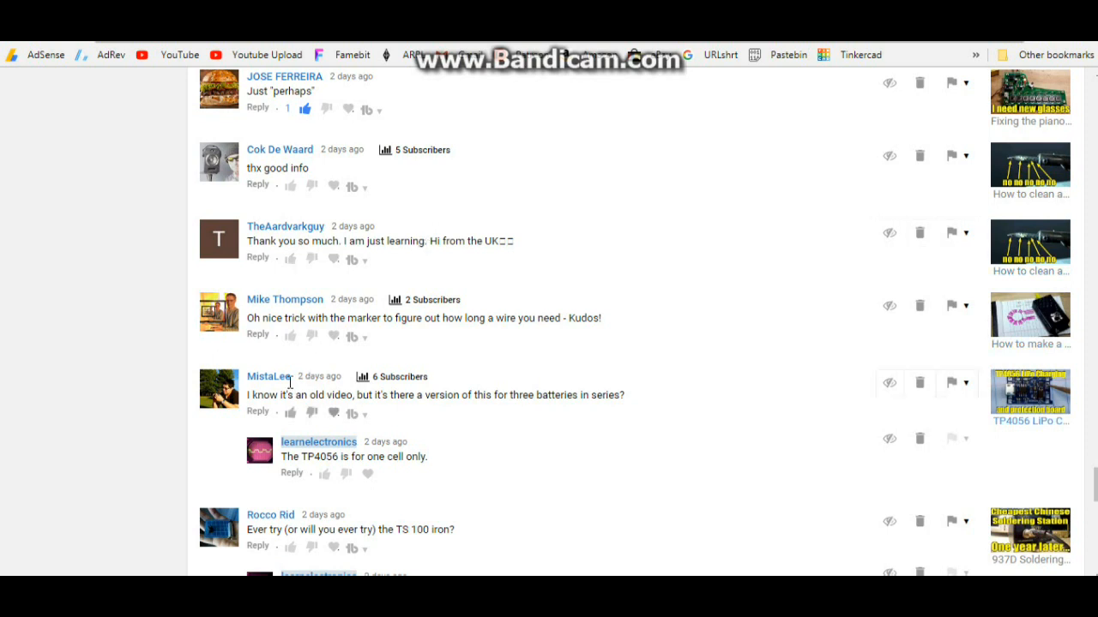
mouse_move(391, 413)
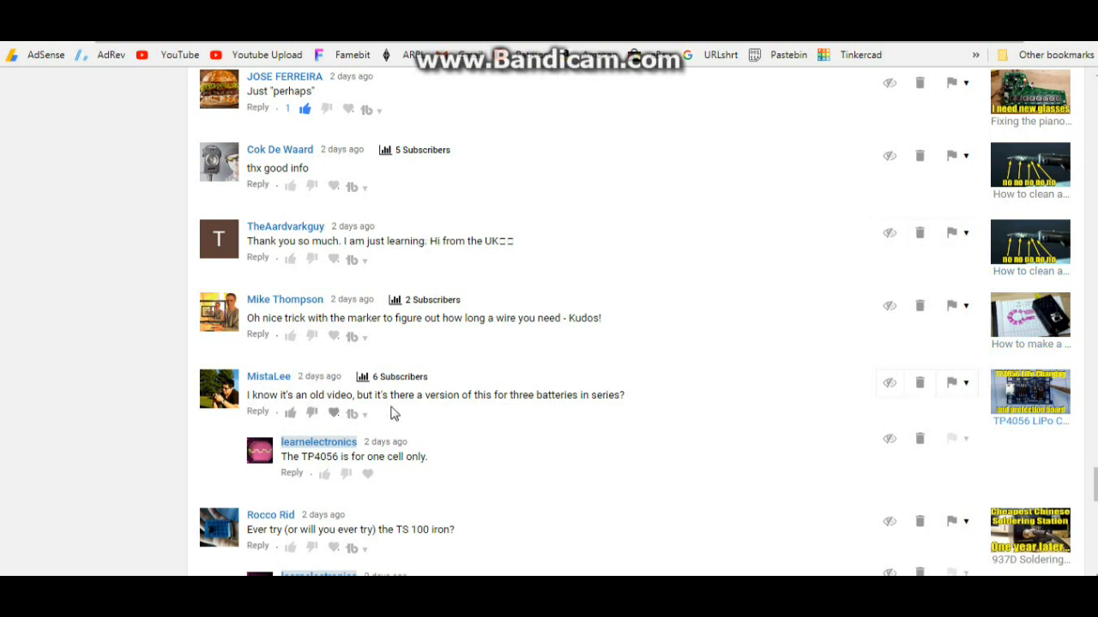
mouse_move(689, 401)
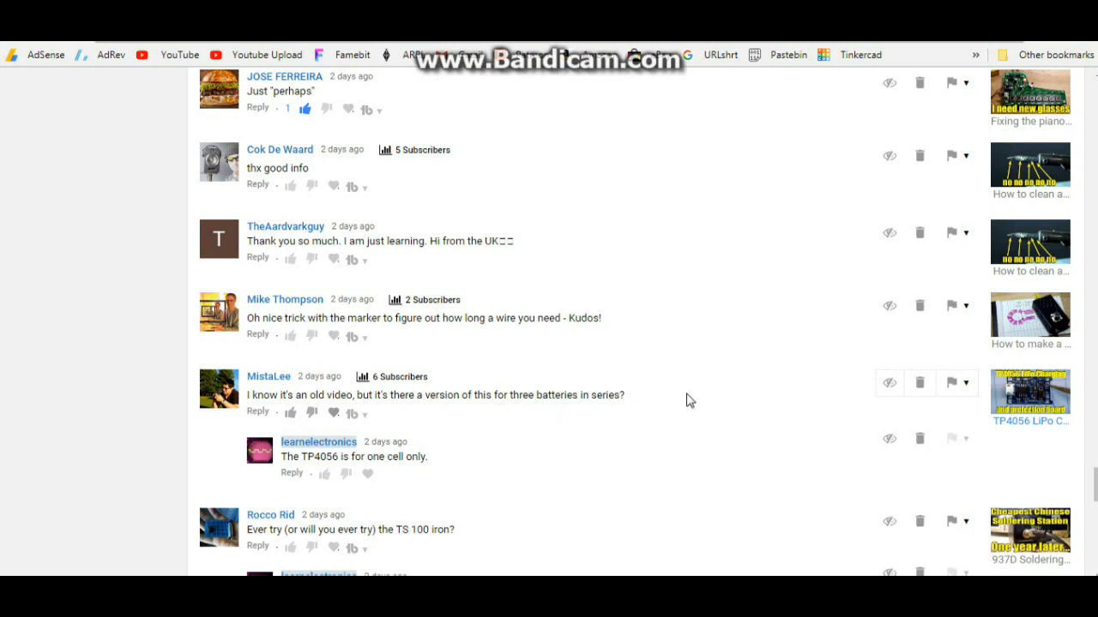
mouse_move(718, 374)
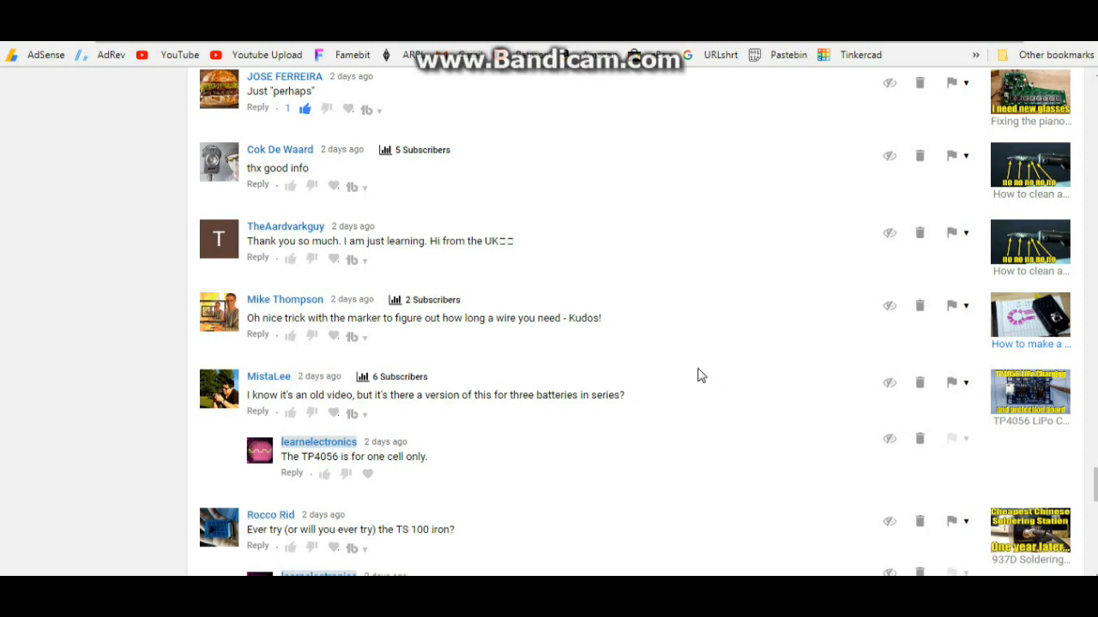
scroll("down", 3)
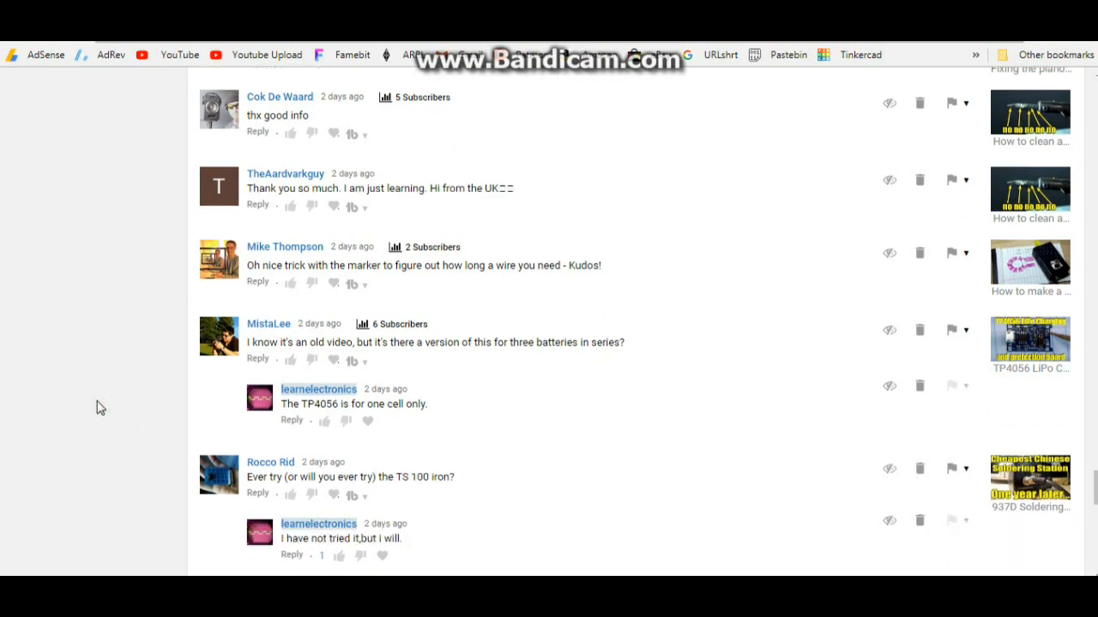
scroll("down", 3)
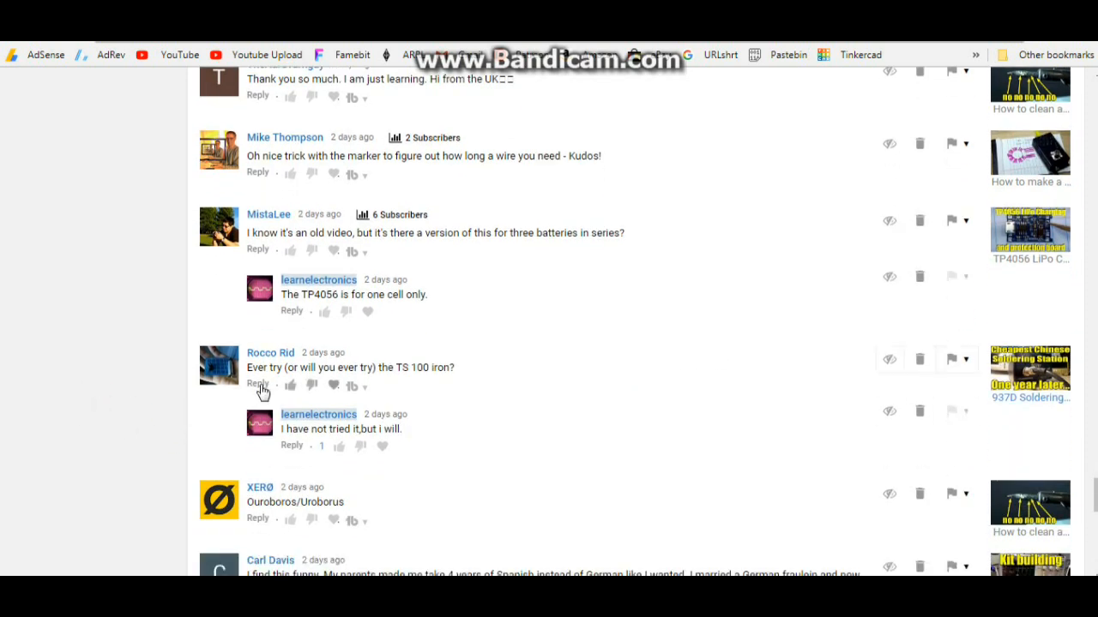
mouse_move(463, 368)
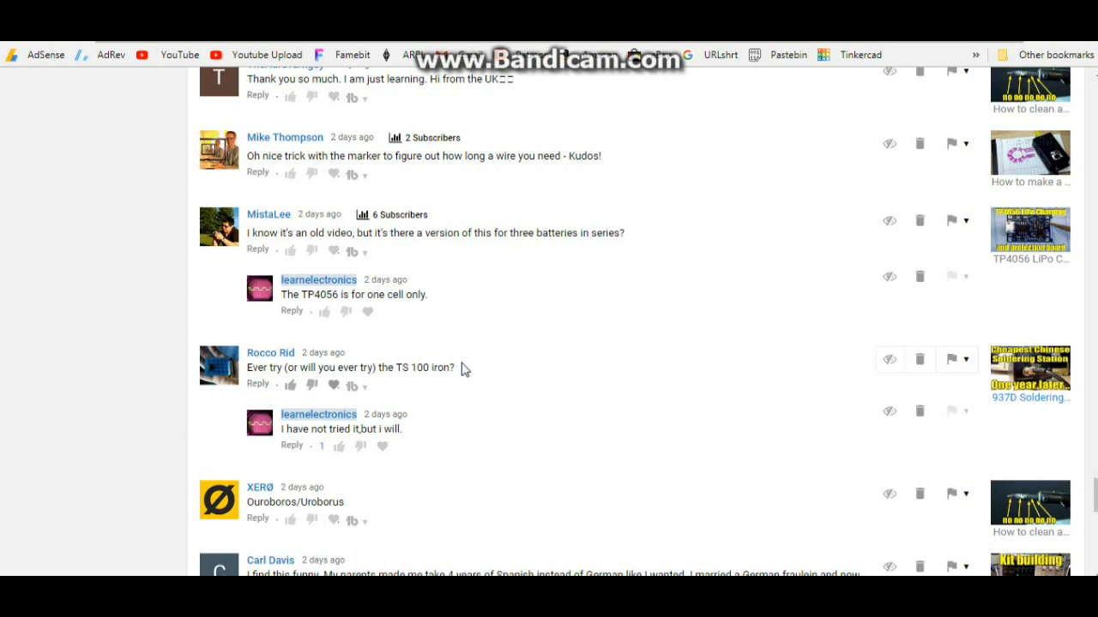
scroll("down", 3)
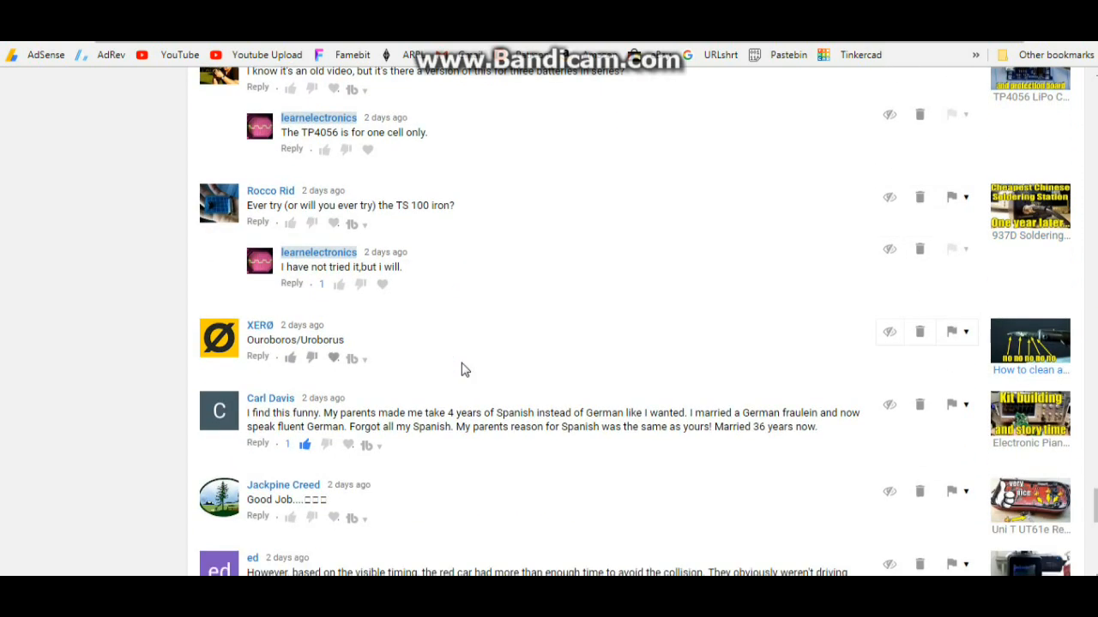
scroll("up", 3)
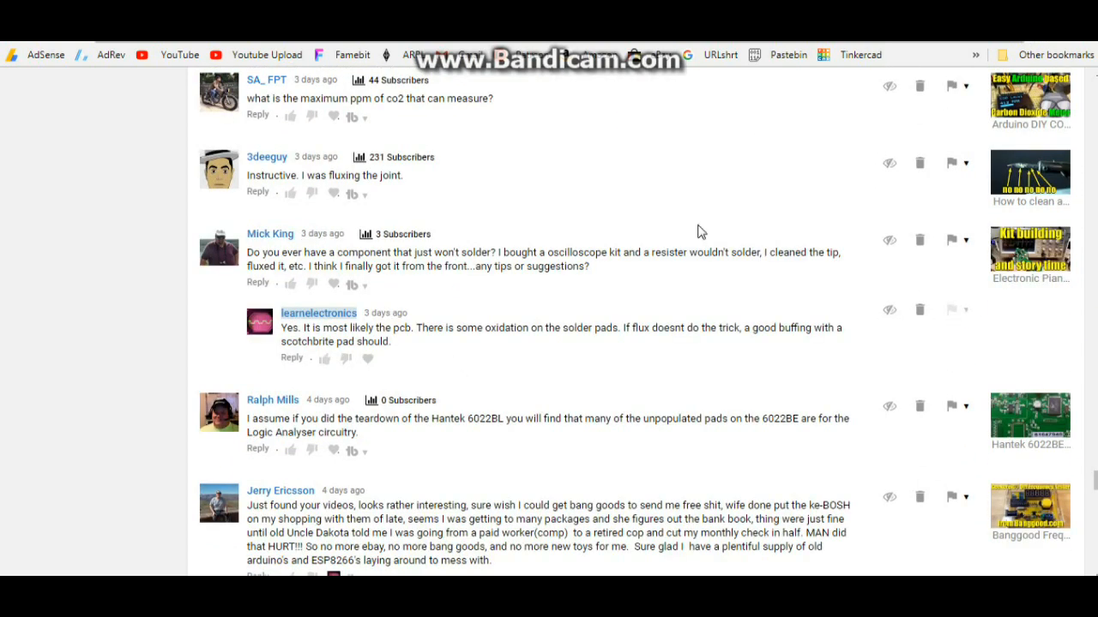
mouse_move(363, 273)
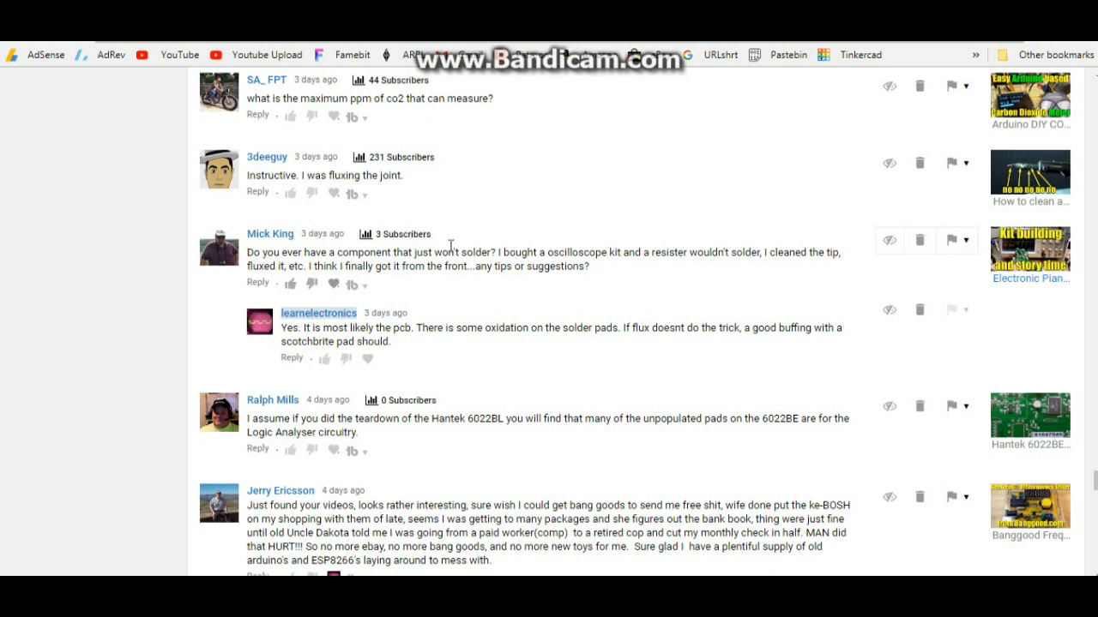
mouse_move(507, 226)
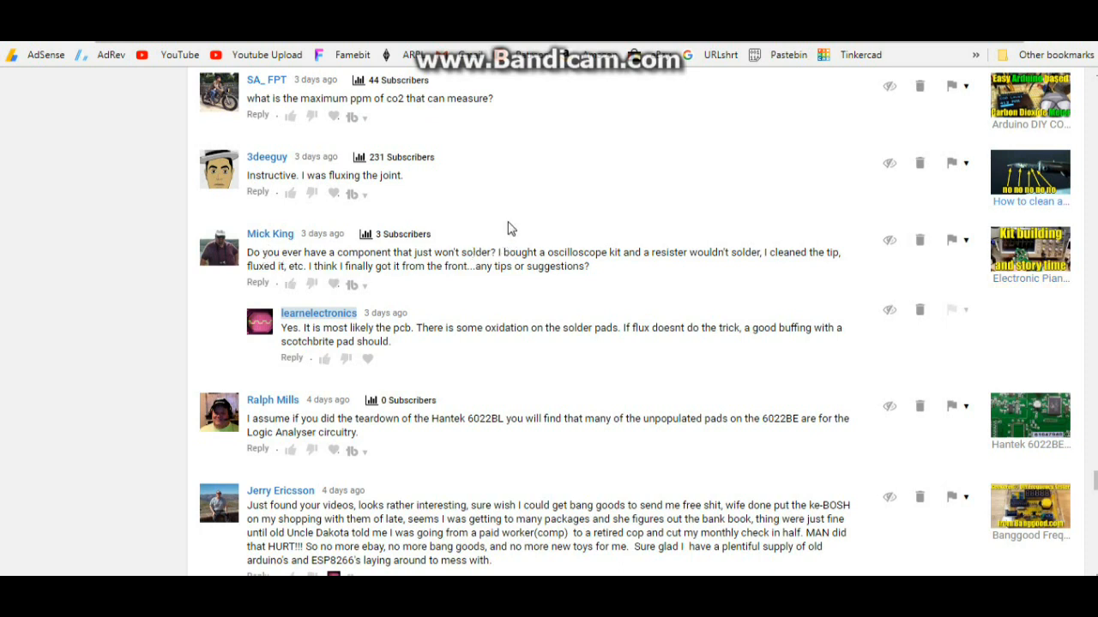